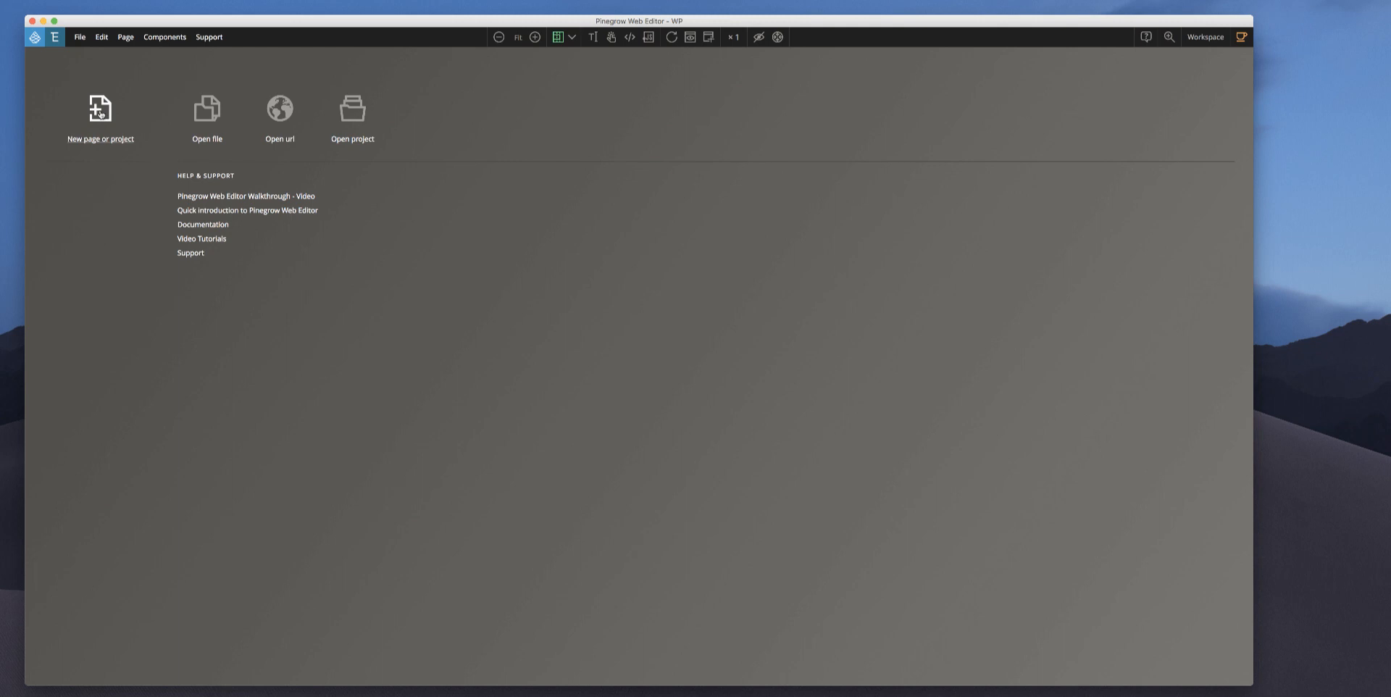
Open justified-nav.html from the start screen and select its body element.
left_click(100, 106)
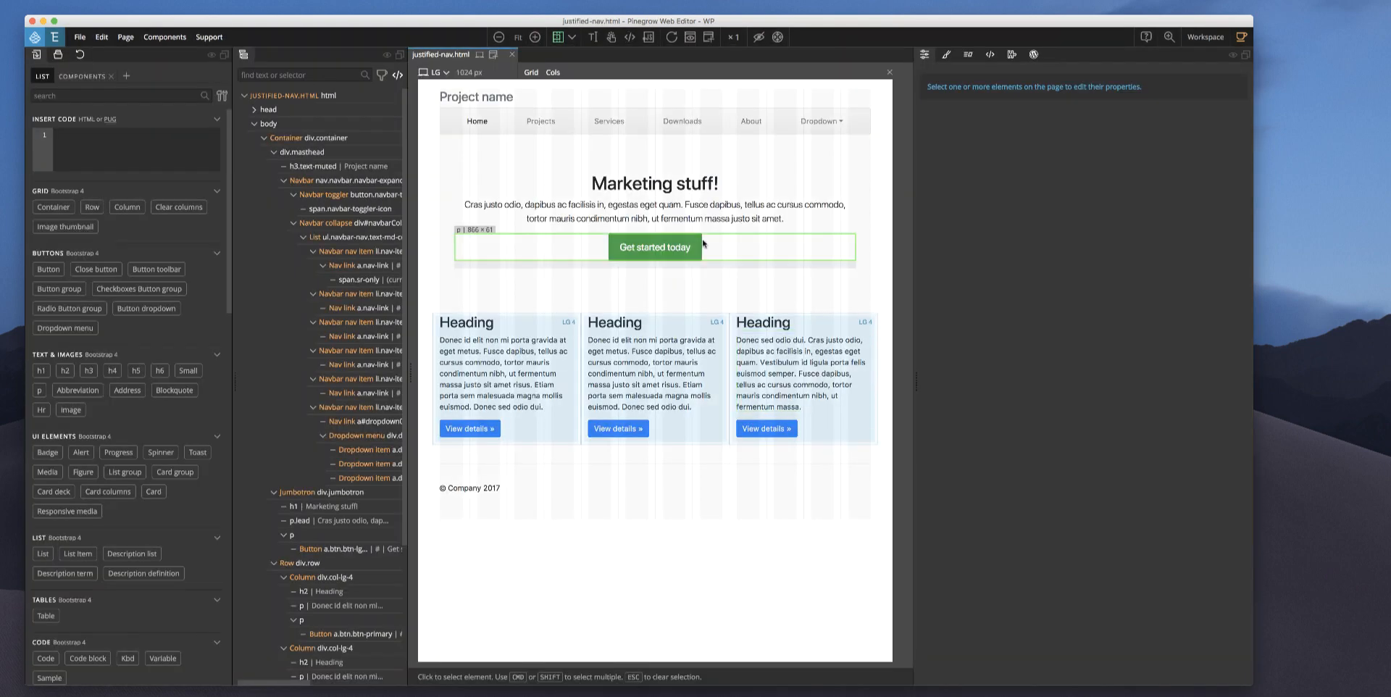
left_click(554, 73)
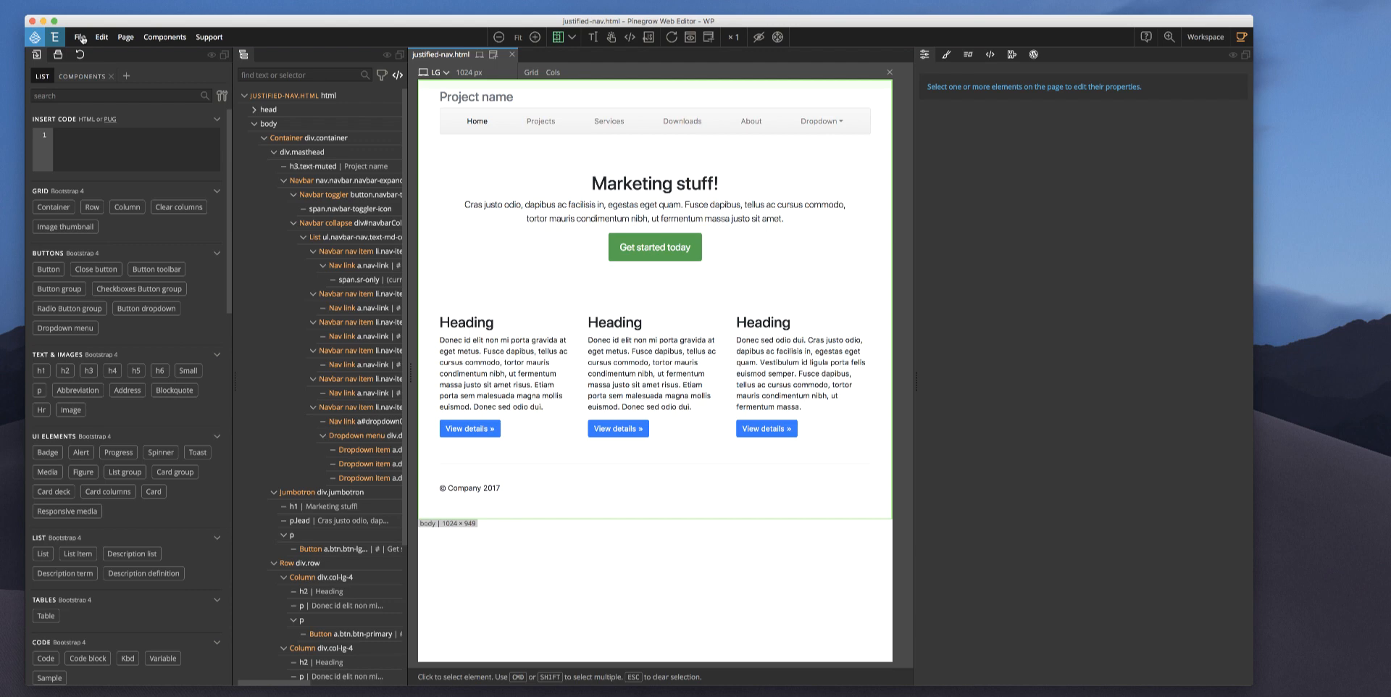
Start Save as and create a new 'bootswatch' folder inside Bootswatch tutorial.
left_click(80, 38)
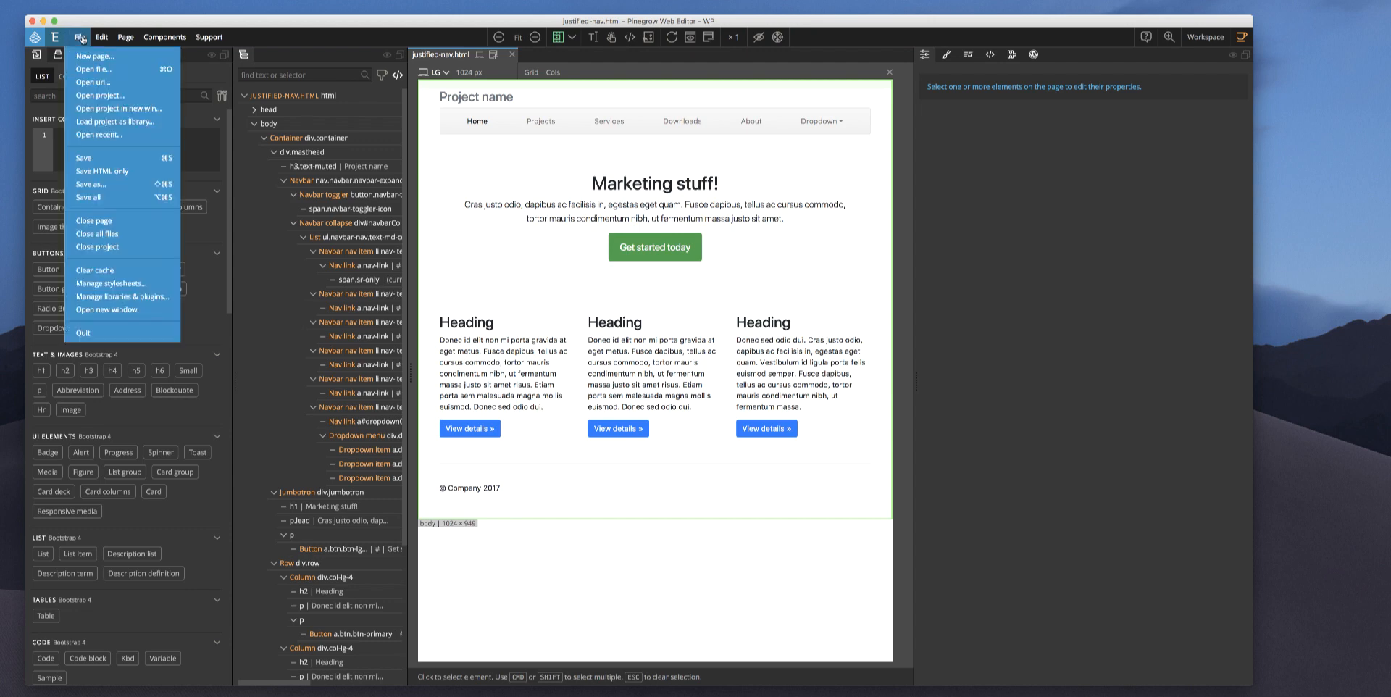
mouse_move(94, 57)
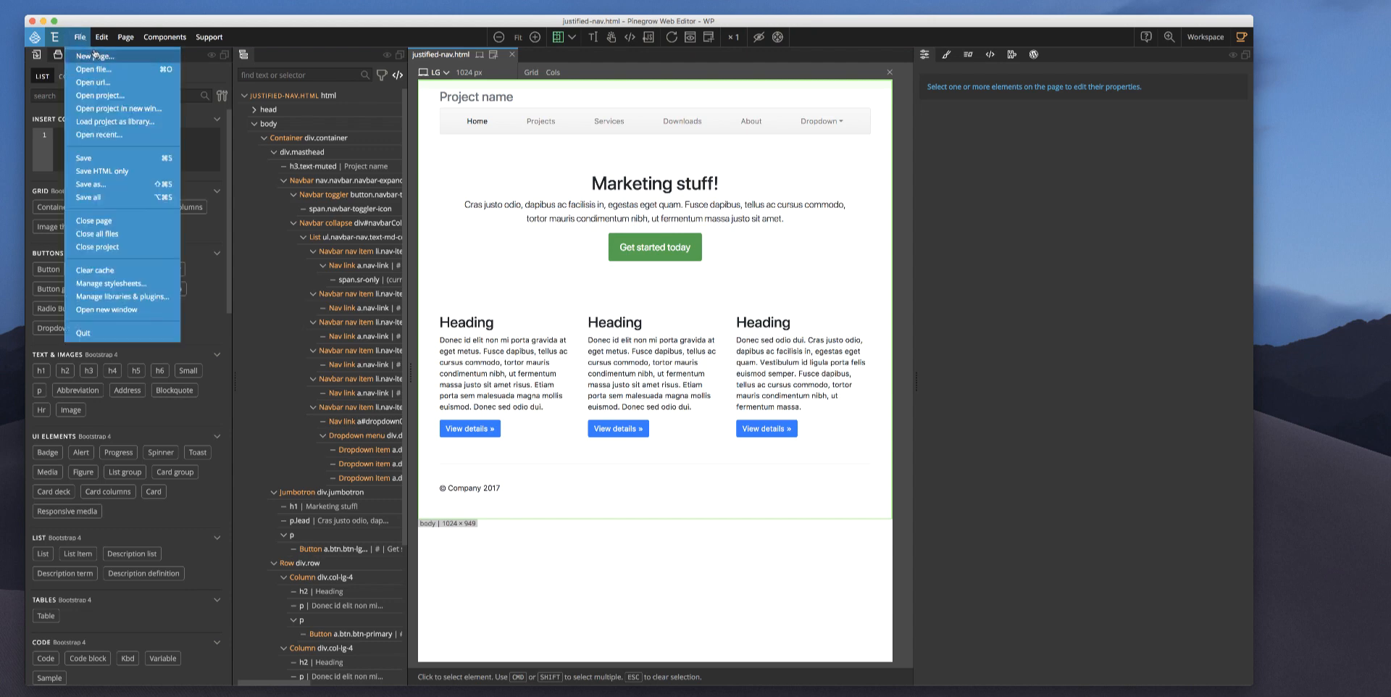
left_click(89, 184)
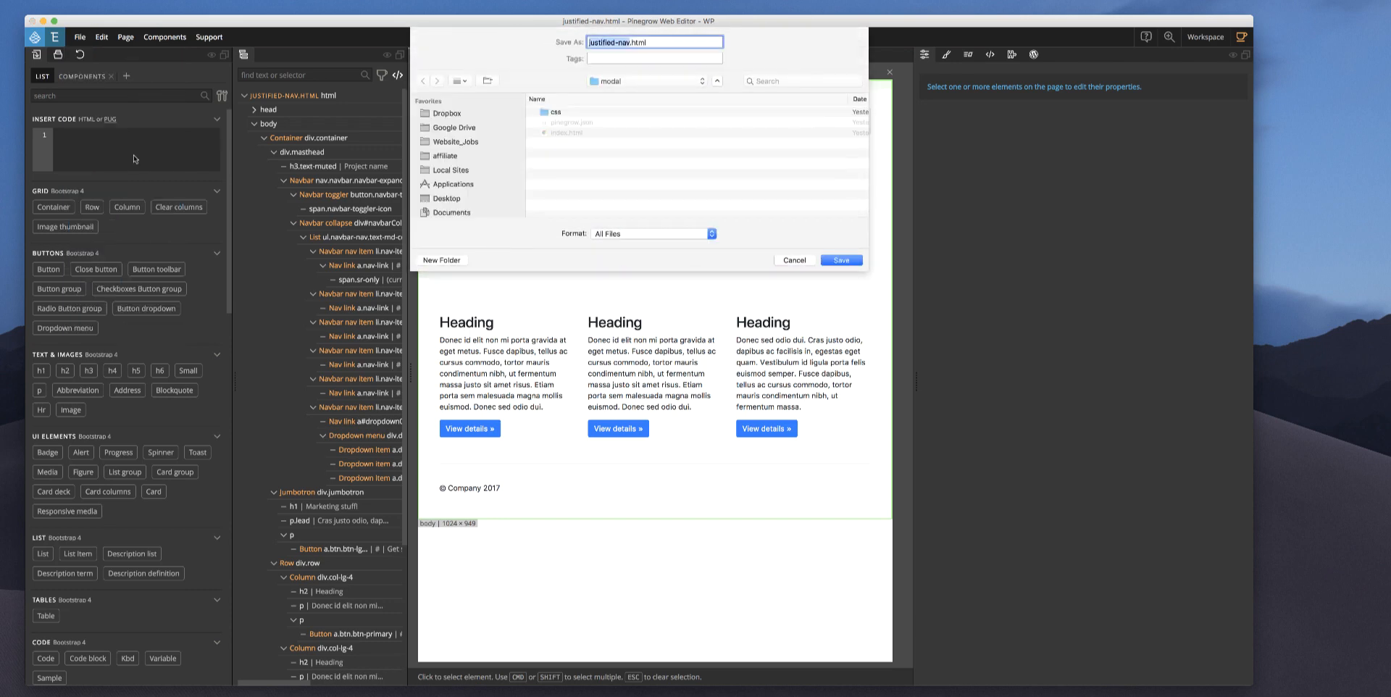
left_click(646, 81)
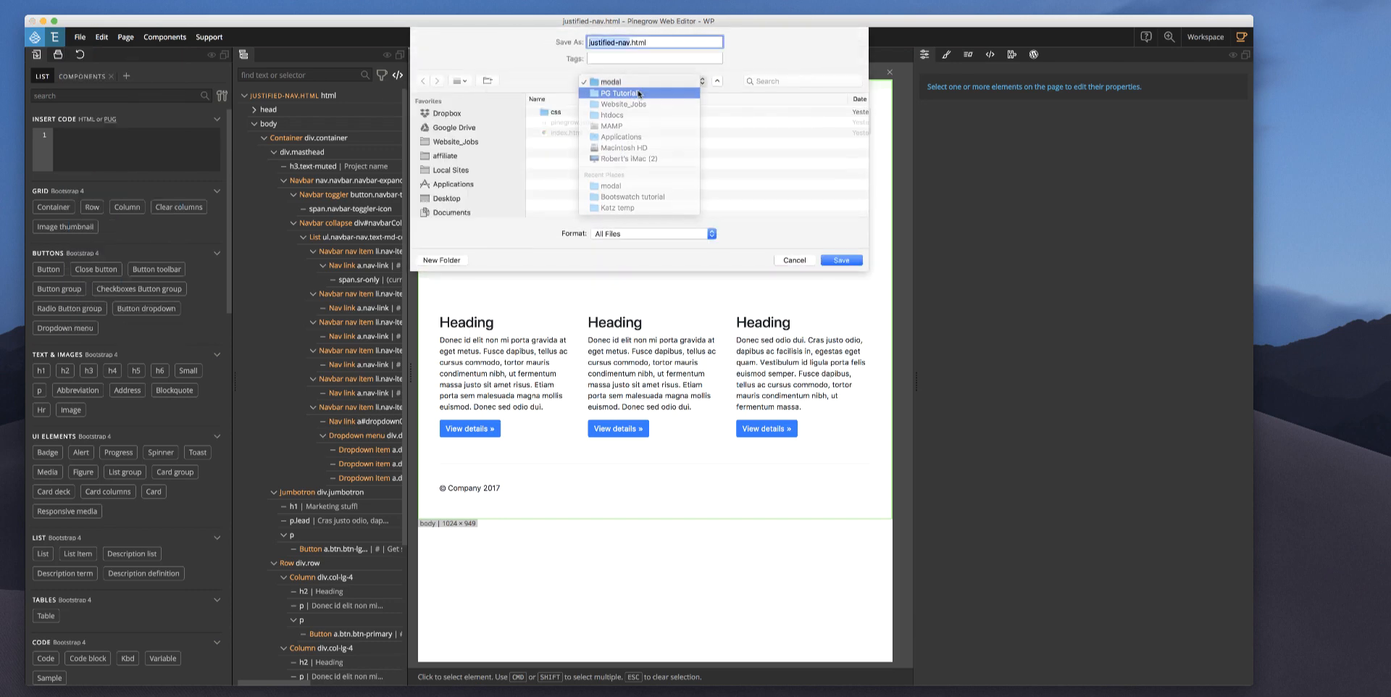
left_click(632, 197)
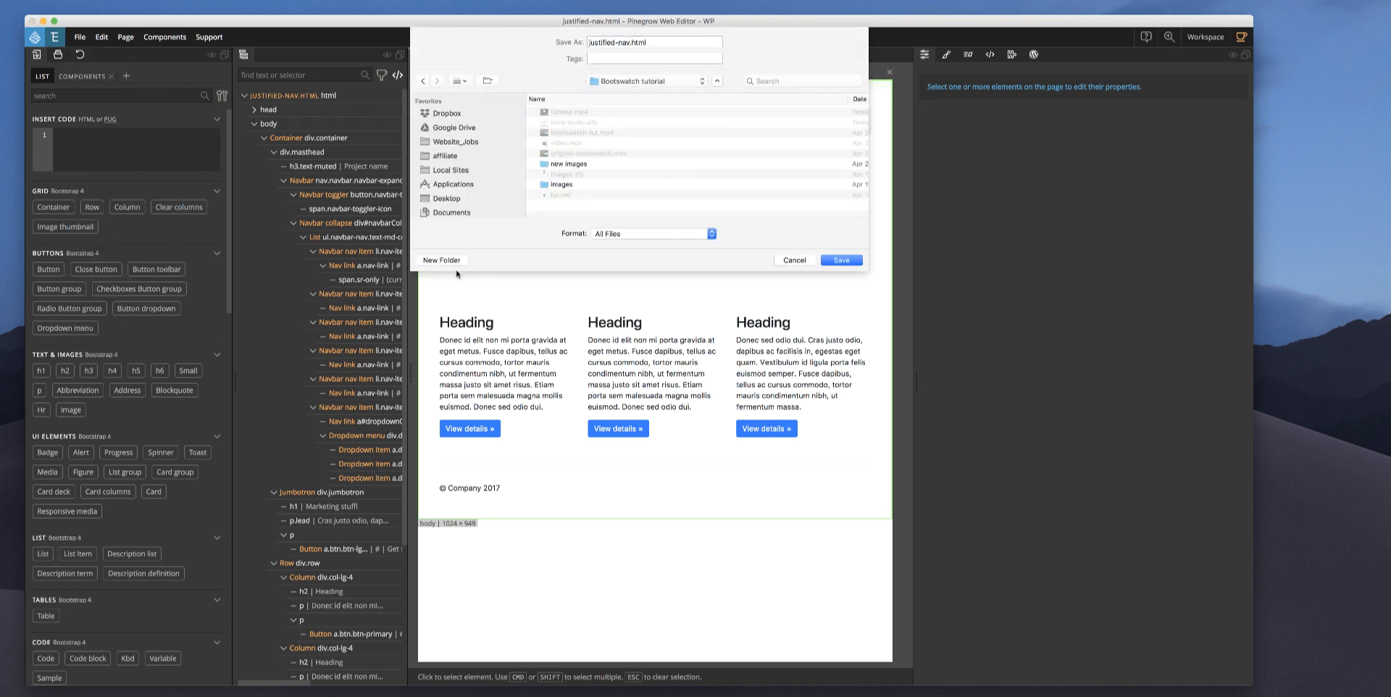
left_click(440, 260)
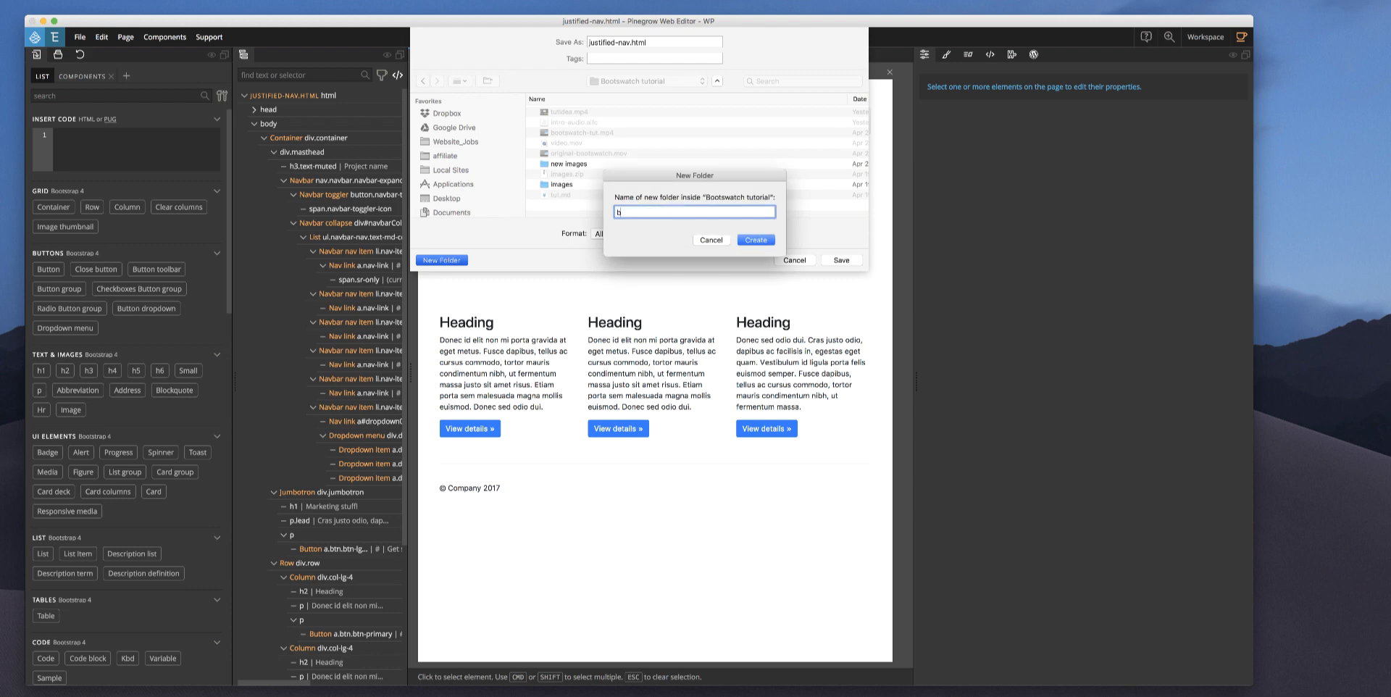
type("bootswatc")
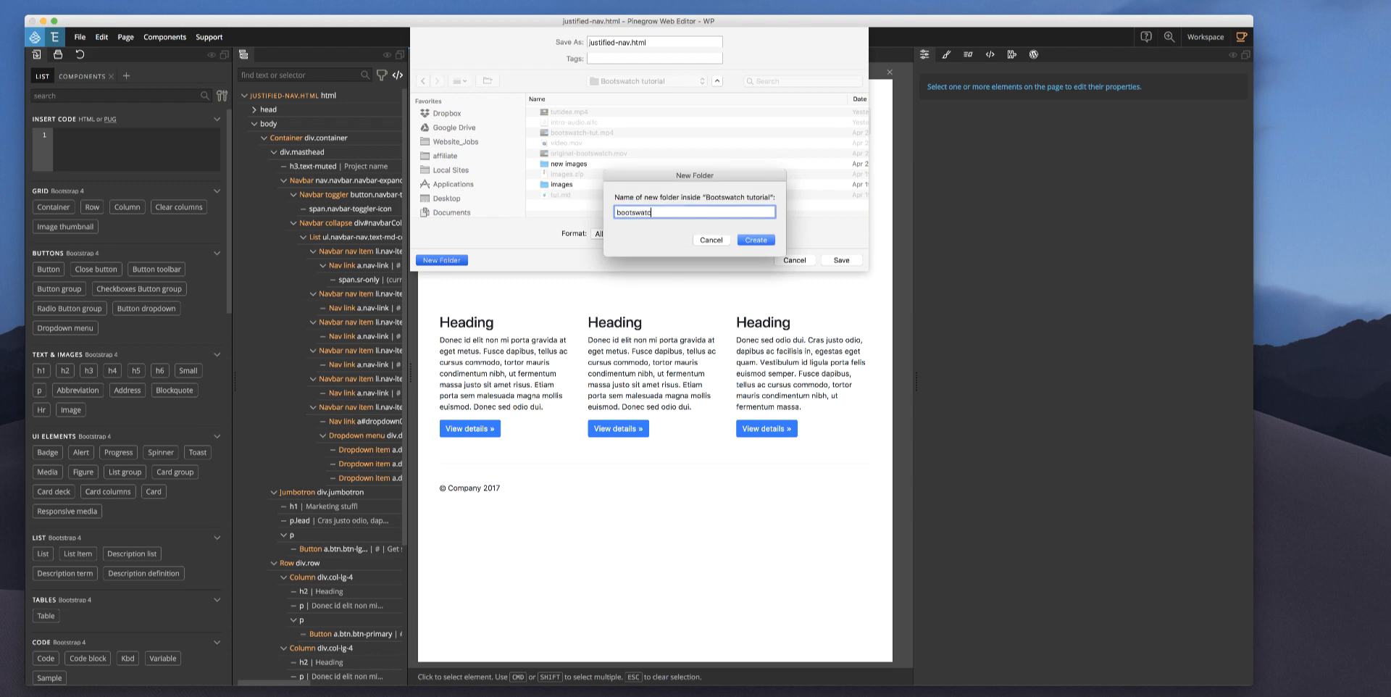
left_click(755, 239)
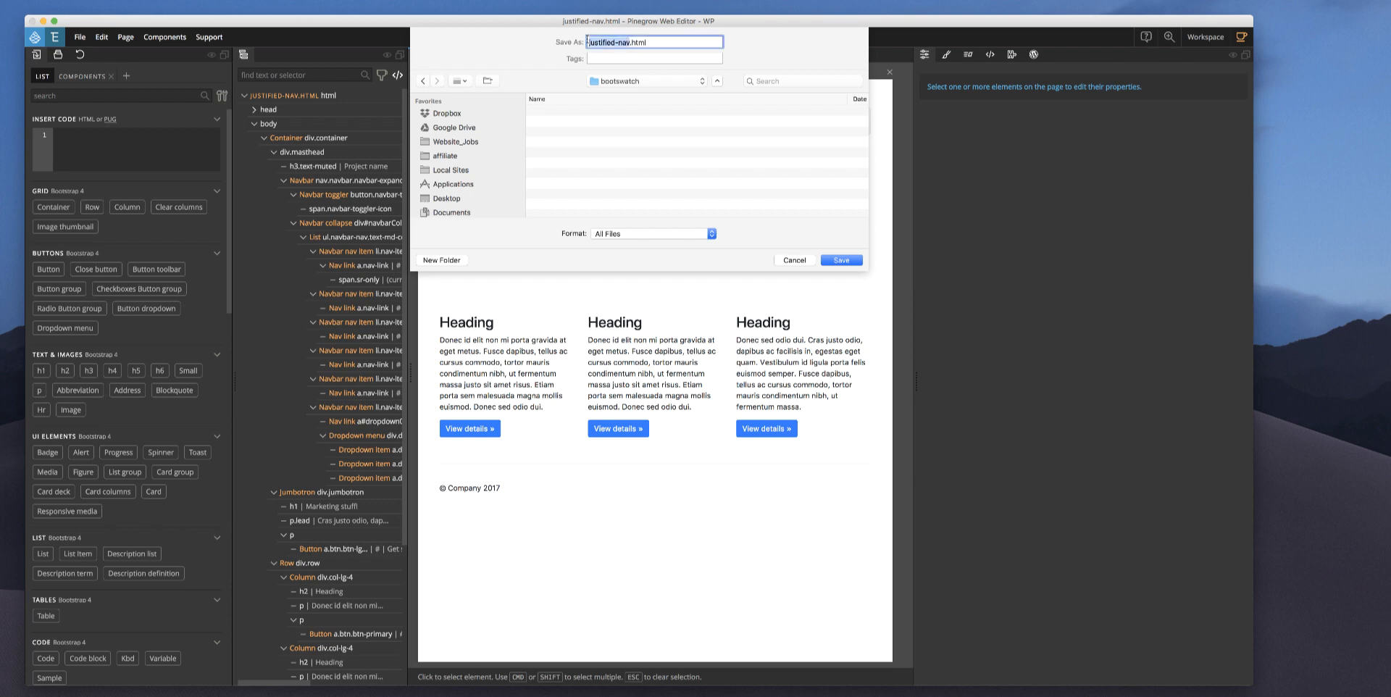
Save the page as index.html in the new bootswatch folder.
type("index.html")
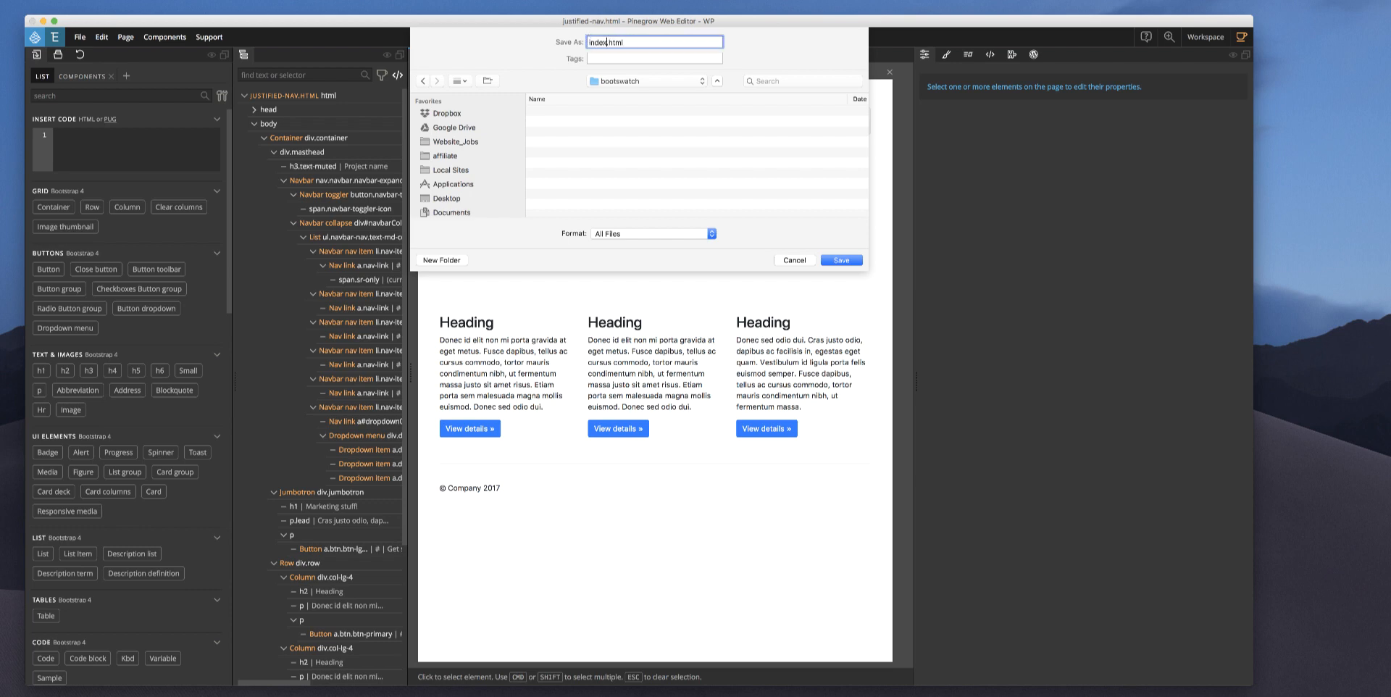
left_click(840, 259)
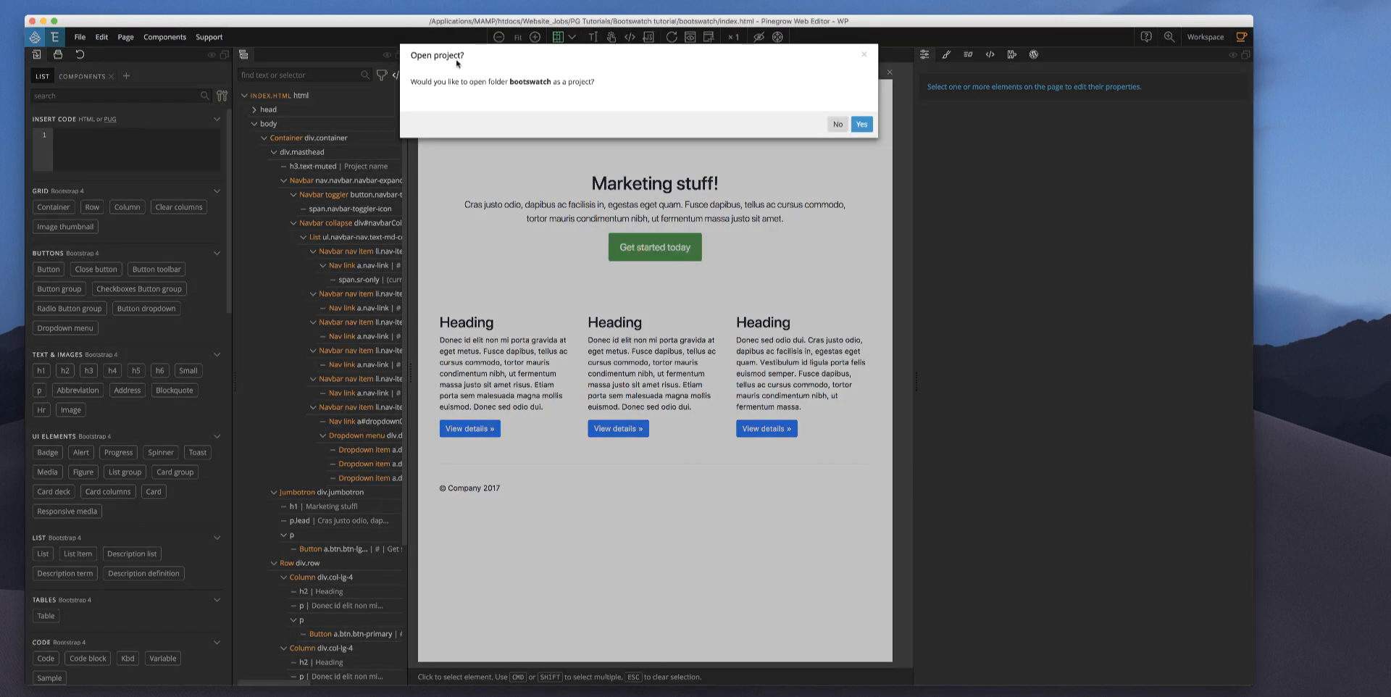
mouse_move(606, 81)
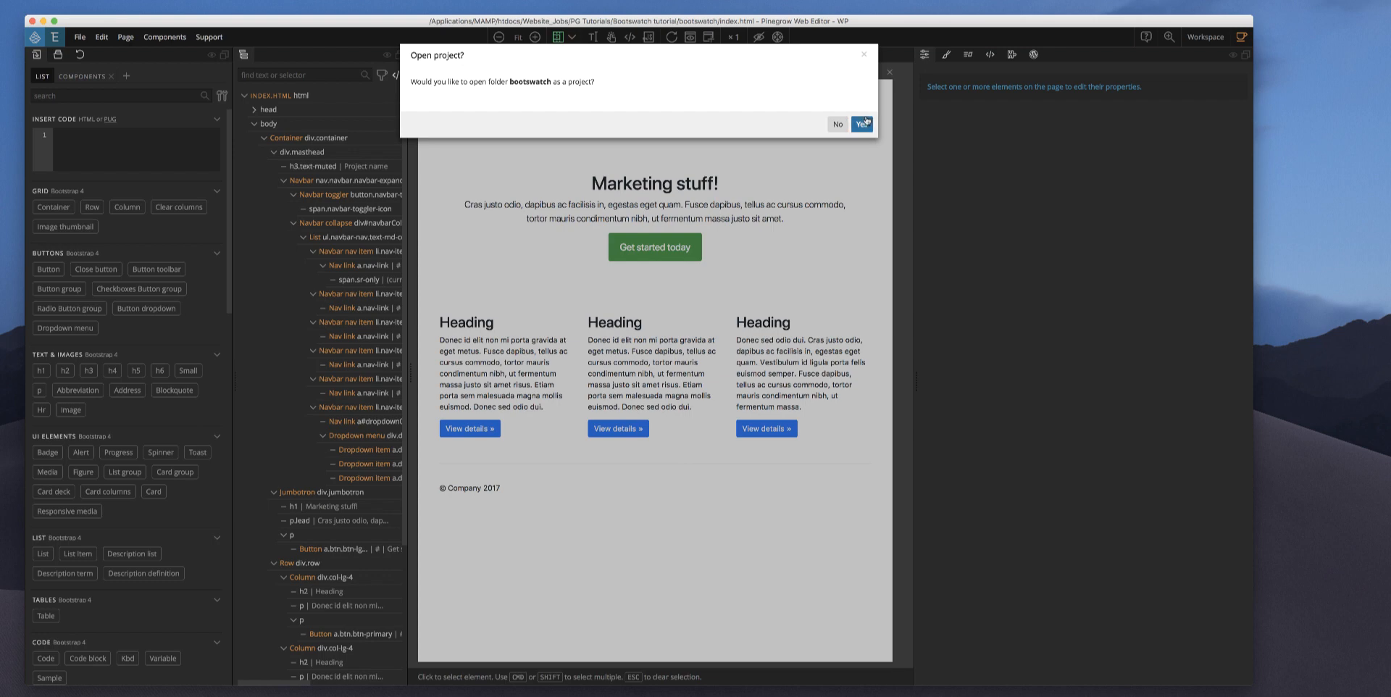
Open bootswatch as a project and expand bootstrap > css to see its stylesheets.
left_click(860, 125)
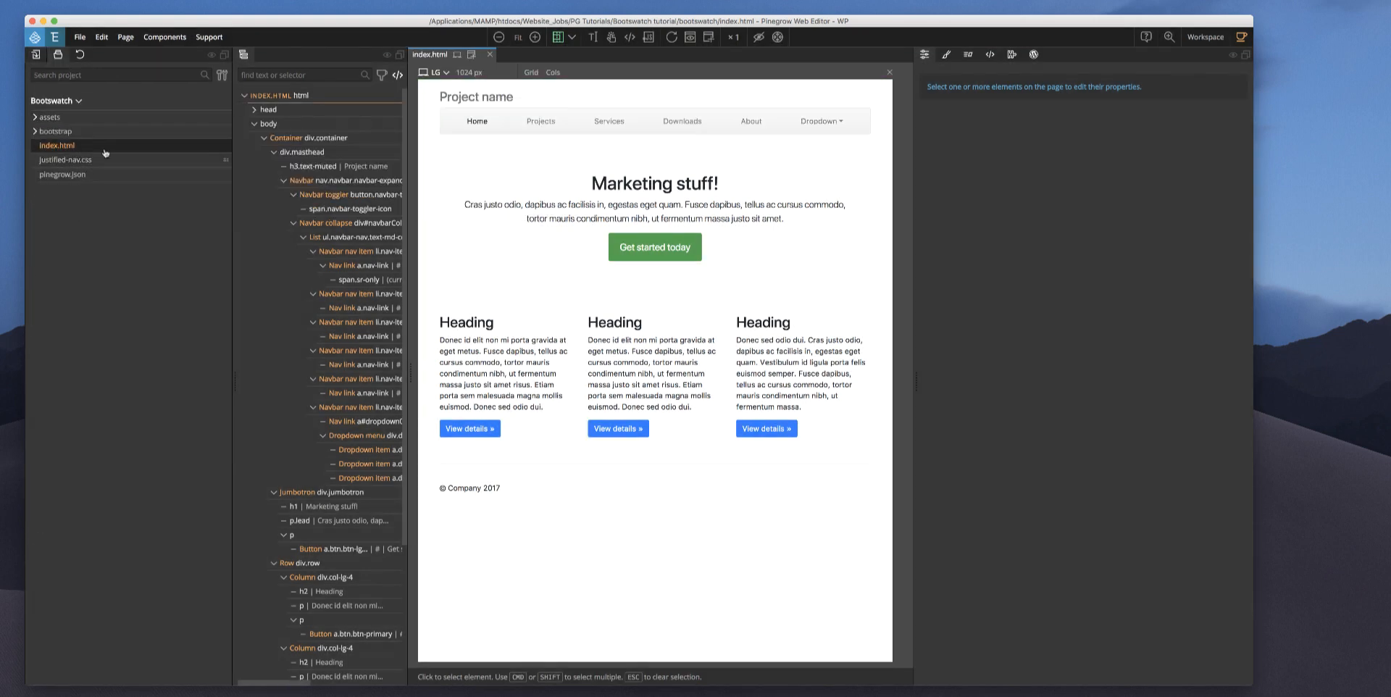
left_click(55, 132)
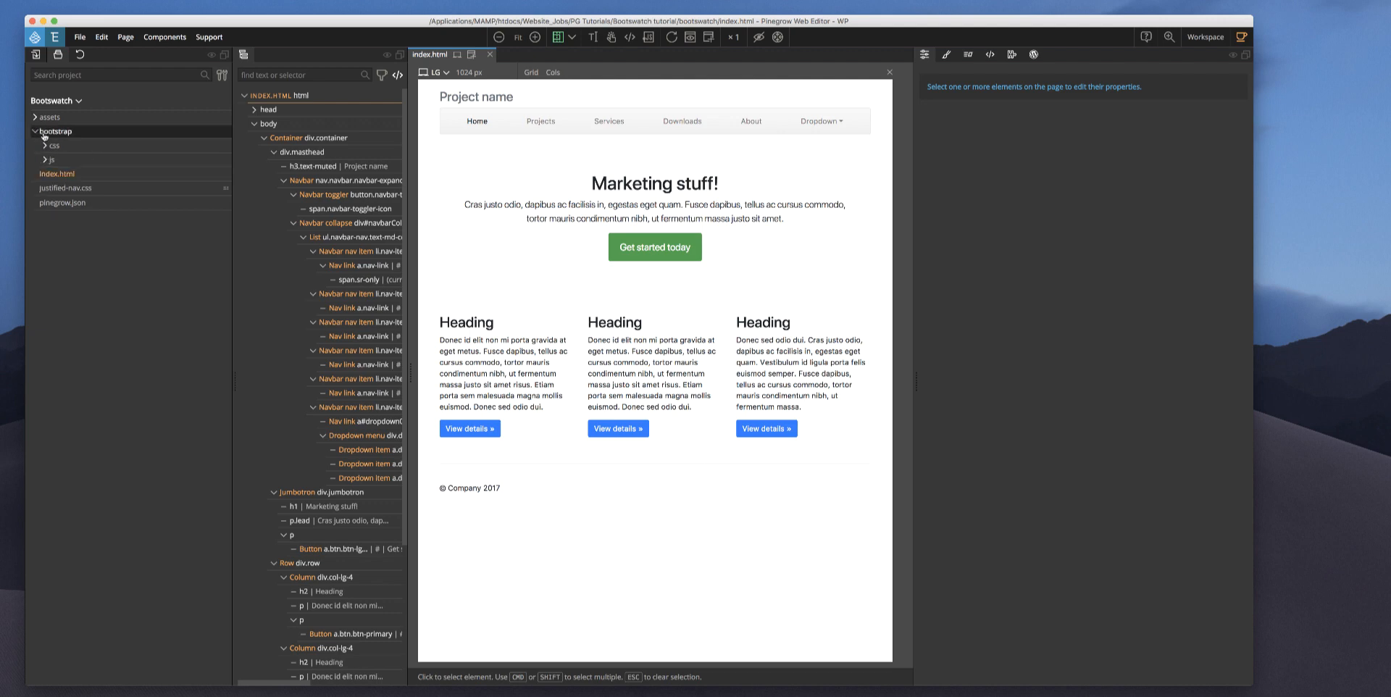
left_click(52, 145)
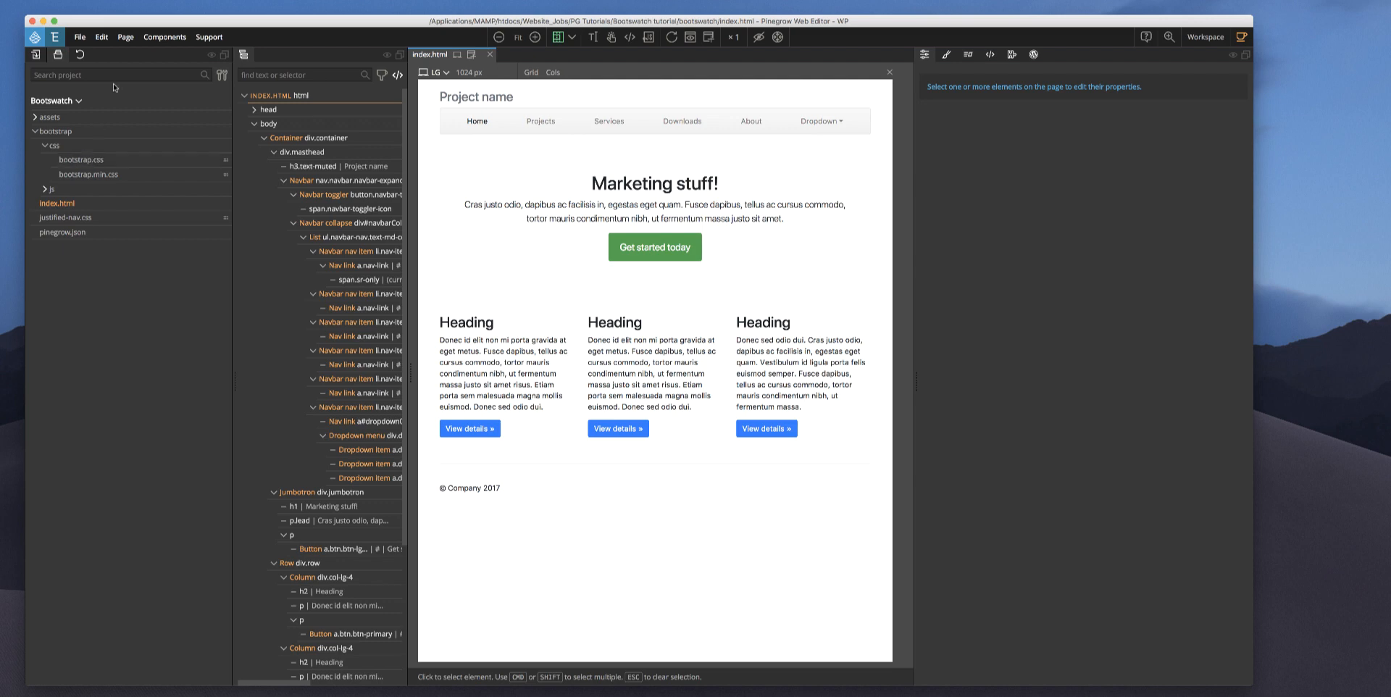
left_click(125, 37)
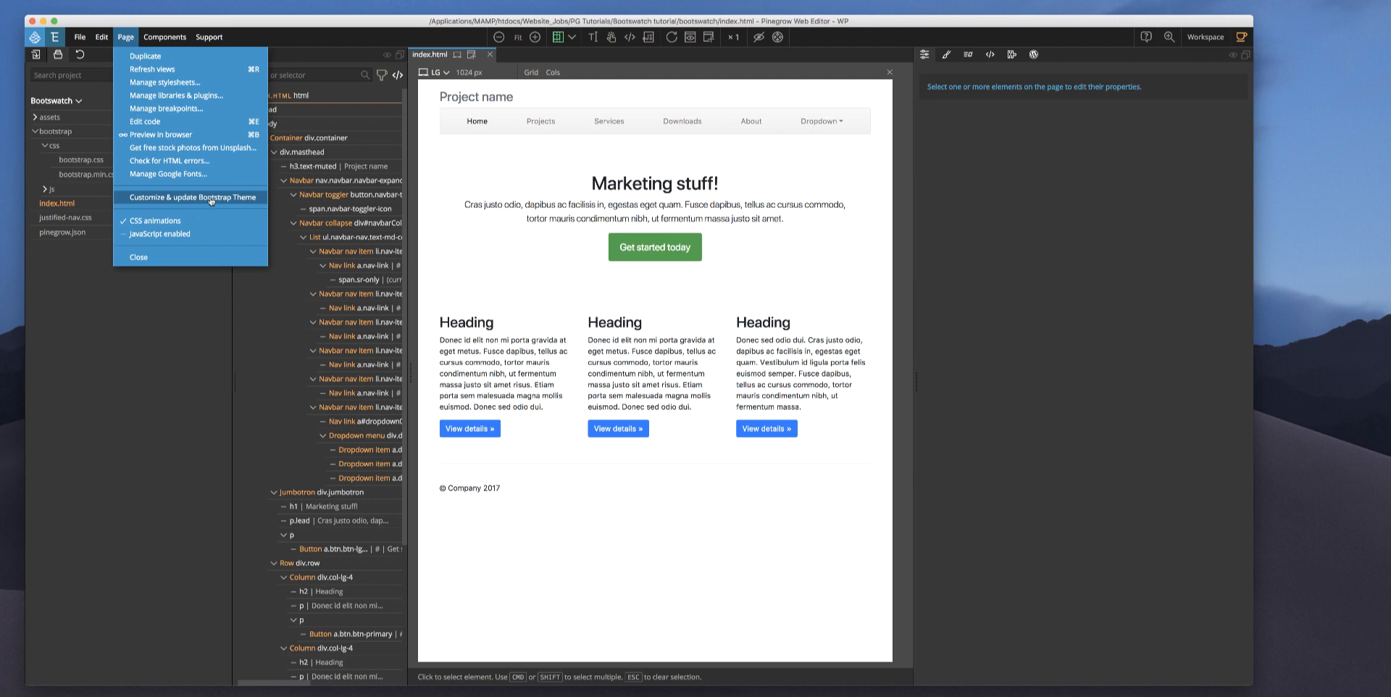
Run Customize & update Bootstrap Theme, copying SASS sources into bootstrap_theme with custom.scss.
left_click(193, 197)
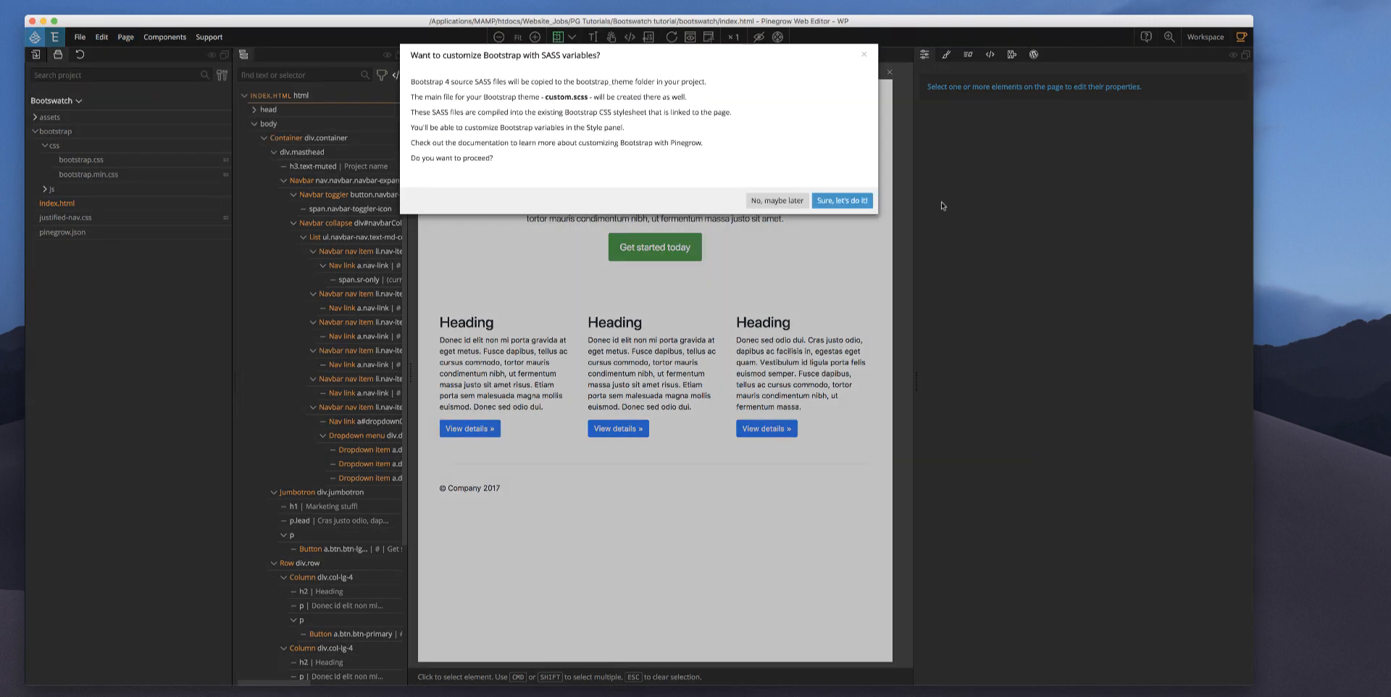
mouse_move(428, 75)
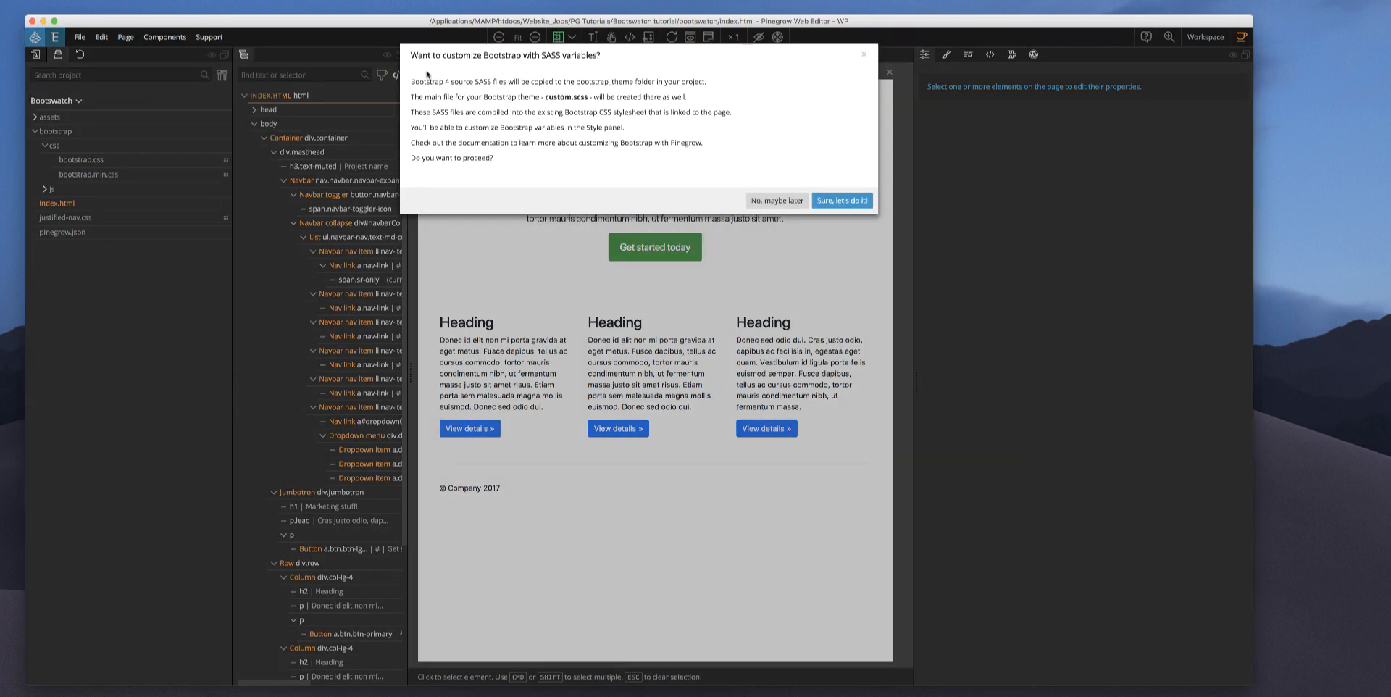
mouse_move(590, 65)
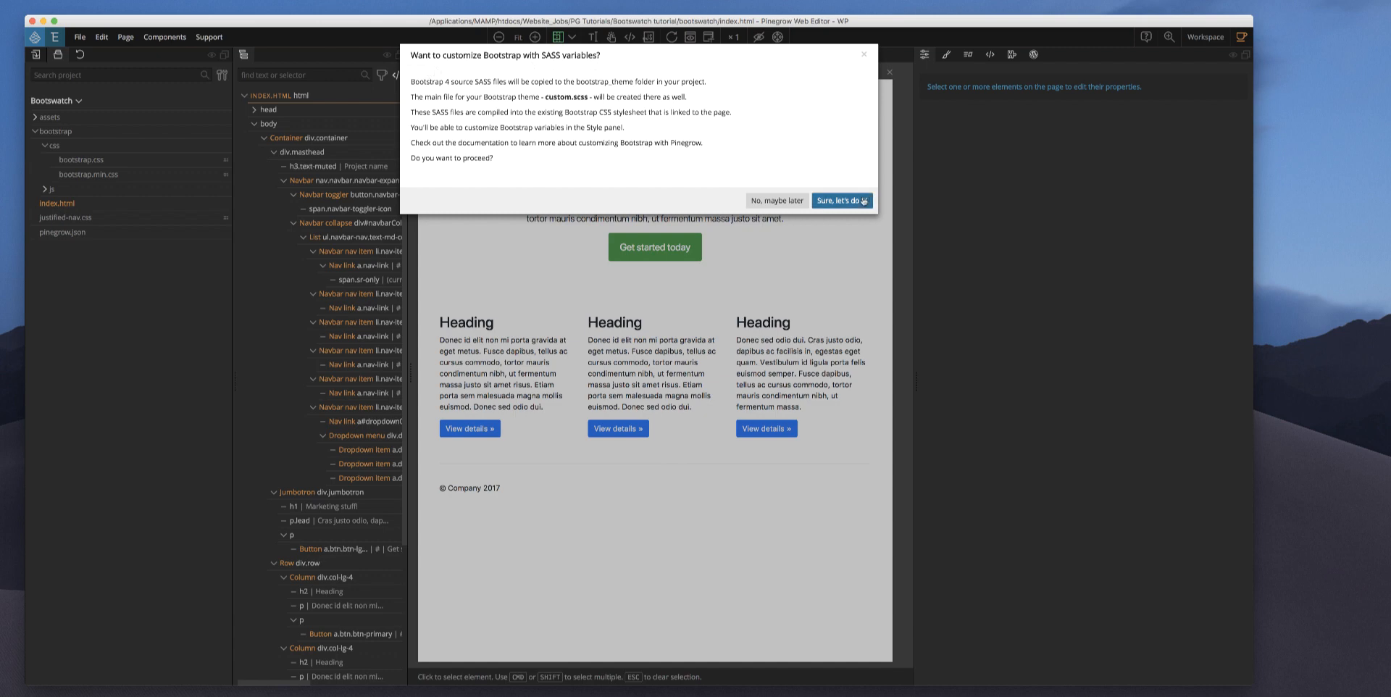
left_click(841, 202)
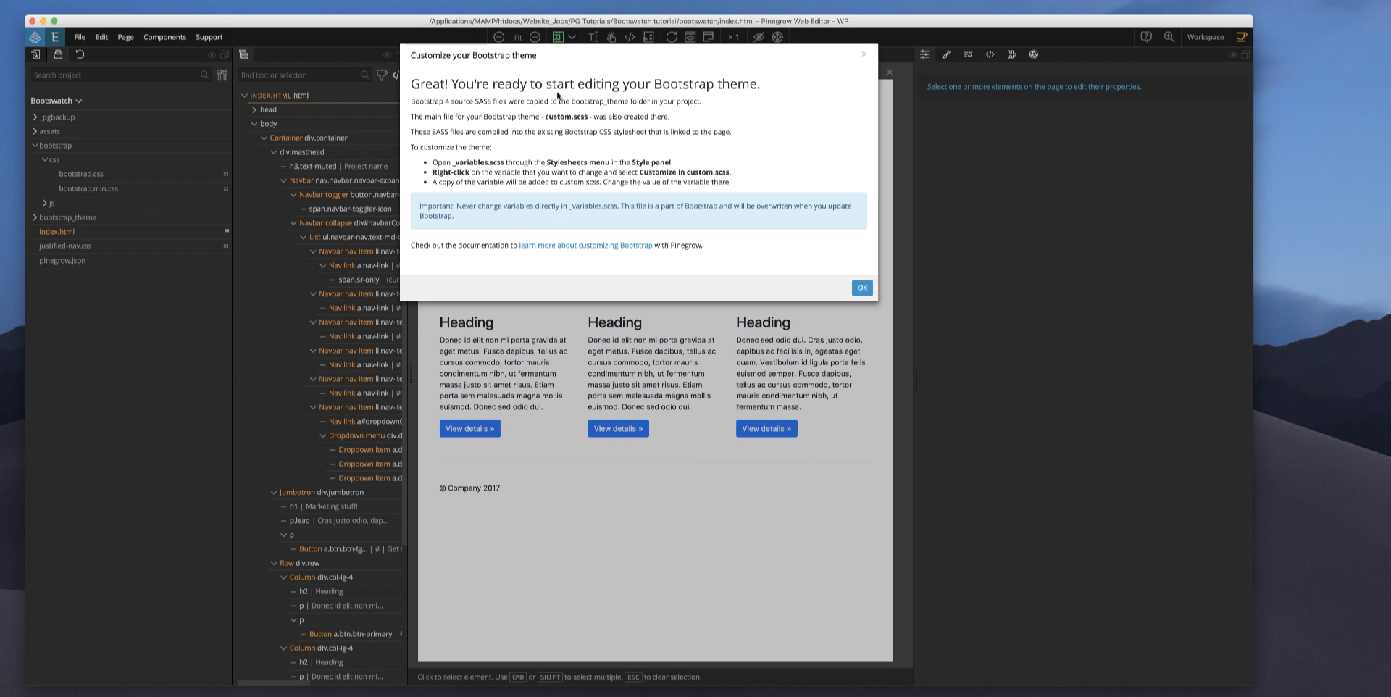
mouse_move(568, 127)
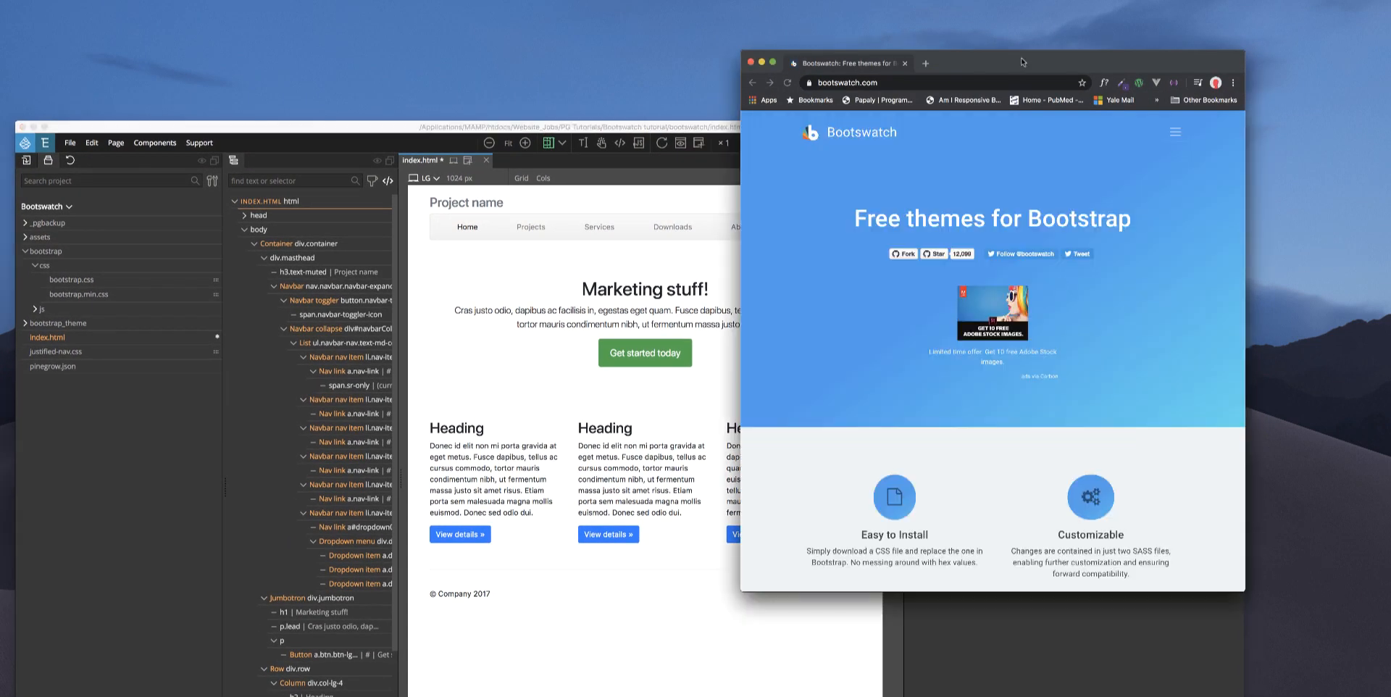
On bootswatch.com, scroll to the Minty theme and show its downloadable files.
left_click(622, 127)
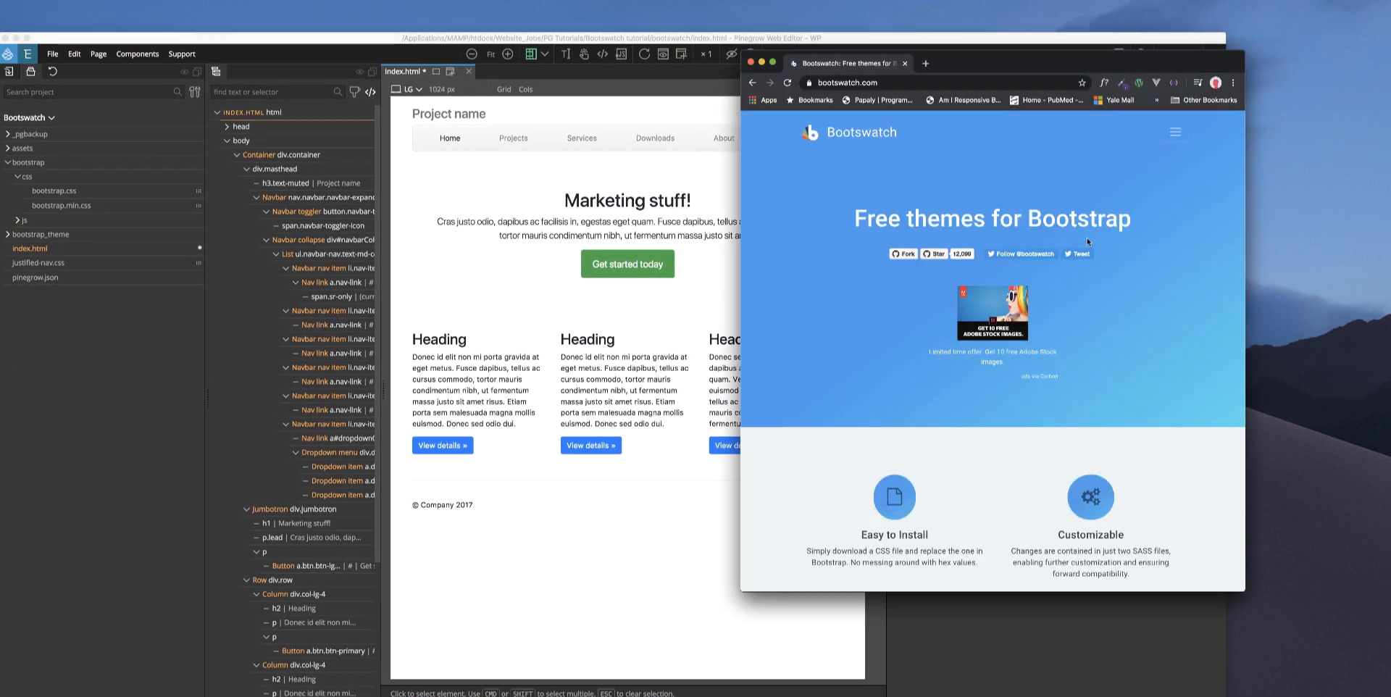
scroll("down", 3)
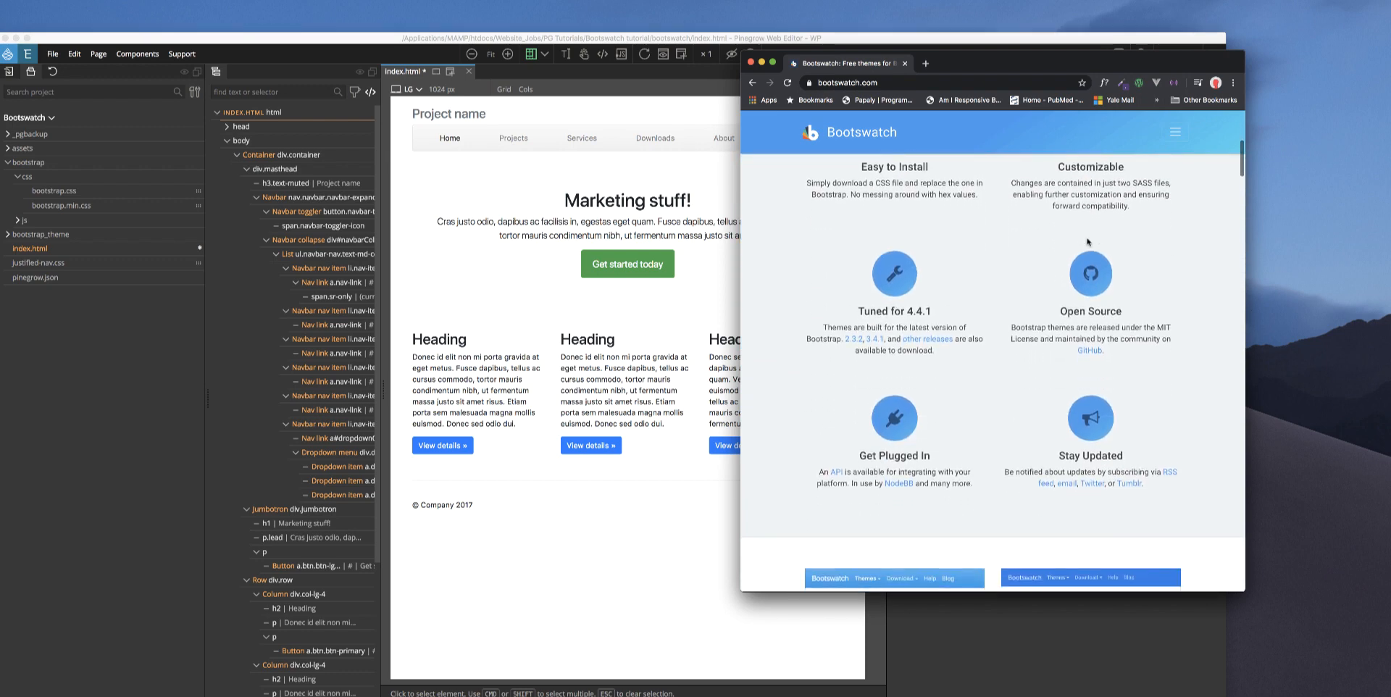
scroll("down", 3)
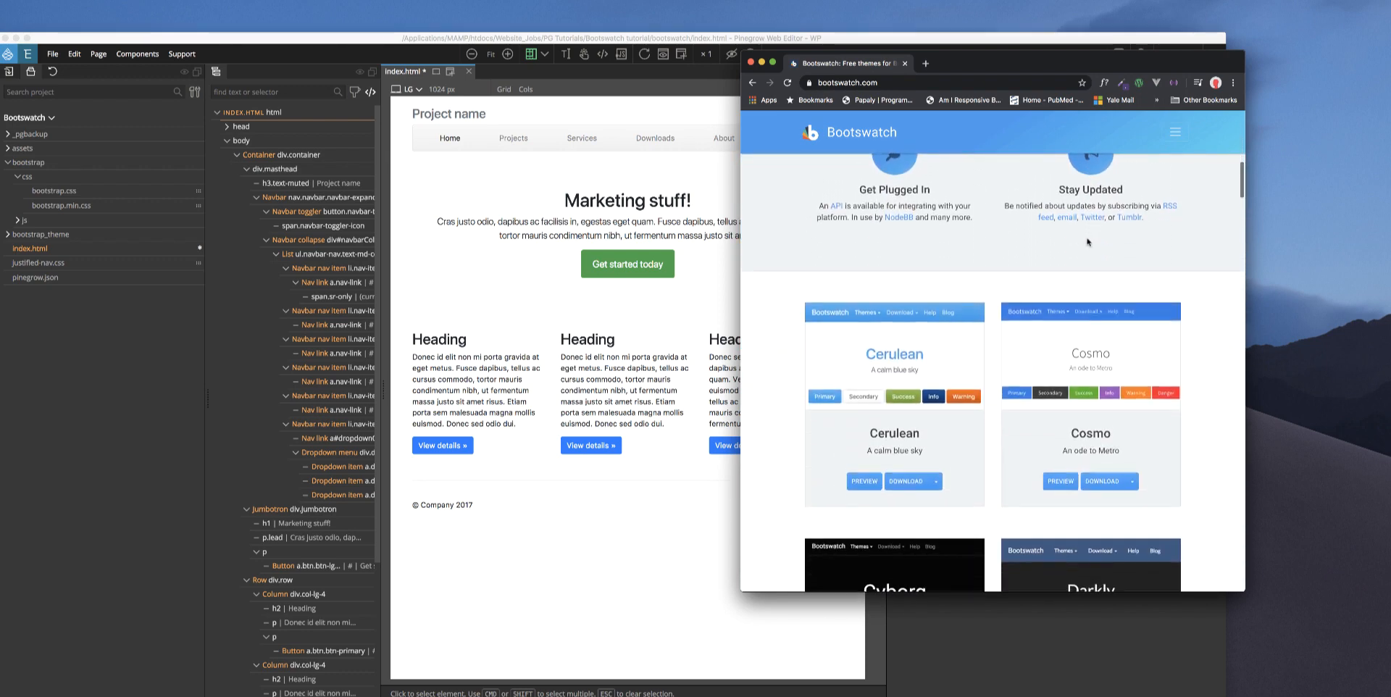
scroll("down", 3)
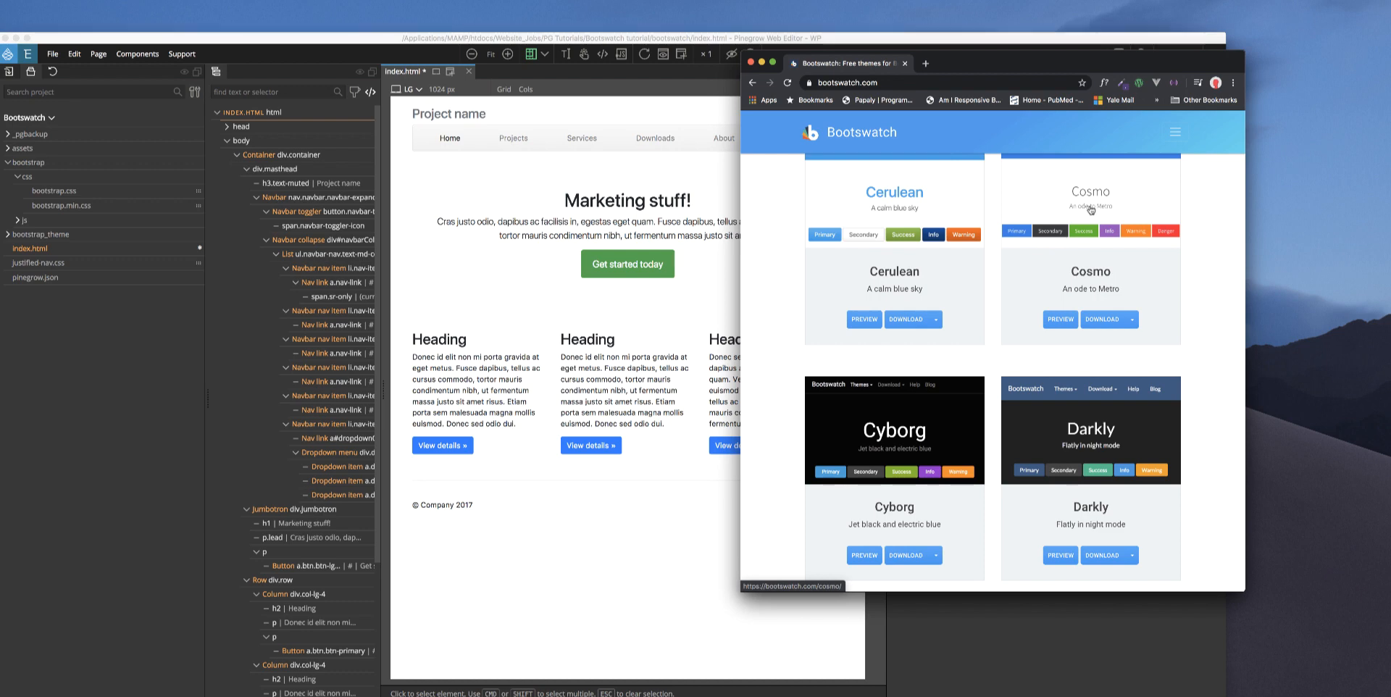
scroll("down", 3)
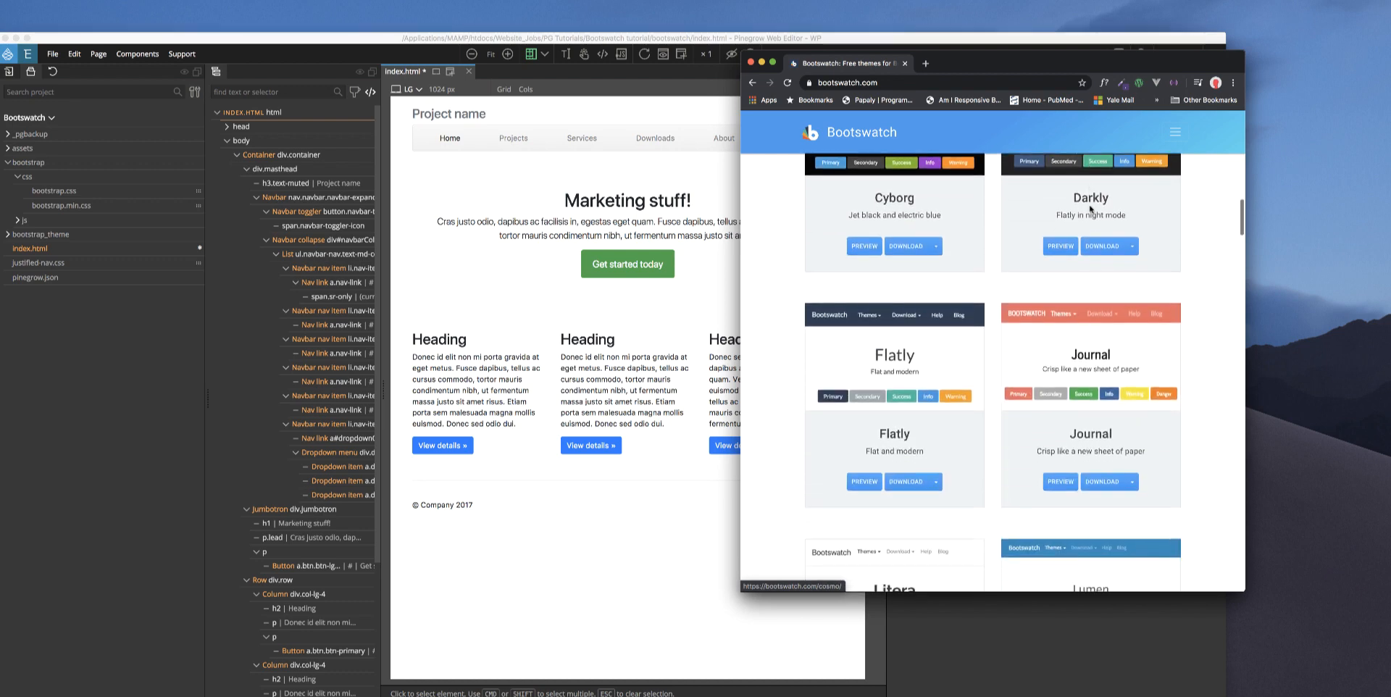
scroll("down", 3)
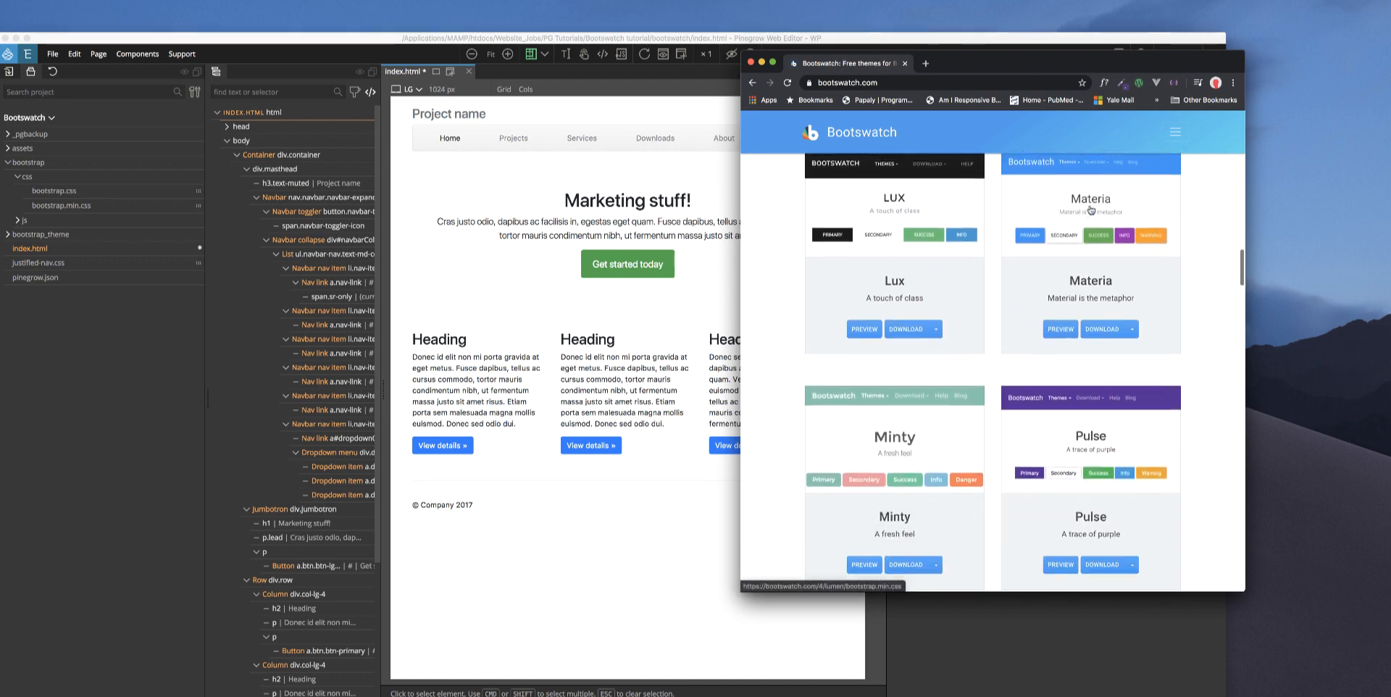
scroll("down", 3)
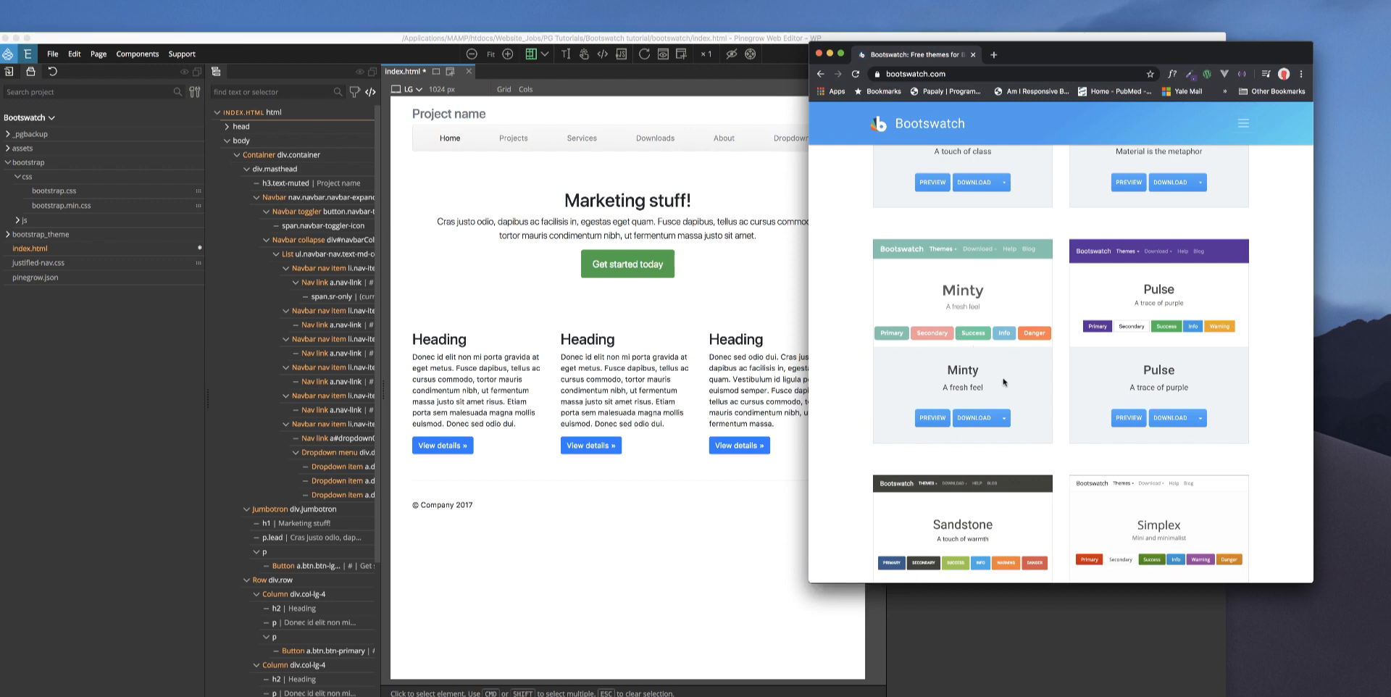
mouse_move(1007, 409)
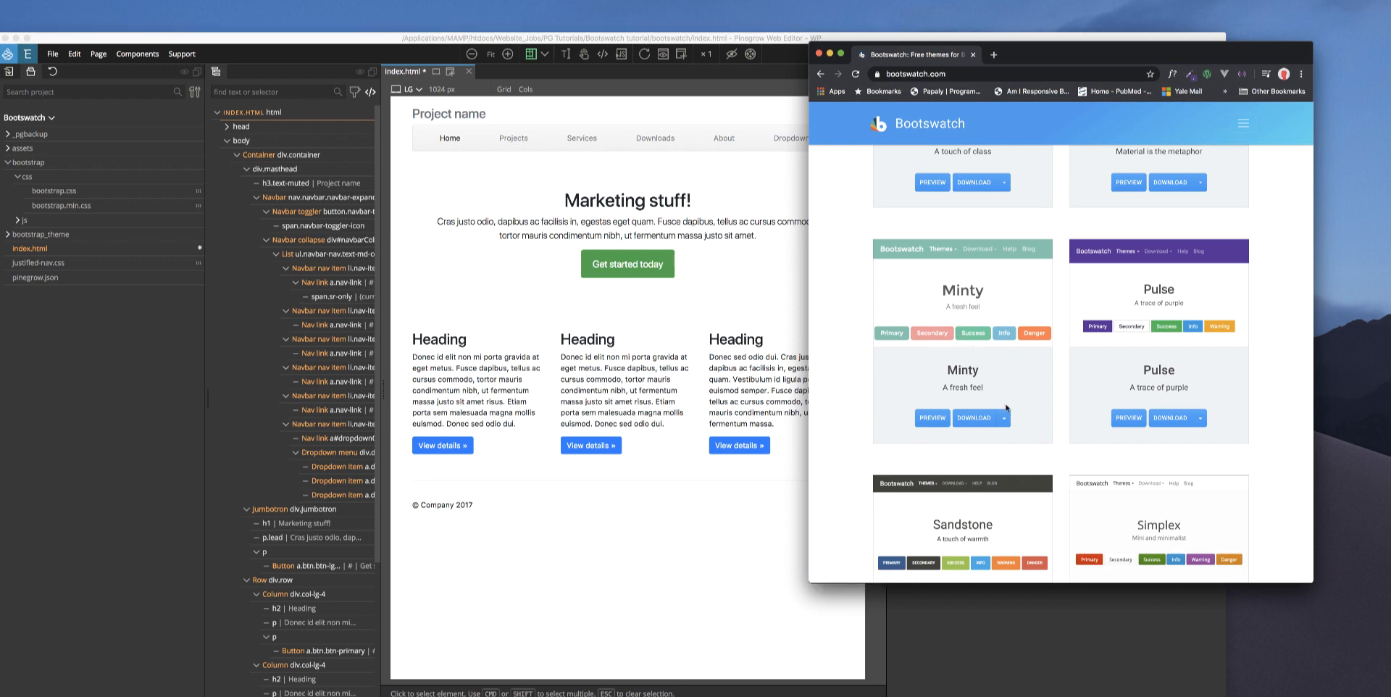
mouse_move(1006, 422)
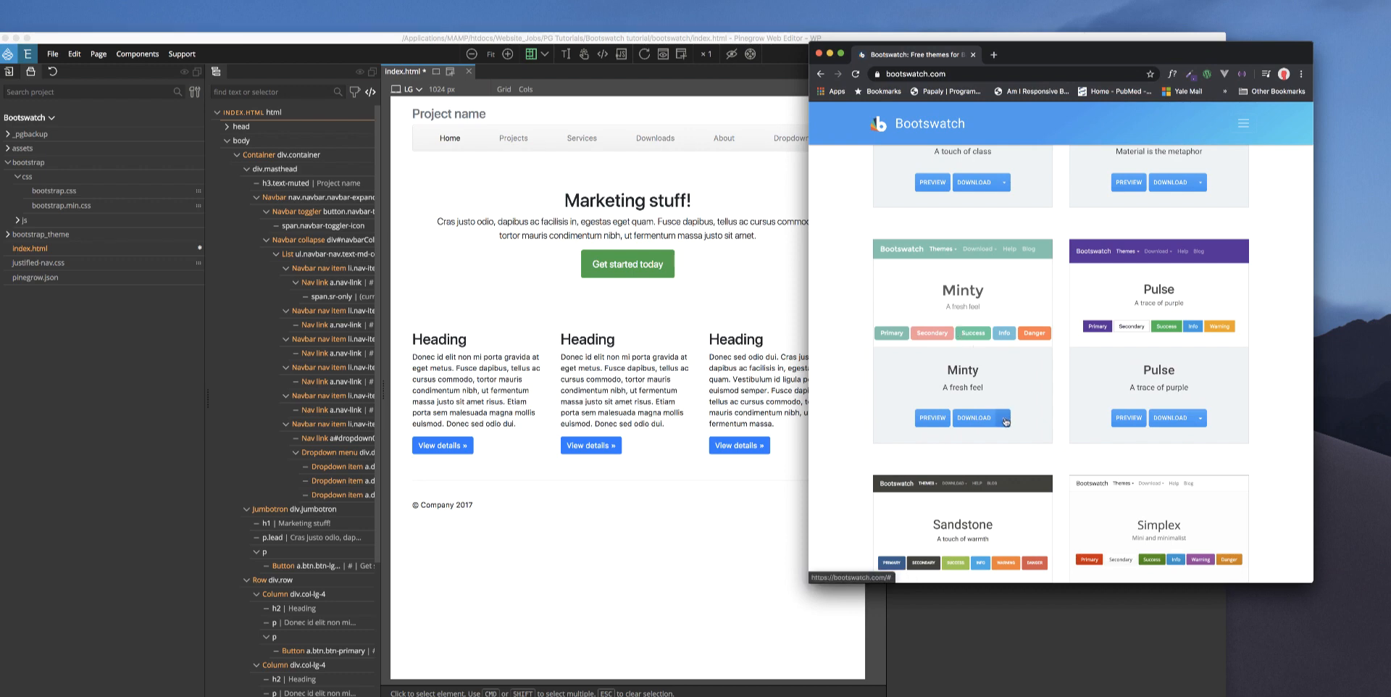
left_click(1004, 418)
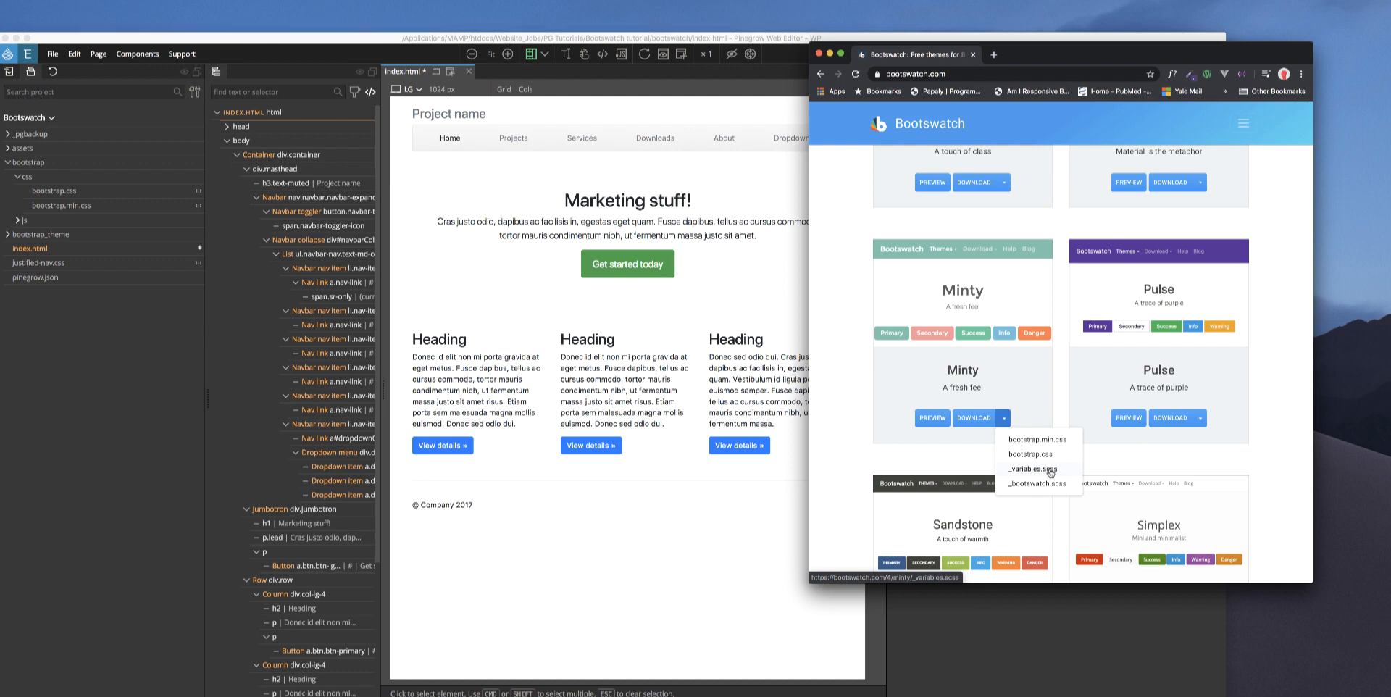
mouse_move(1038, 484)
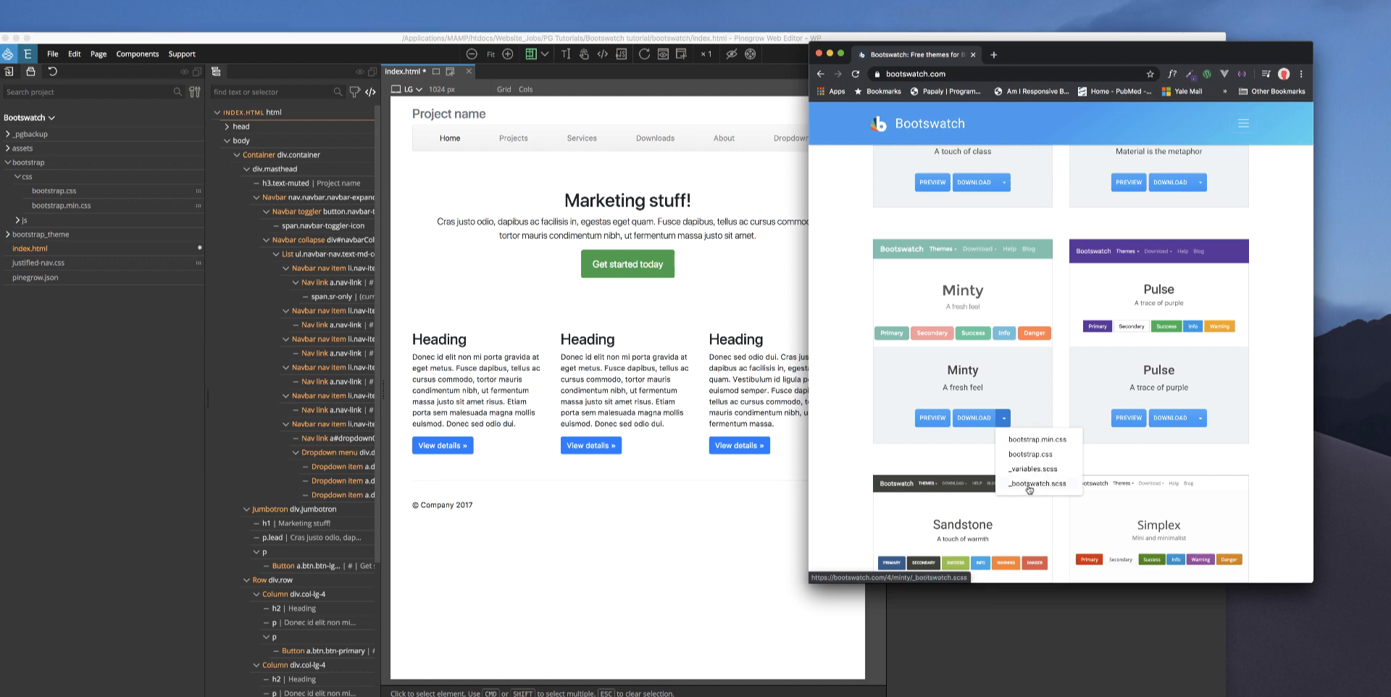
mouse_move(1035, 469)
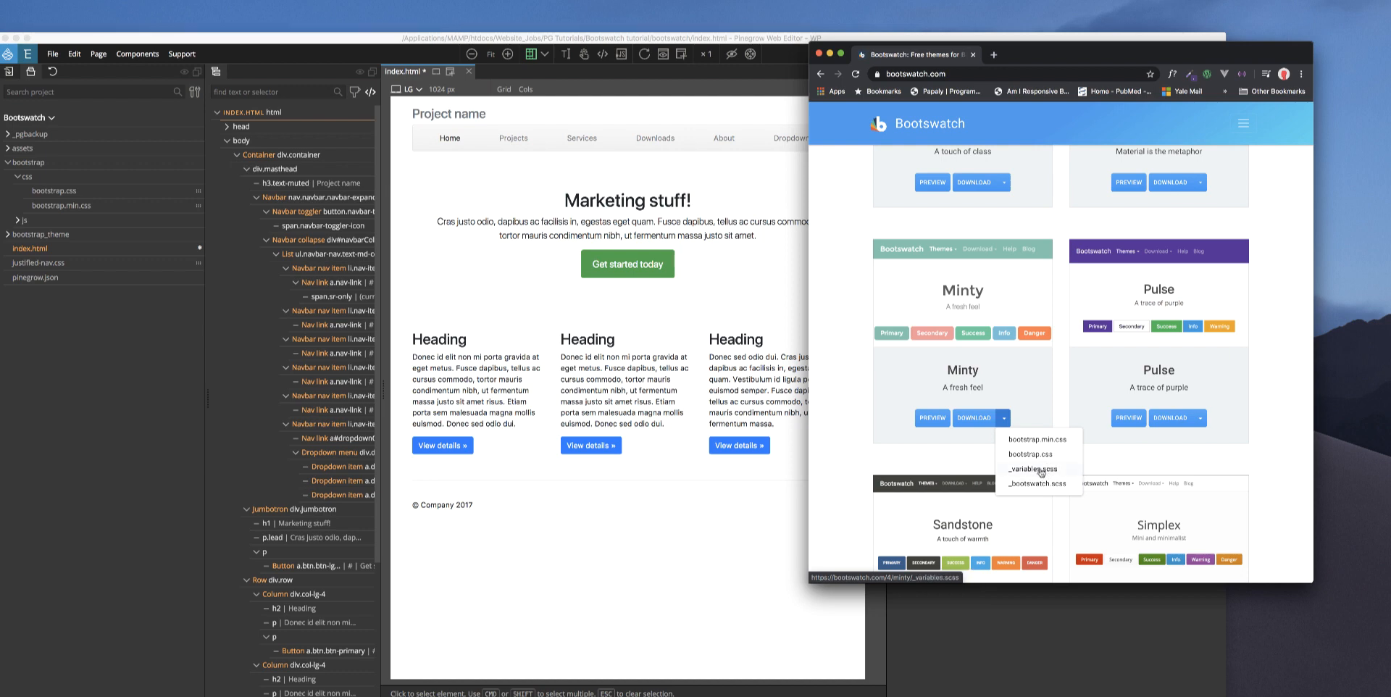
Download Minty's _variables.scss into bootswatch/bootstrap_theme.
left_click(1033, 468)
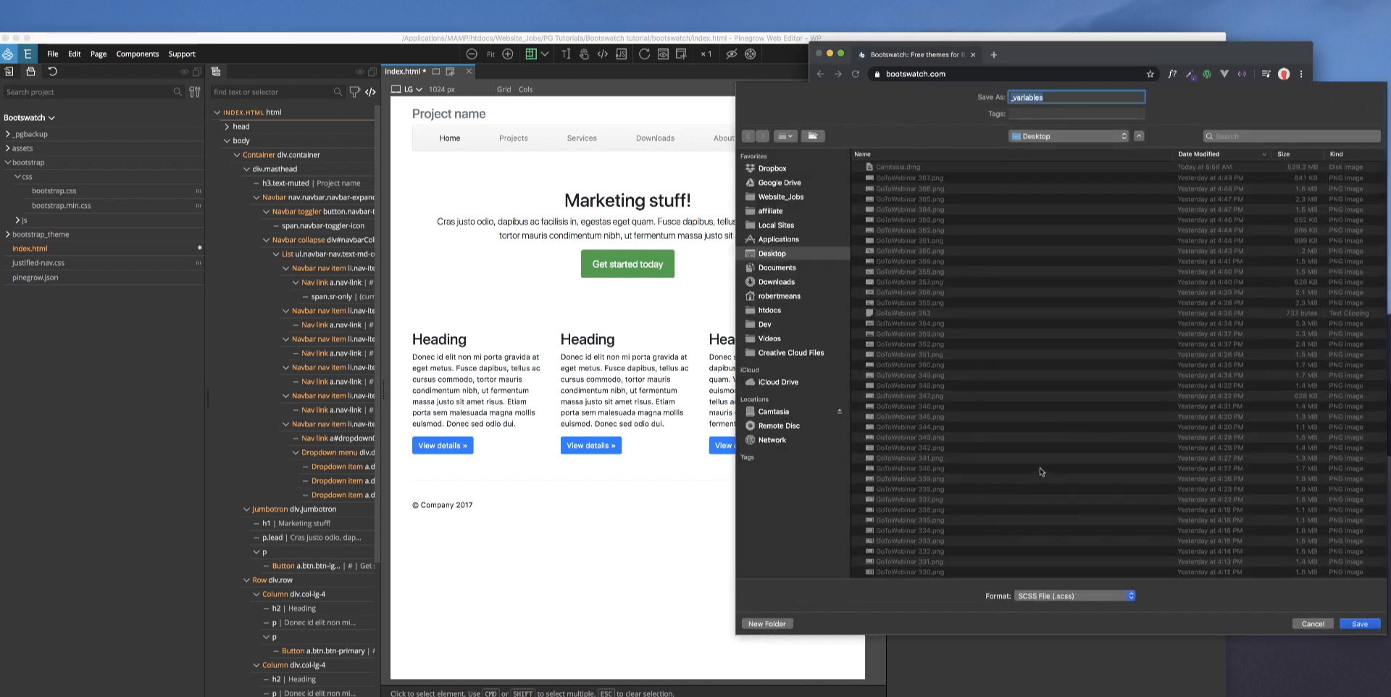
left_click(782, 198)
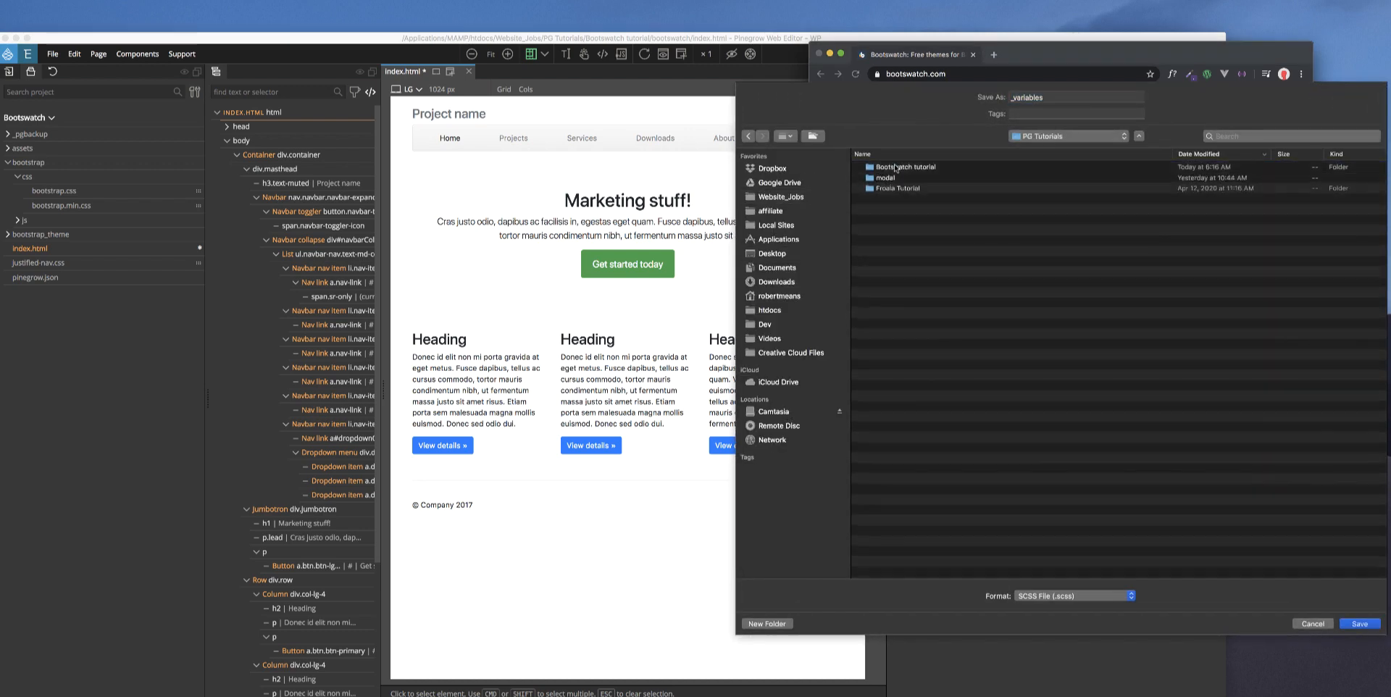
double_click(904, 167)
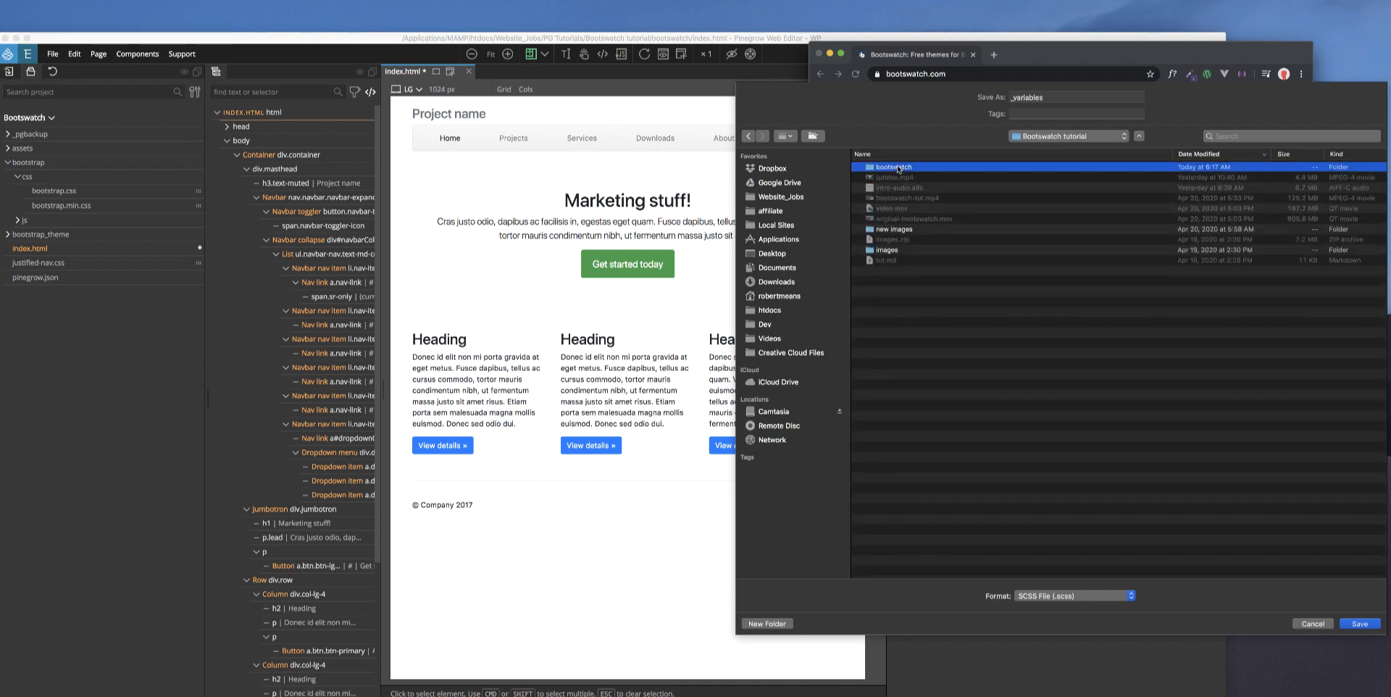
double_click(893, 167)
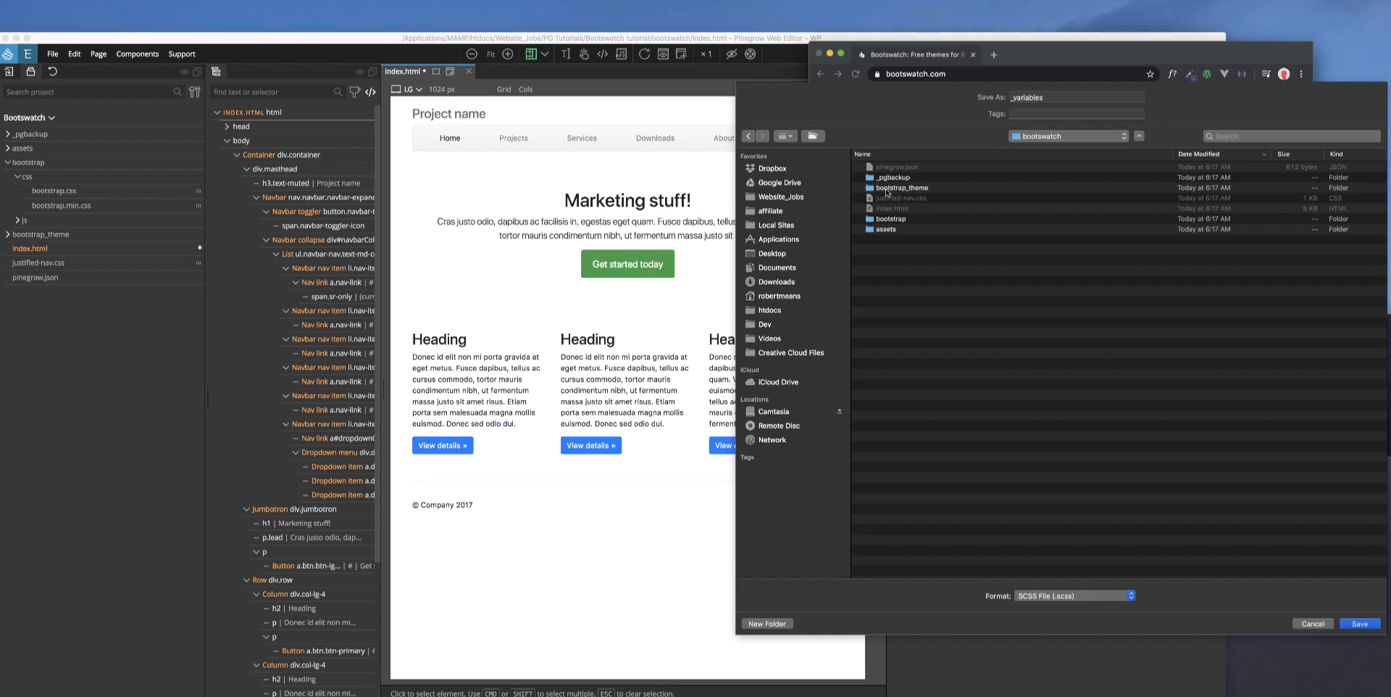
mouse_move(907, 193)
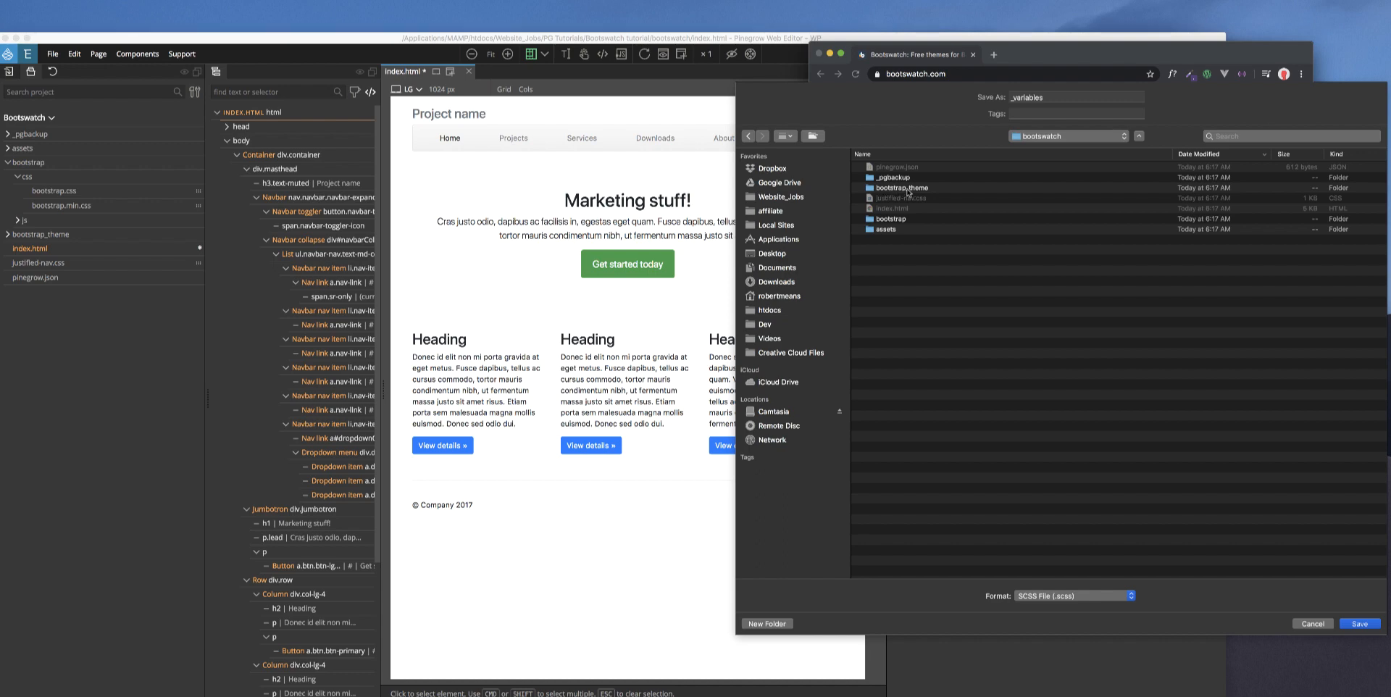
double_click(903, 187)
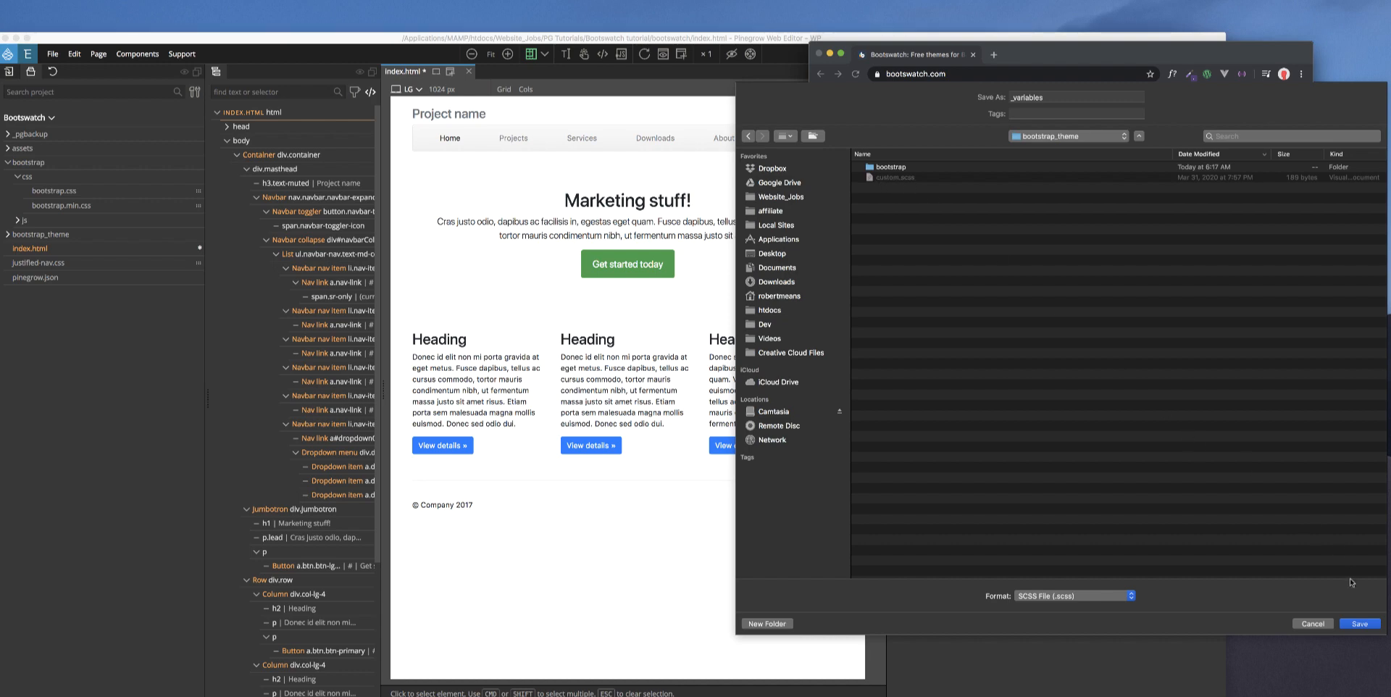
left_click(1358, 624)
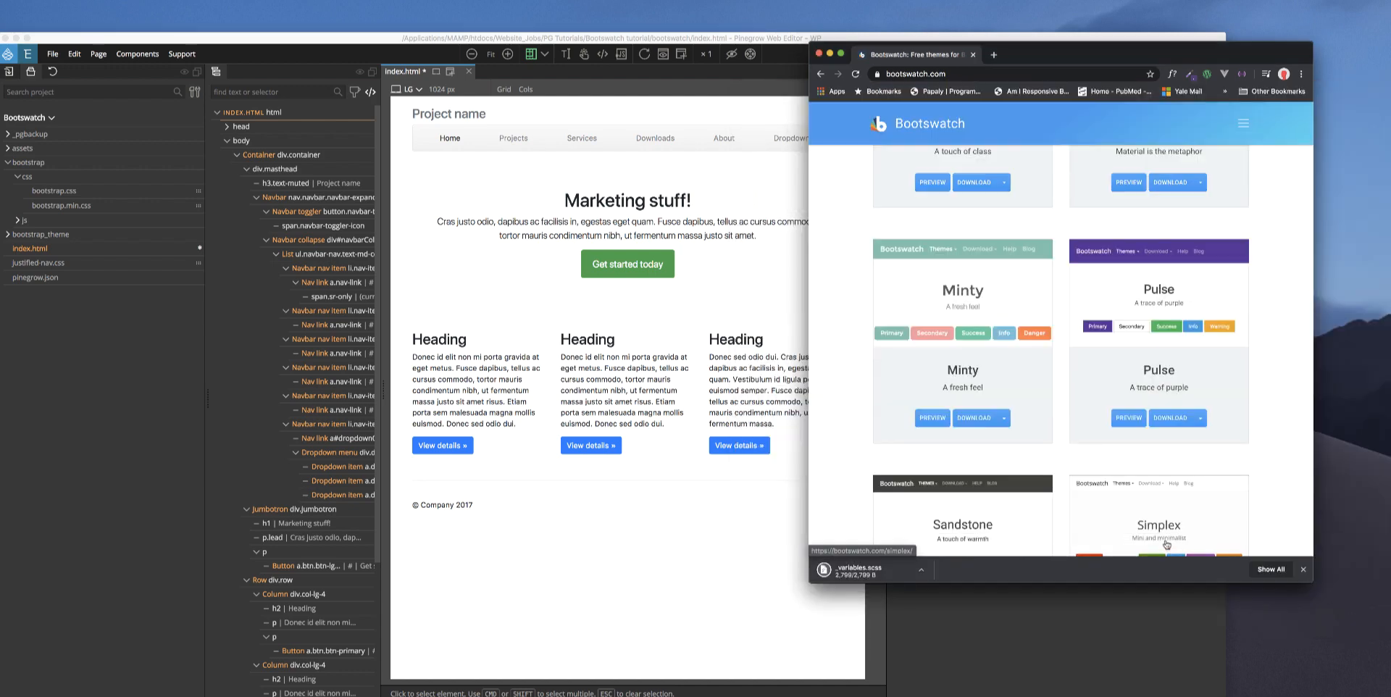
mouse_move(1023, 485)
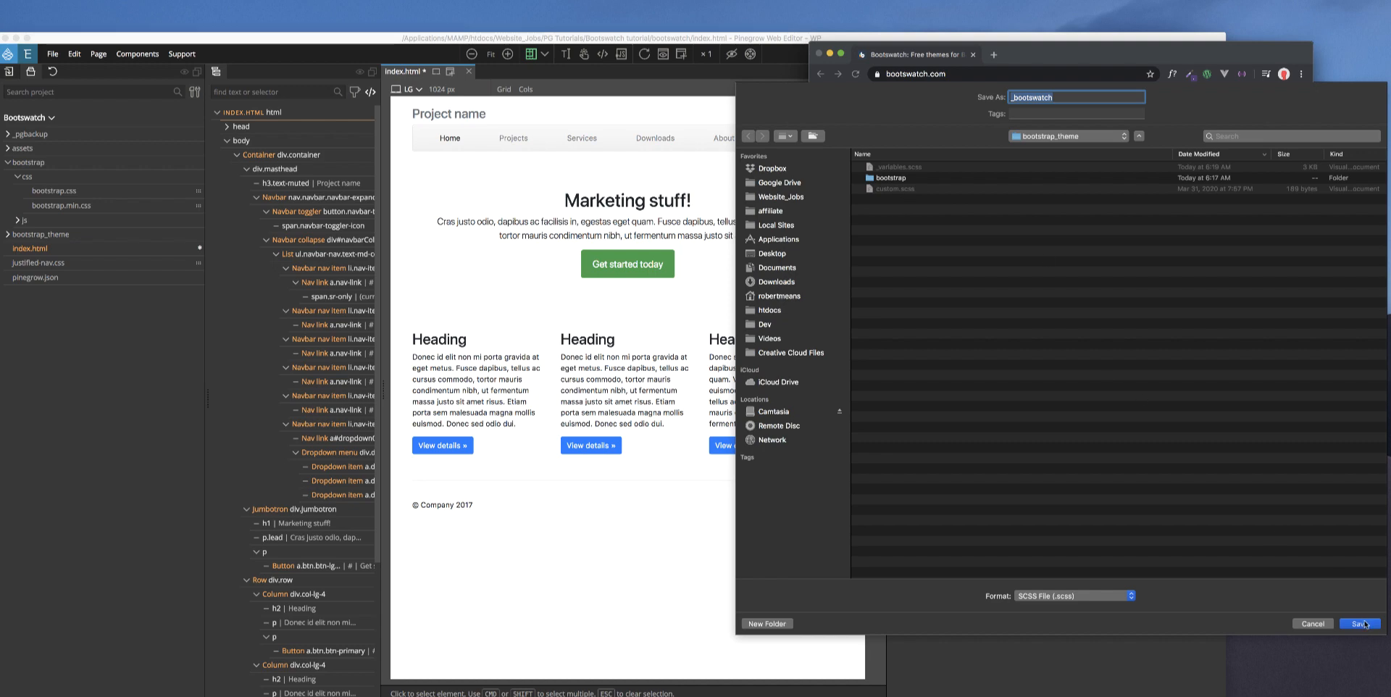
Download Minty's _bootswatch.scss into the same bootstrap_theme folder.
left_click(1364, 624)
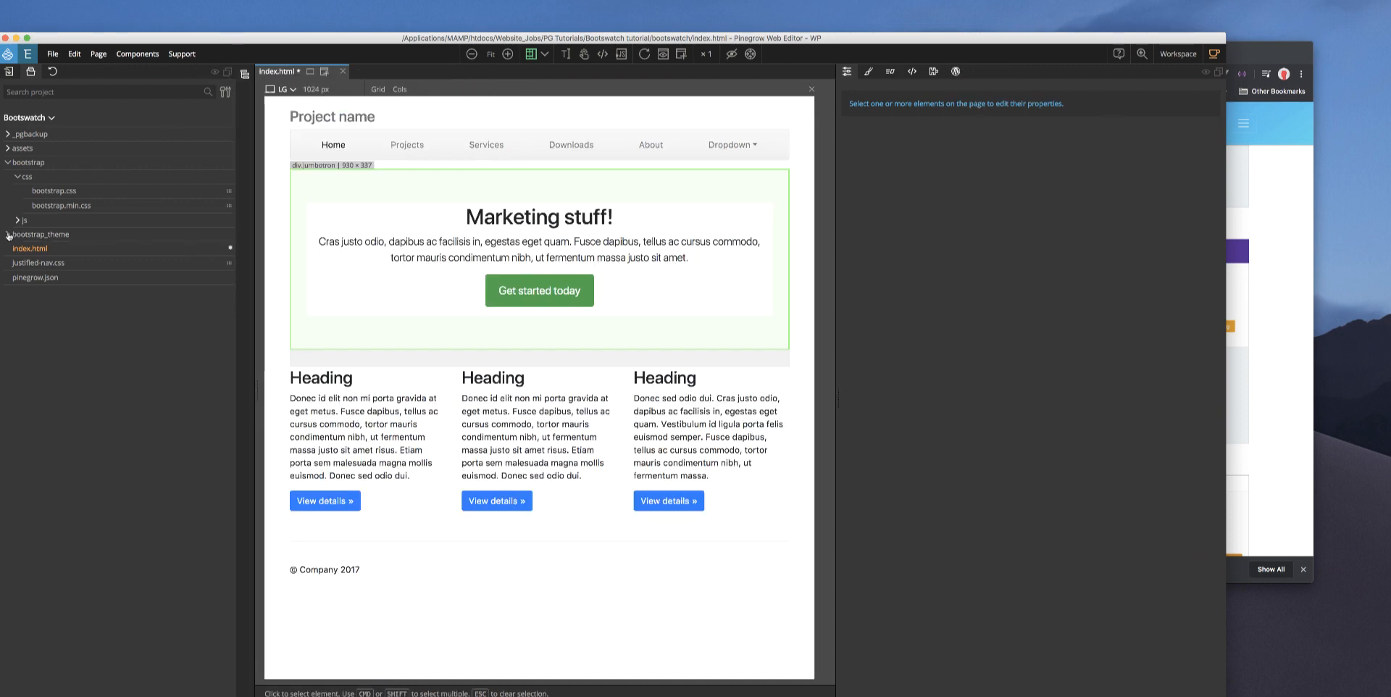
Refresh the project so bootstrap_theme lists the new SCSS files, then open _bootswatch.scss externally.
left_click(9, 235)
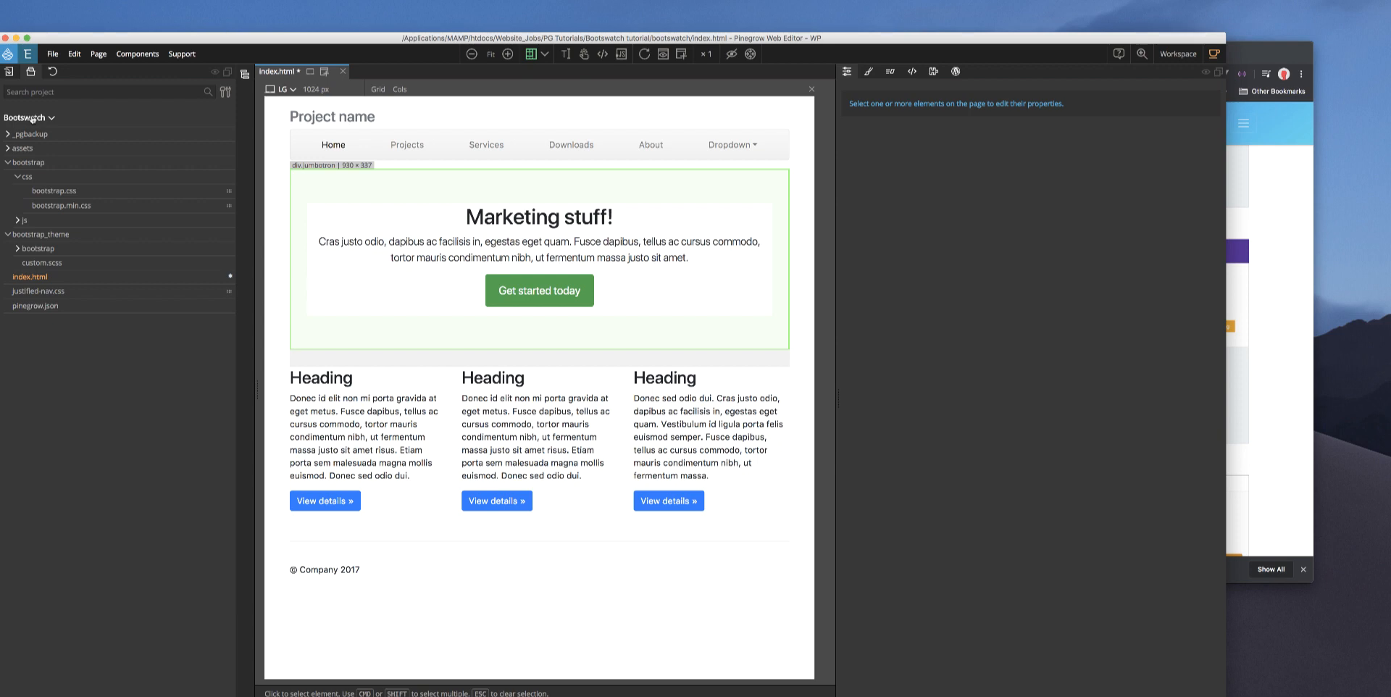
left_click(17, 248)
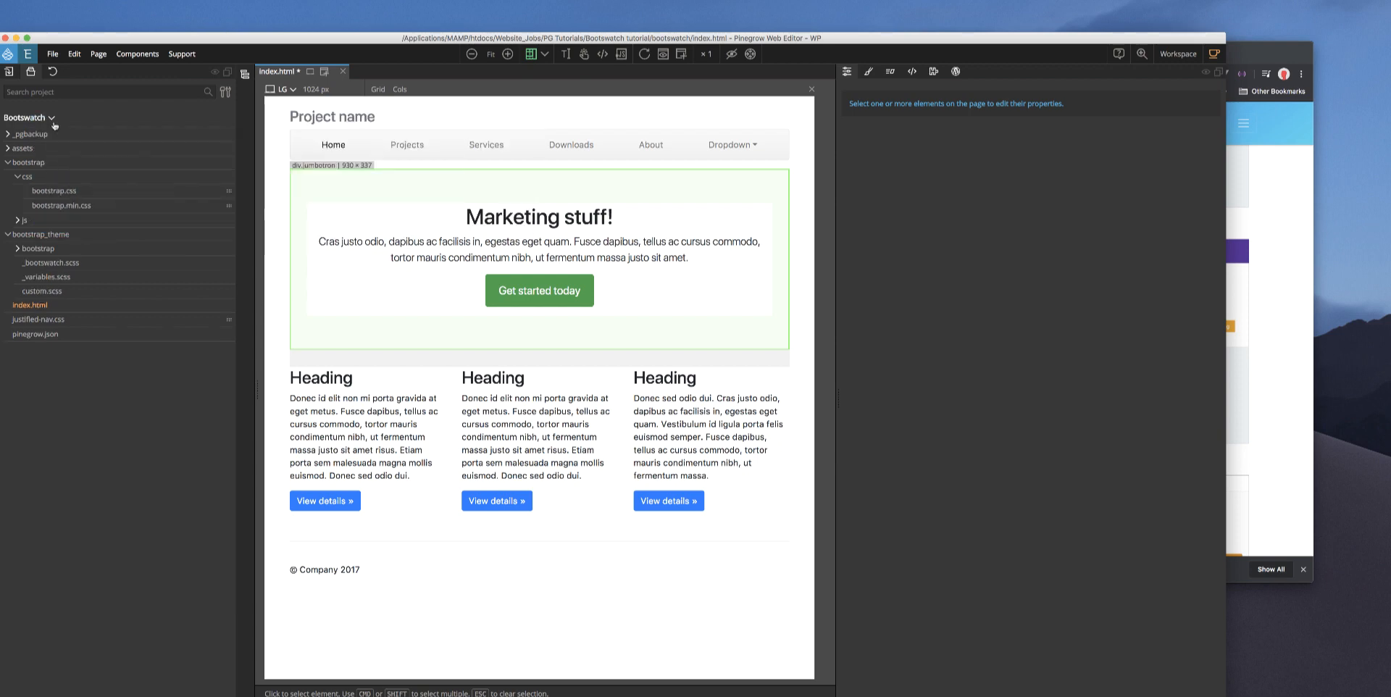
left_click(49, 263)
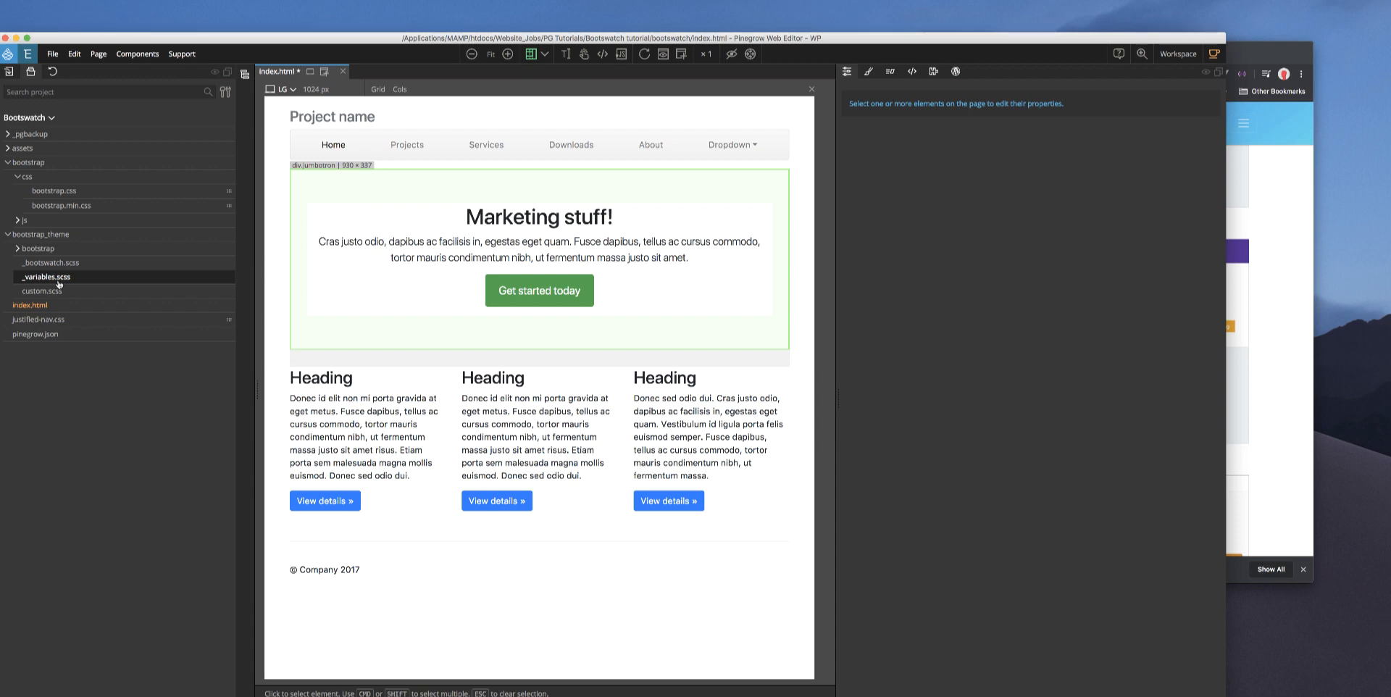
left_click(51, 262)
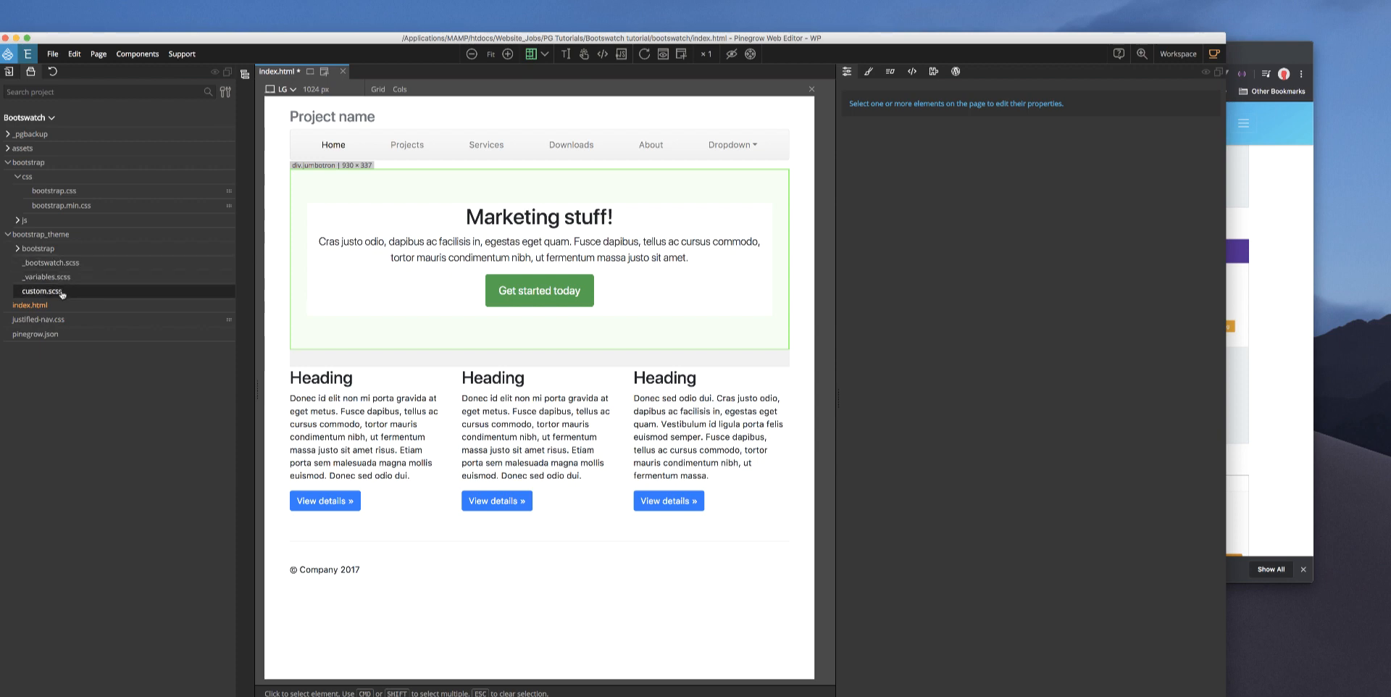
left_click(50, 265)
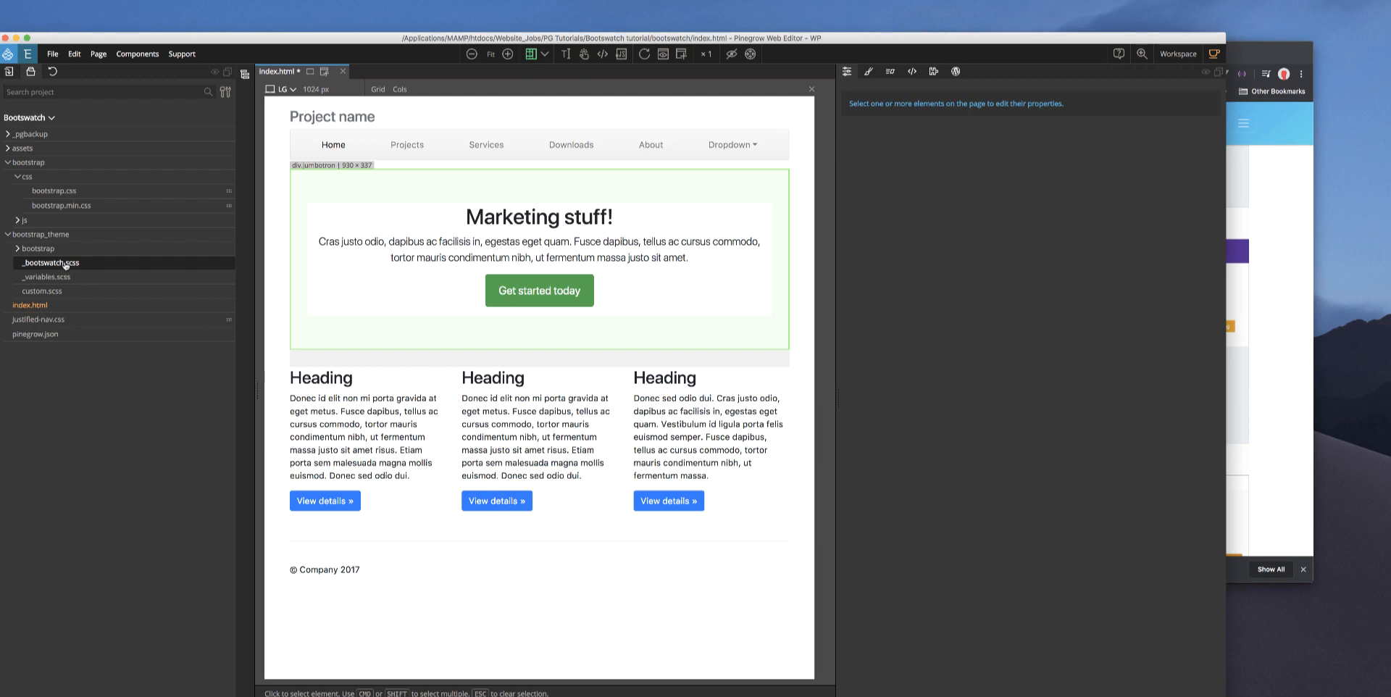
double_click(49, 264)
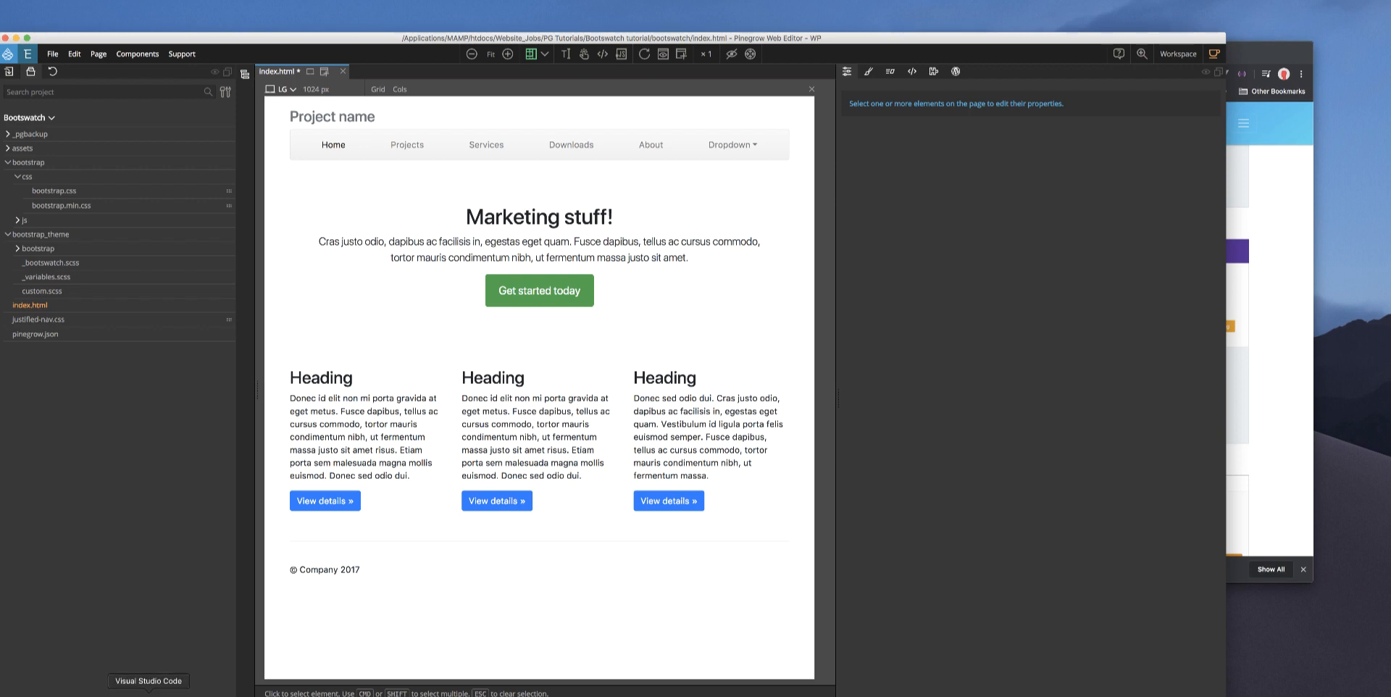
left_click(148, 680)
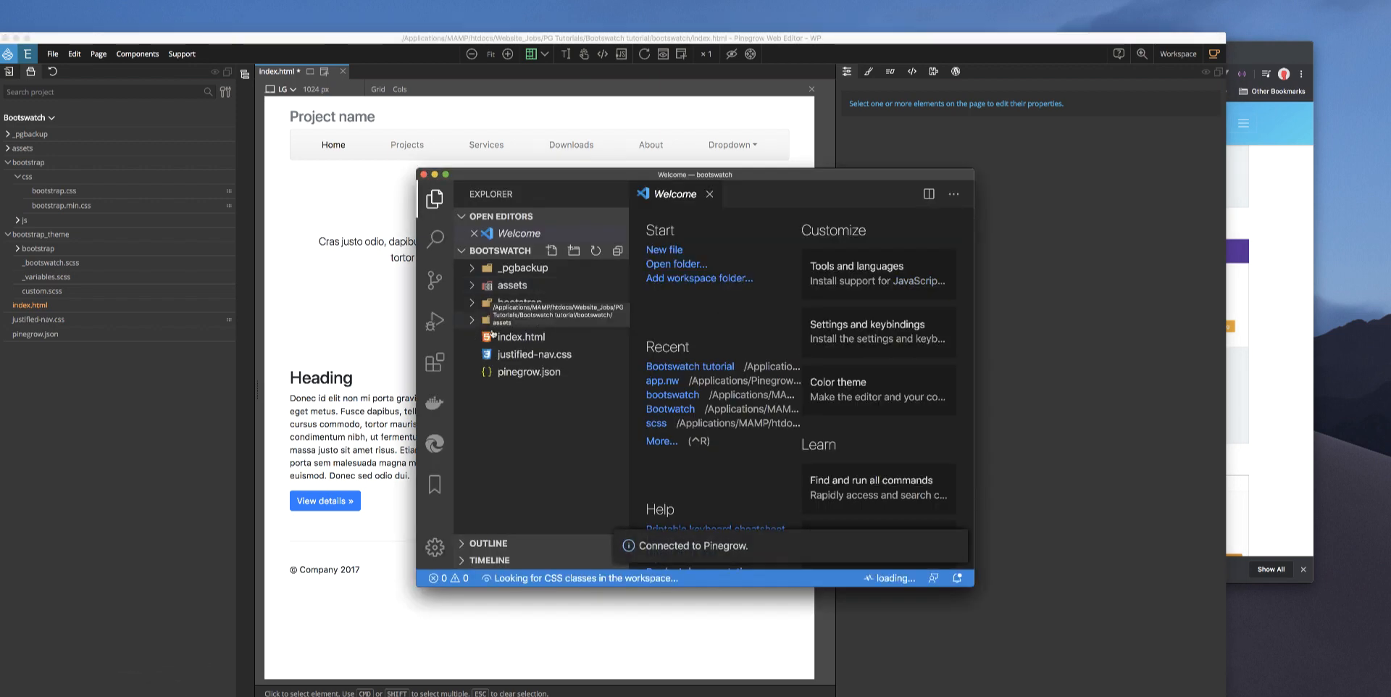
left_click(537, 320)
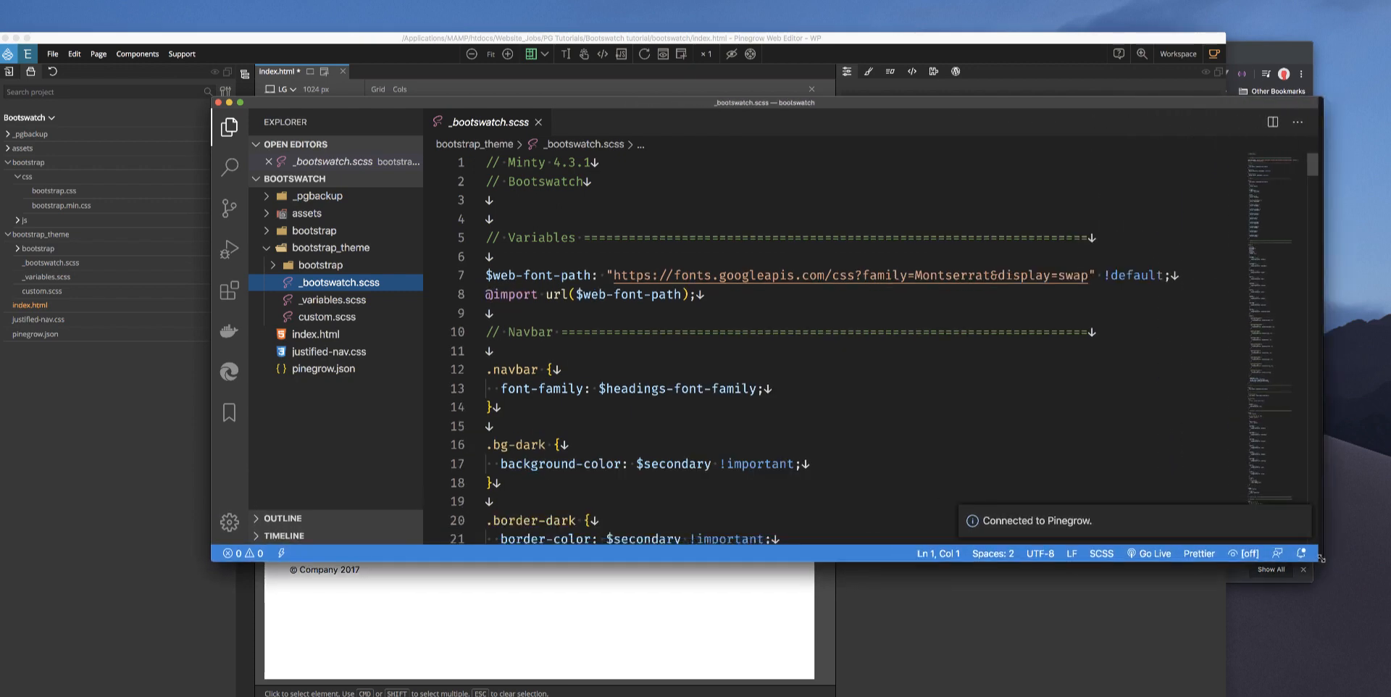
mouse_move(612, 289)
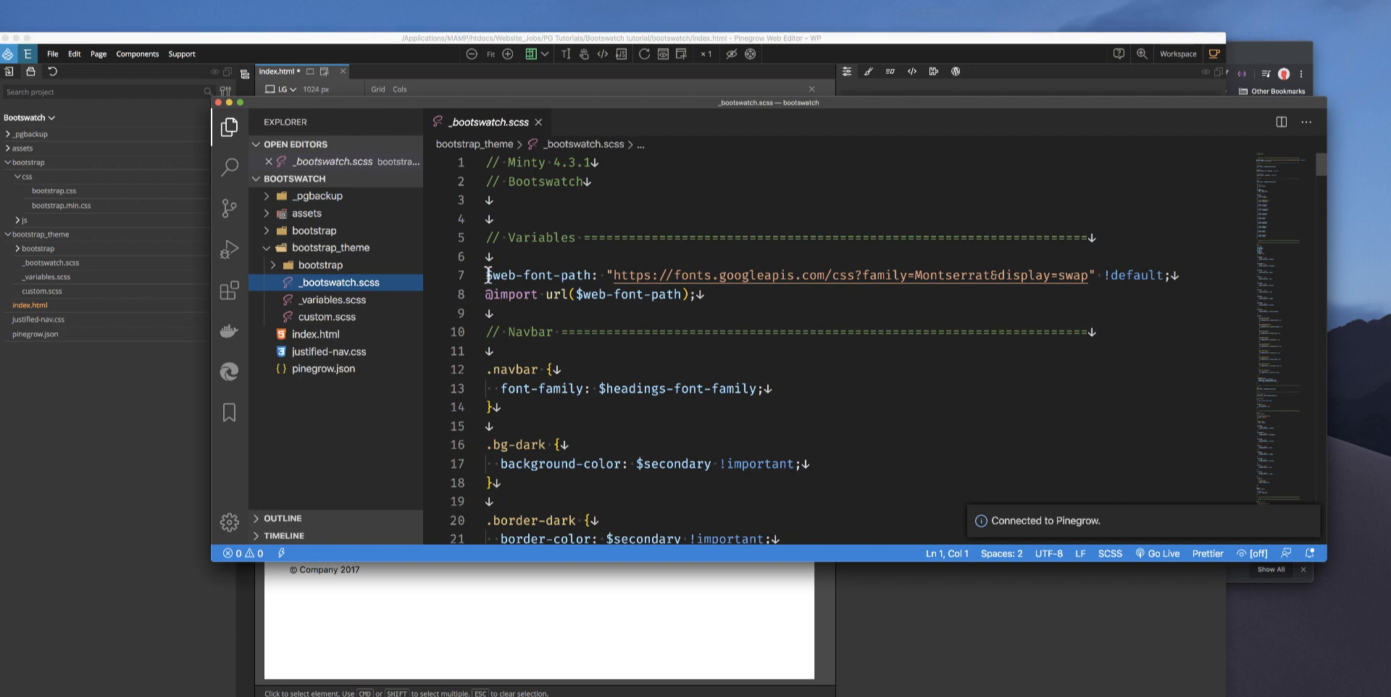
mouse_move(509, 276)
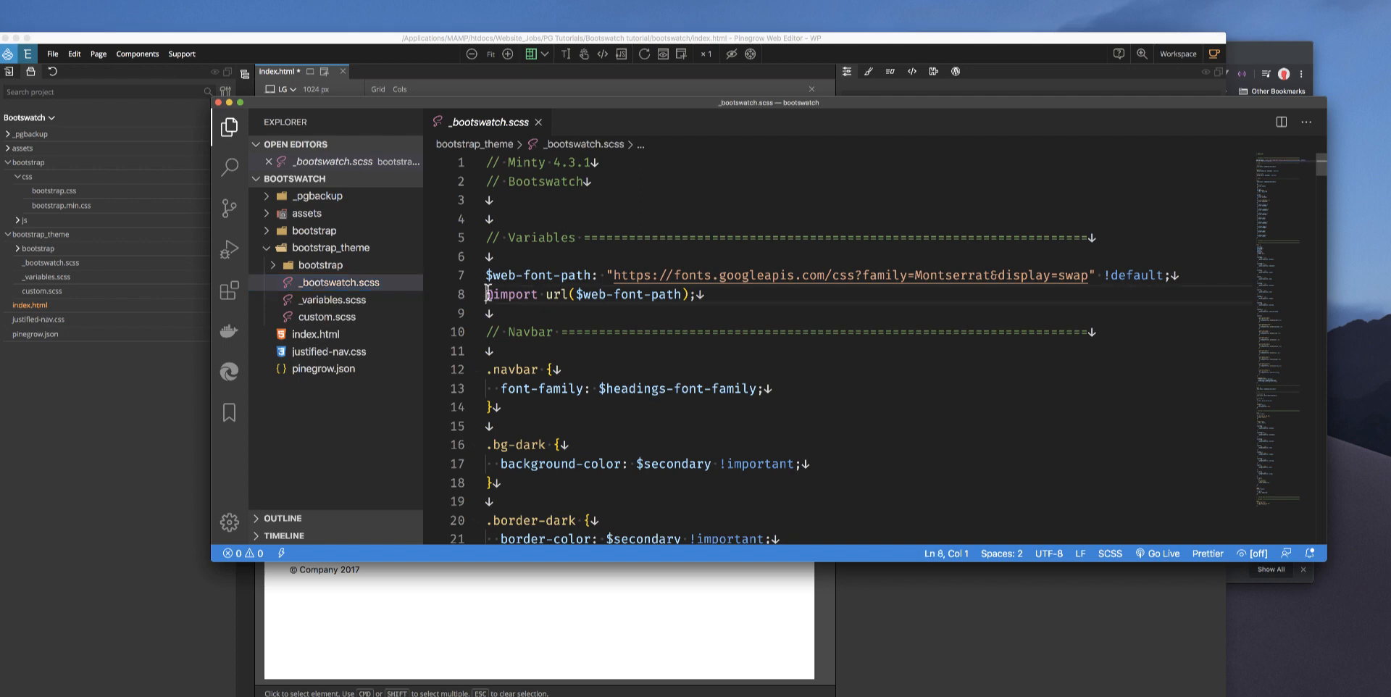
left_click_drag(487, 294, 575, 294)
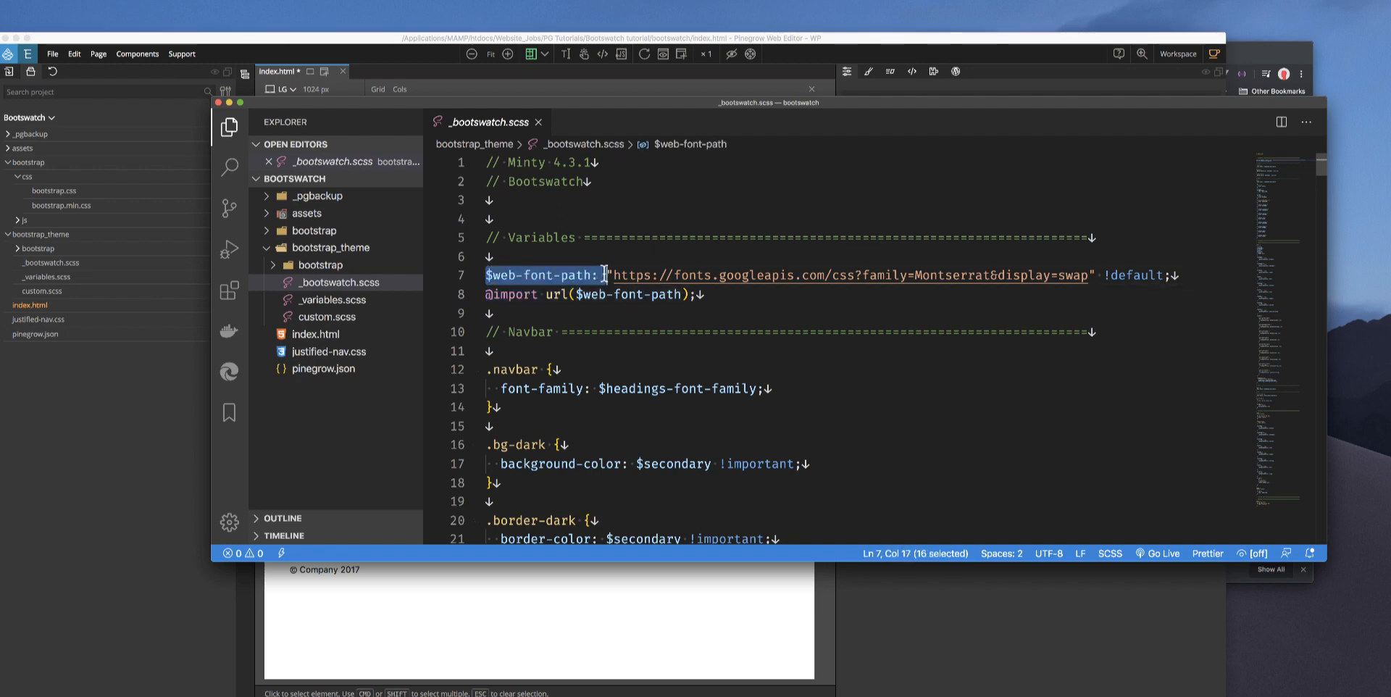
type("@import url(")
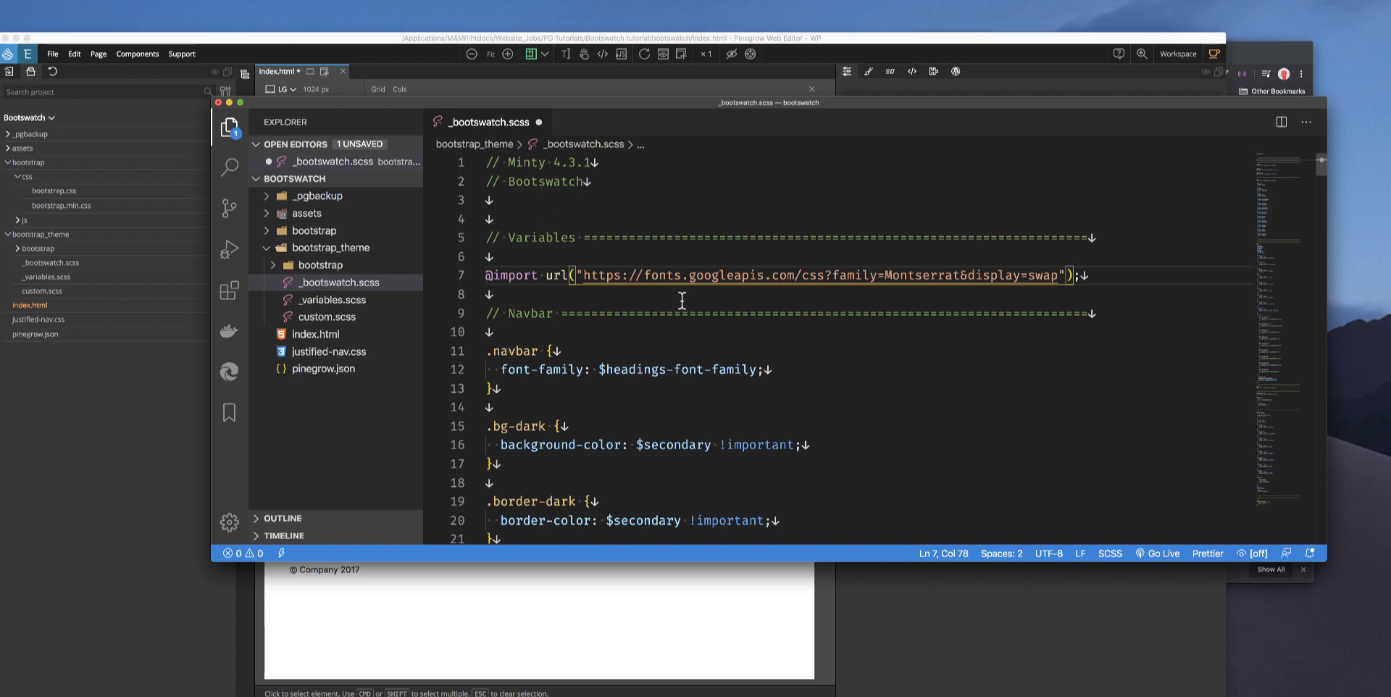
mouse_move(683, 262)
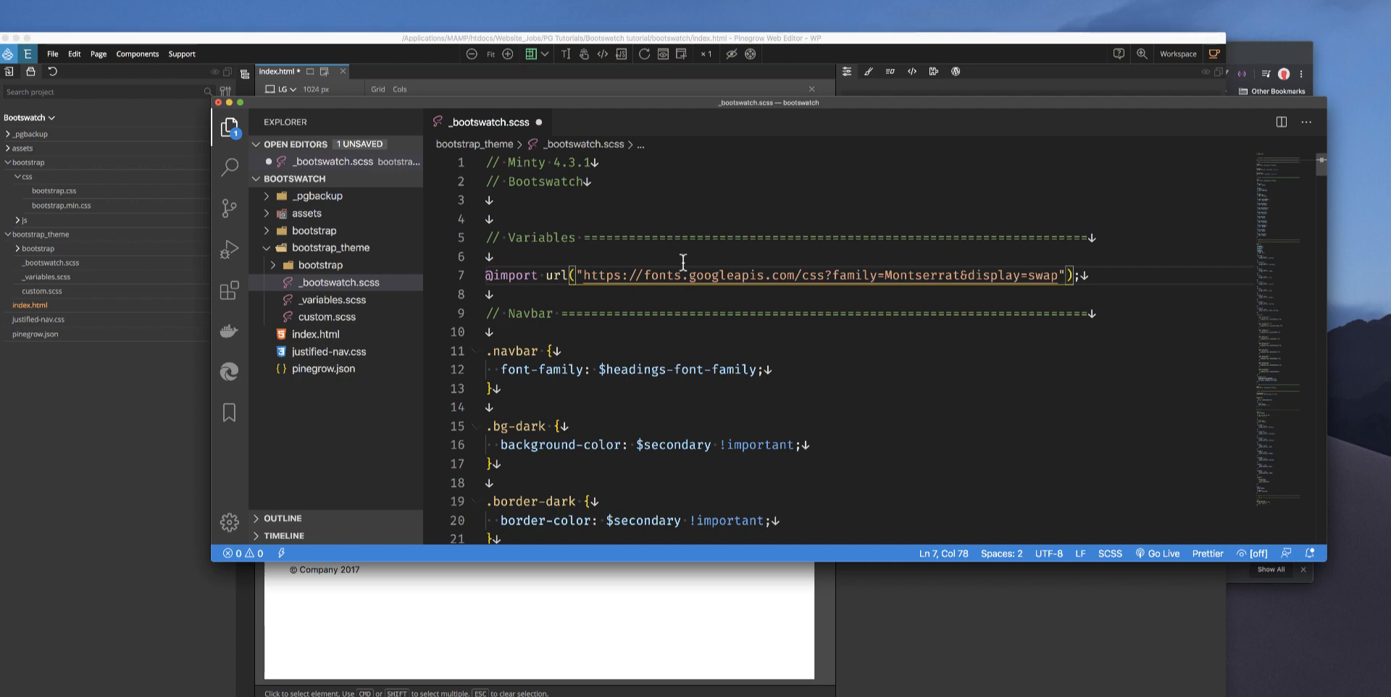
mouse_move(811, 299)
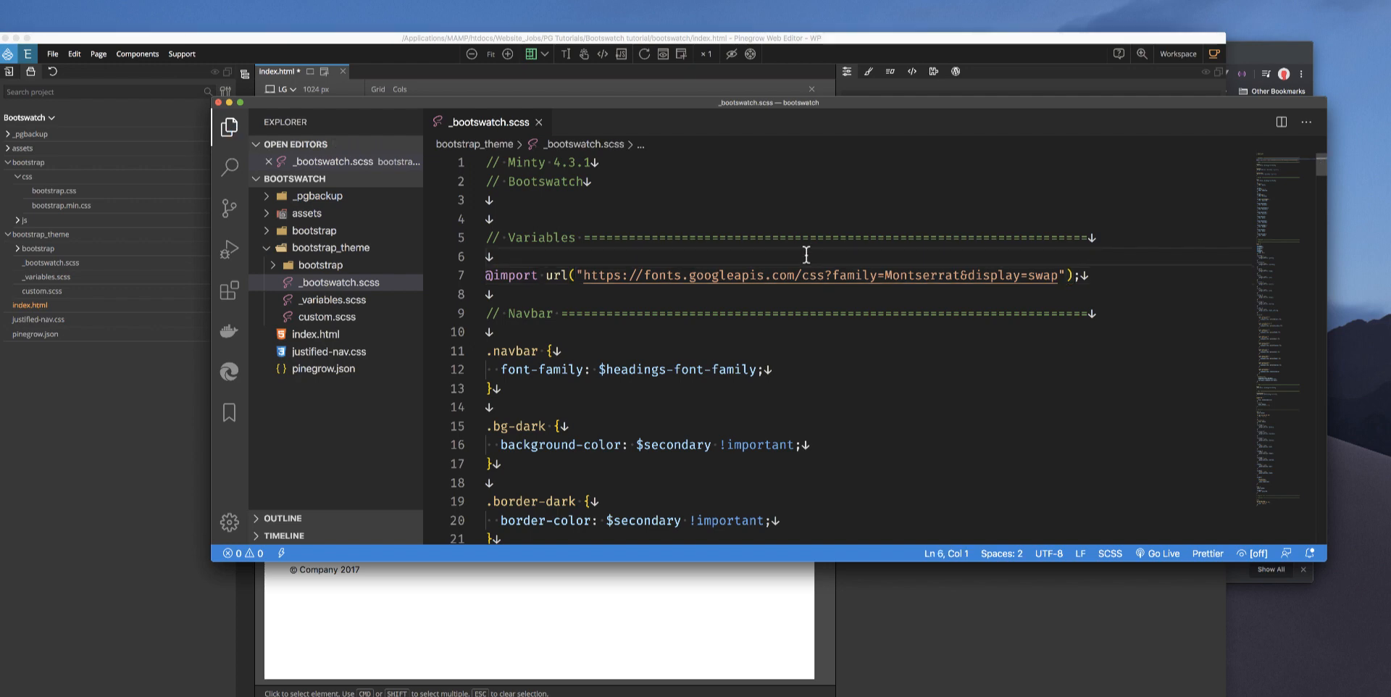
left_click(539, 122)
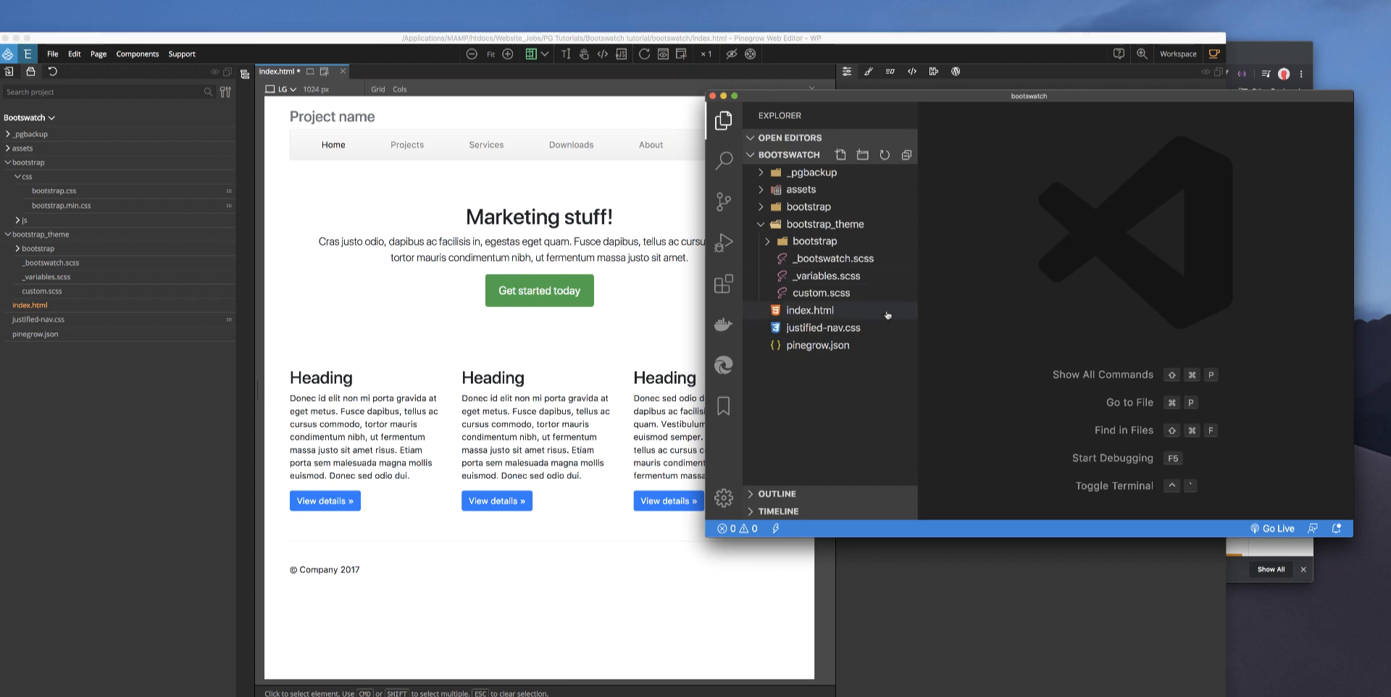
left_click(817, 293)
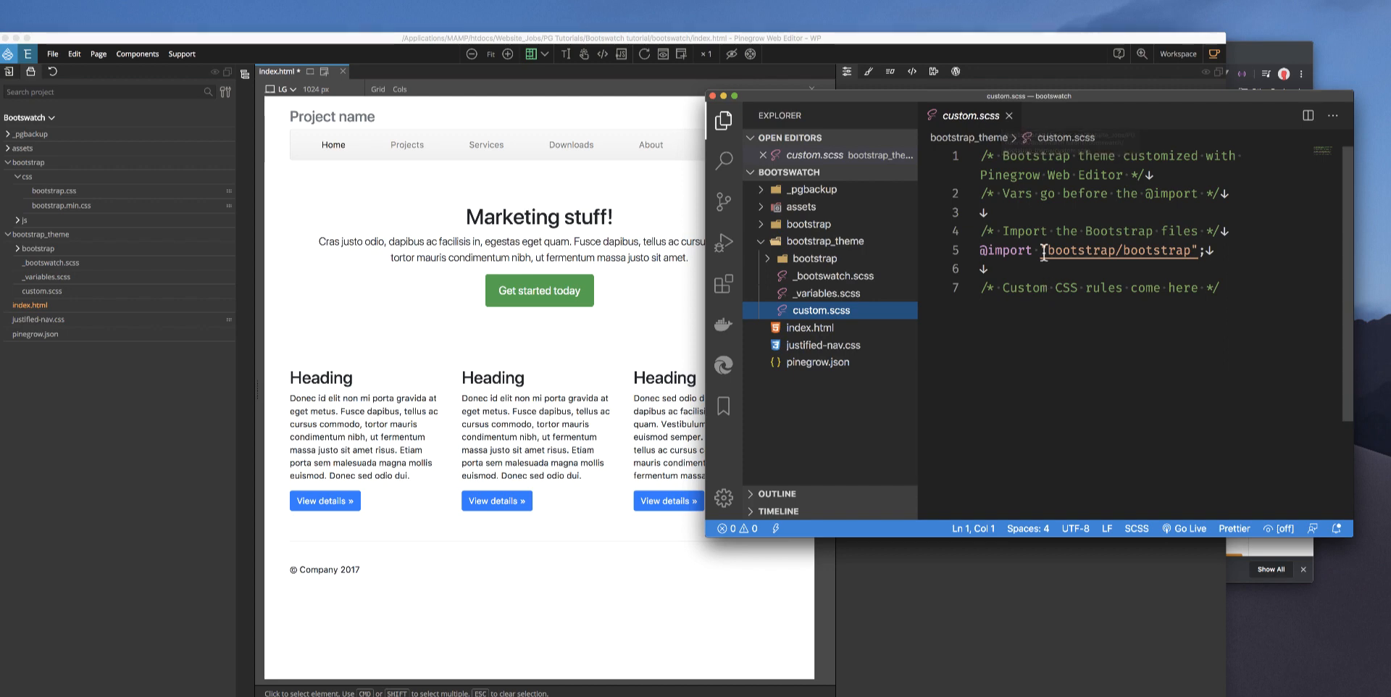
mouse_move(1122, 250)
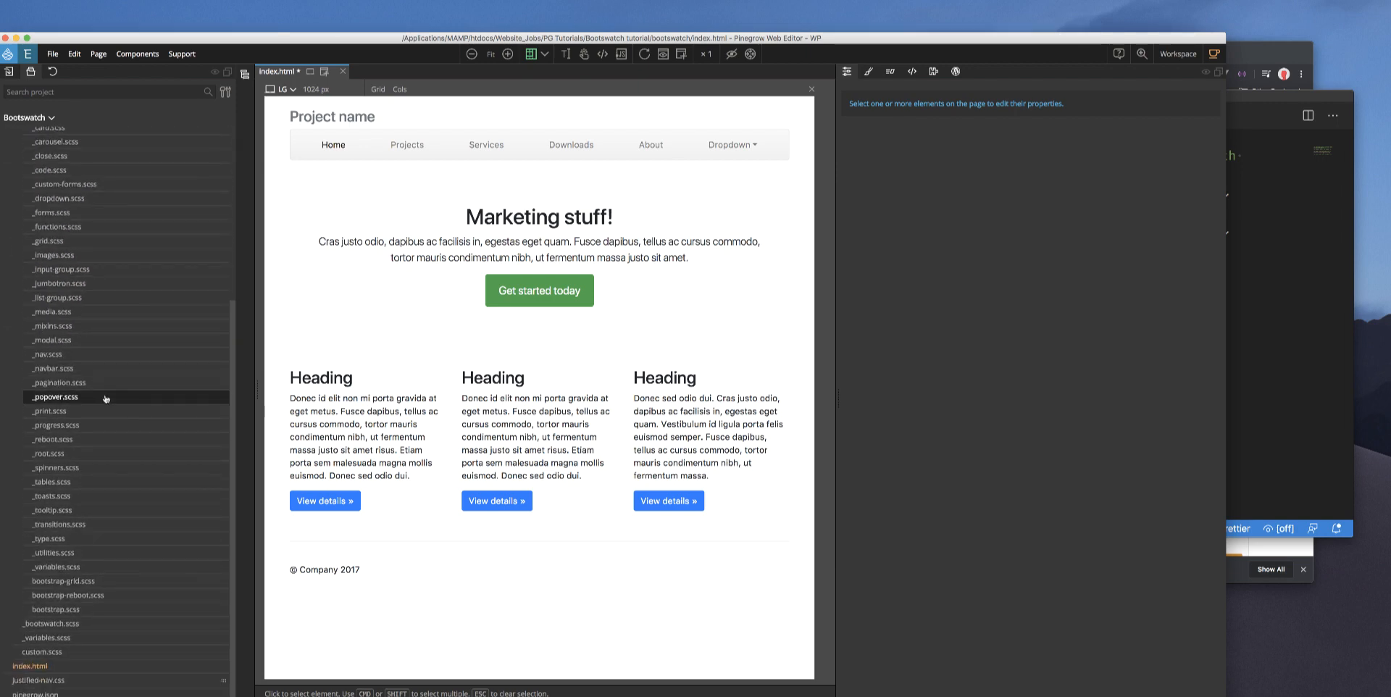
left_click(56, 609)
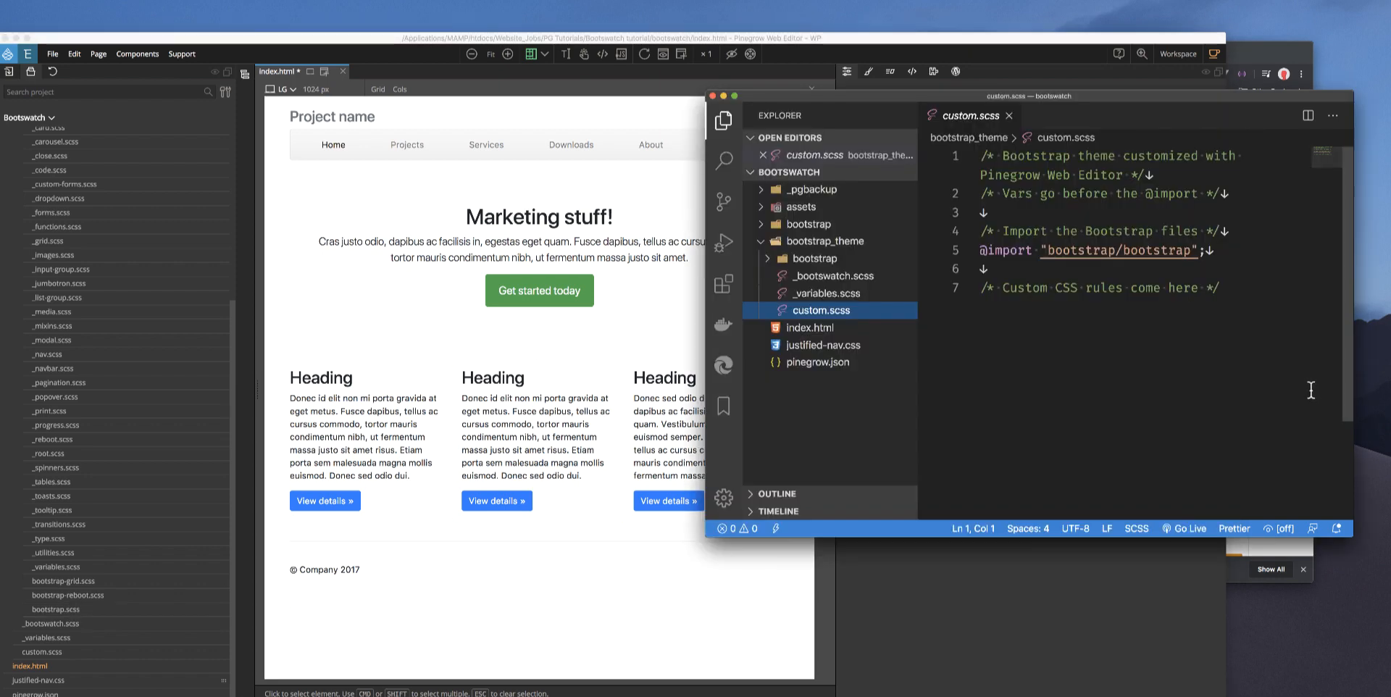
mouse_move(1188, 251)
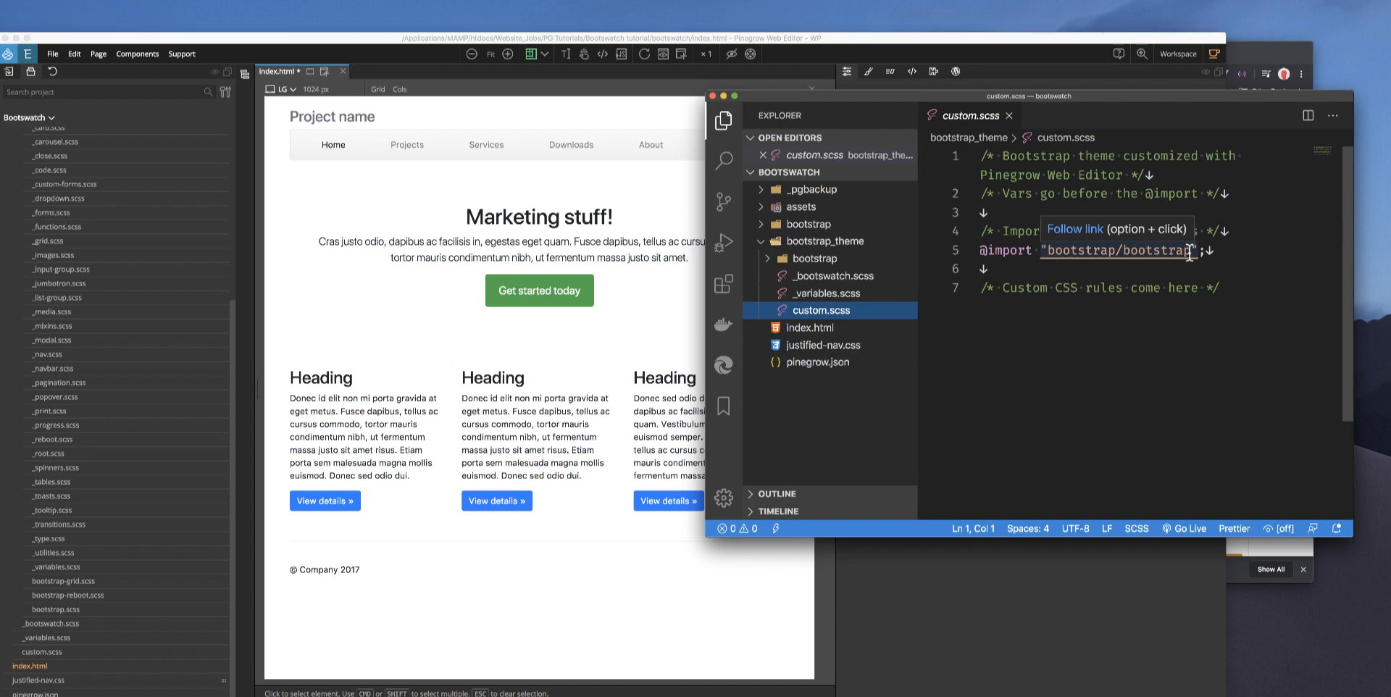
mouse_move(1223, 232)
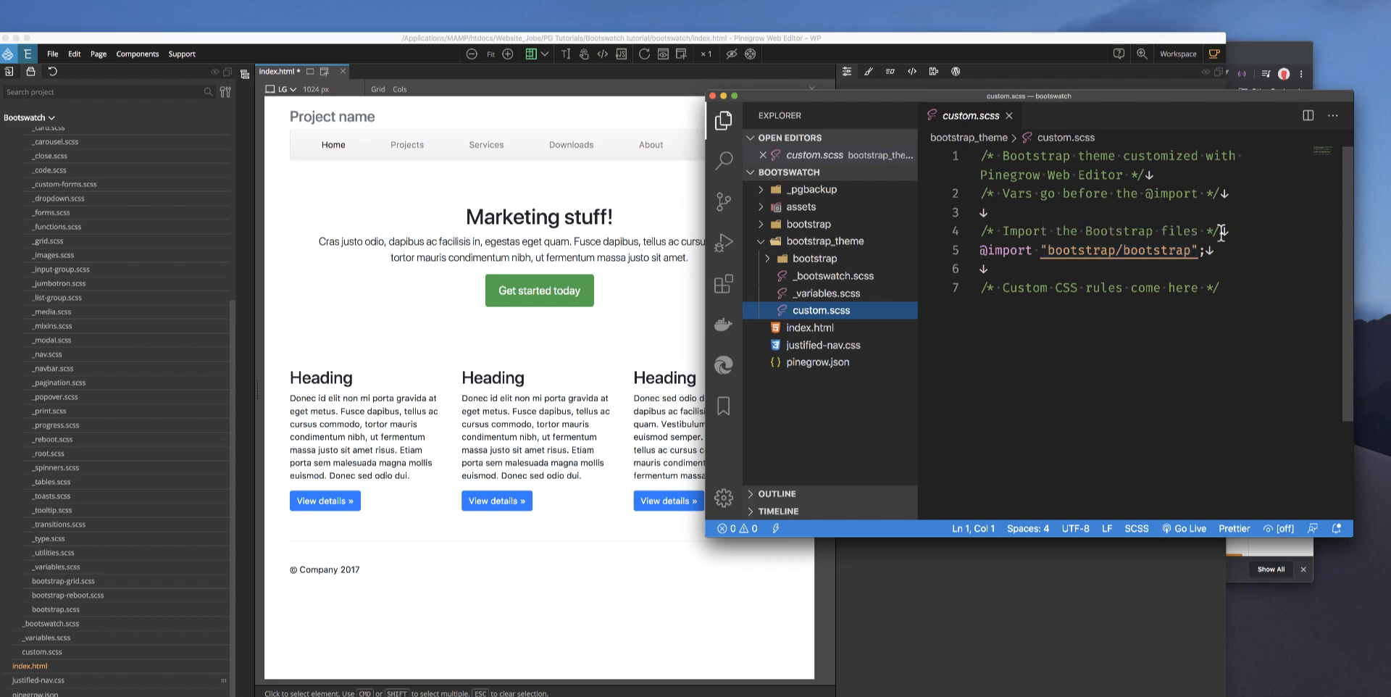
key("enter")
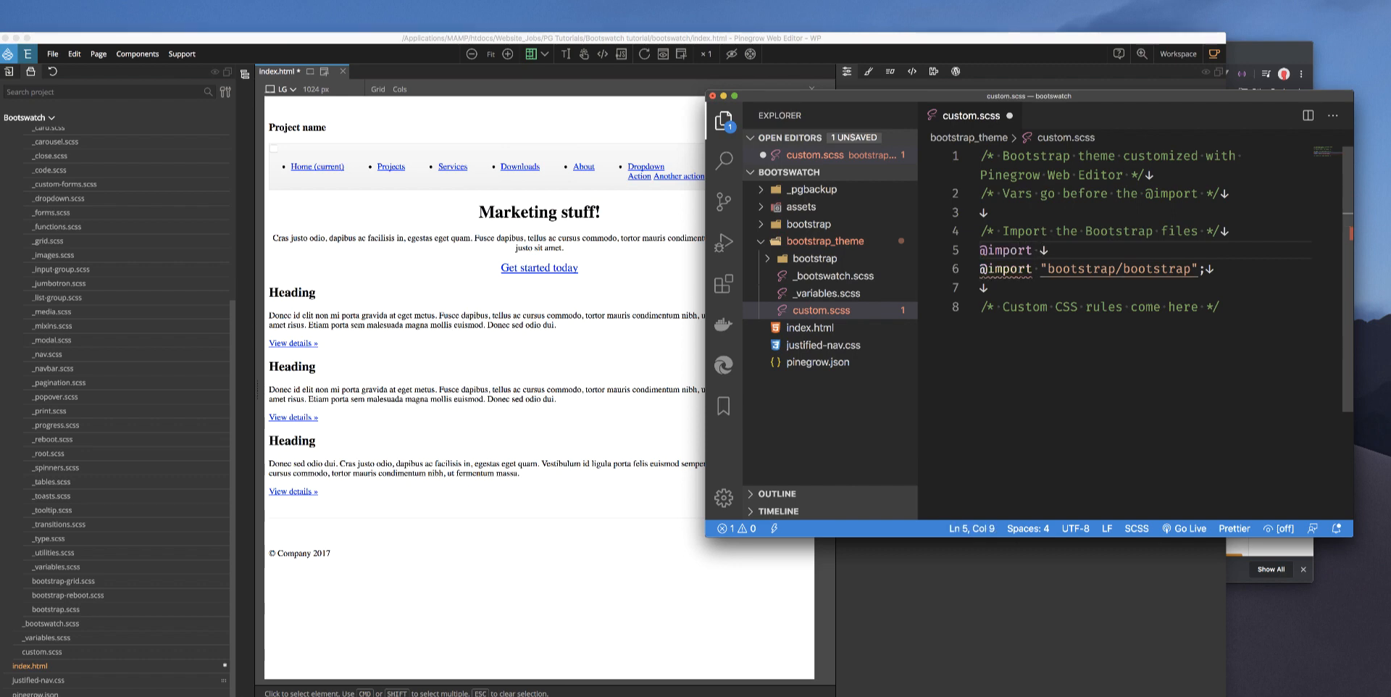
type("\"\"")
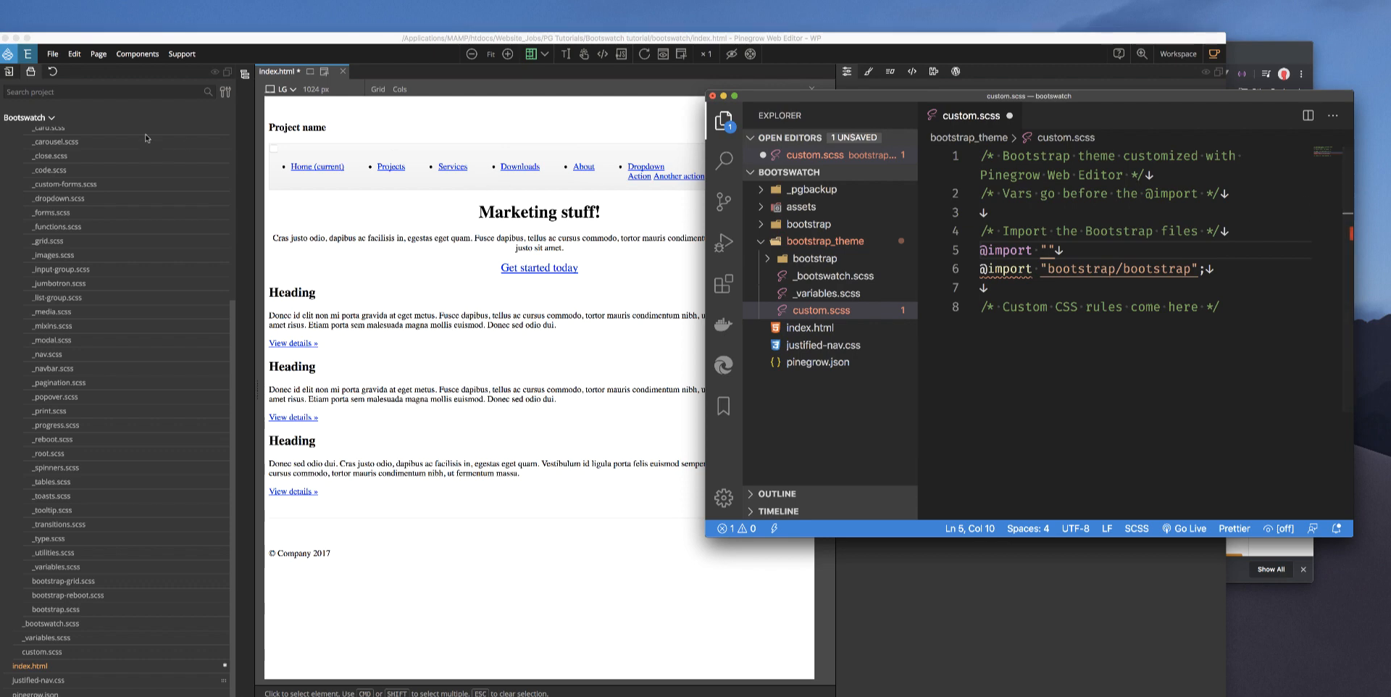
left_click(710, 95)
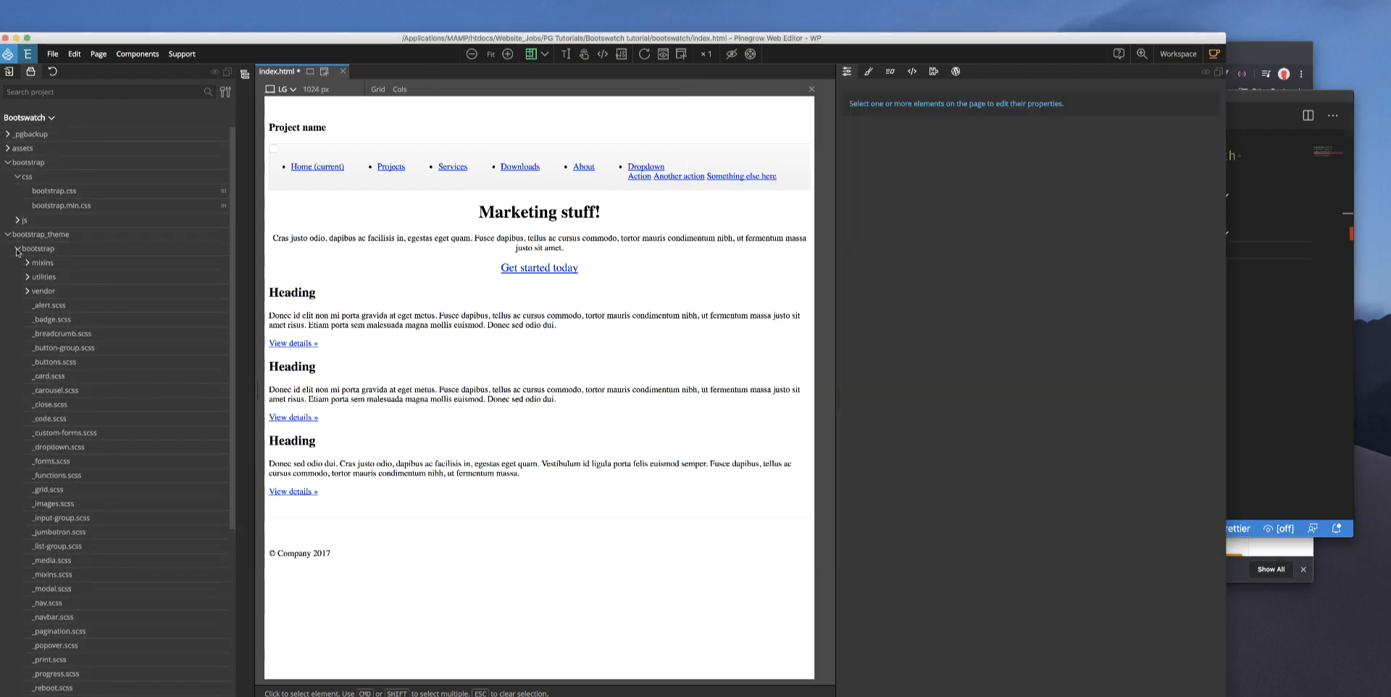
left_click(16, 248)
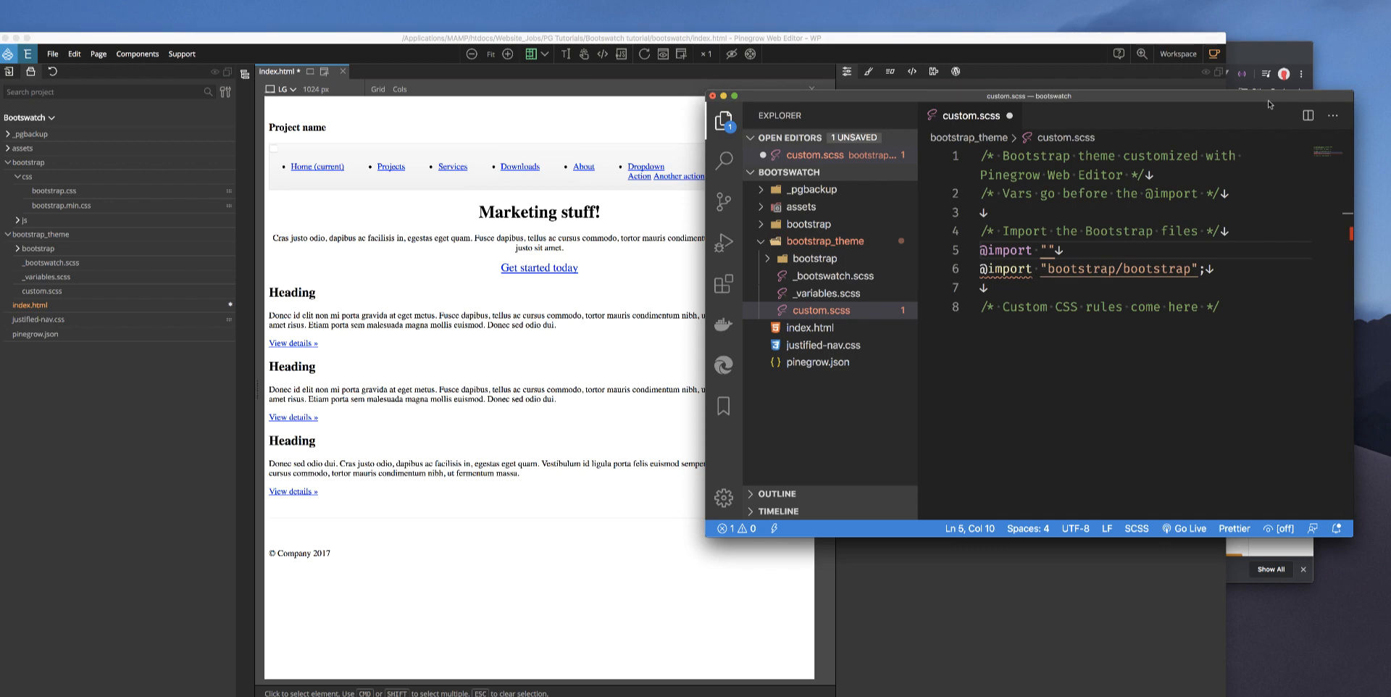
mouse_move(1121, 268)
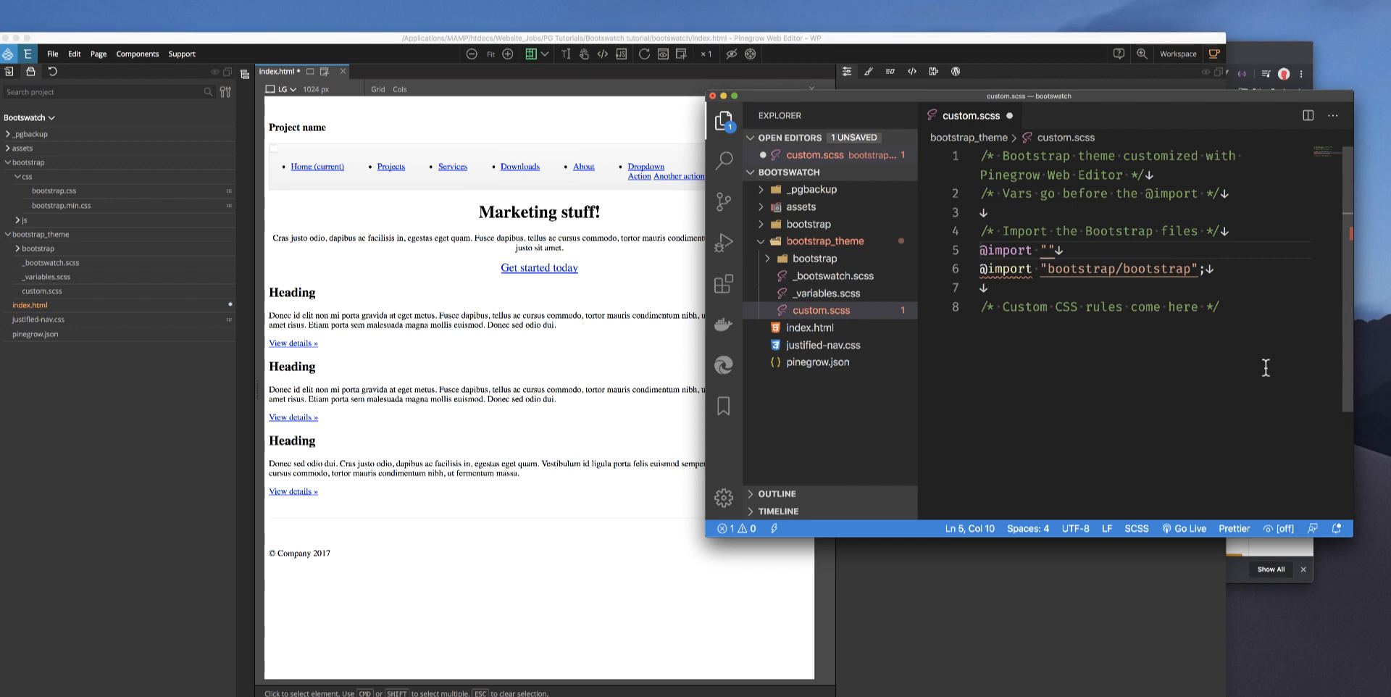
type("vari")
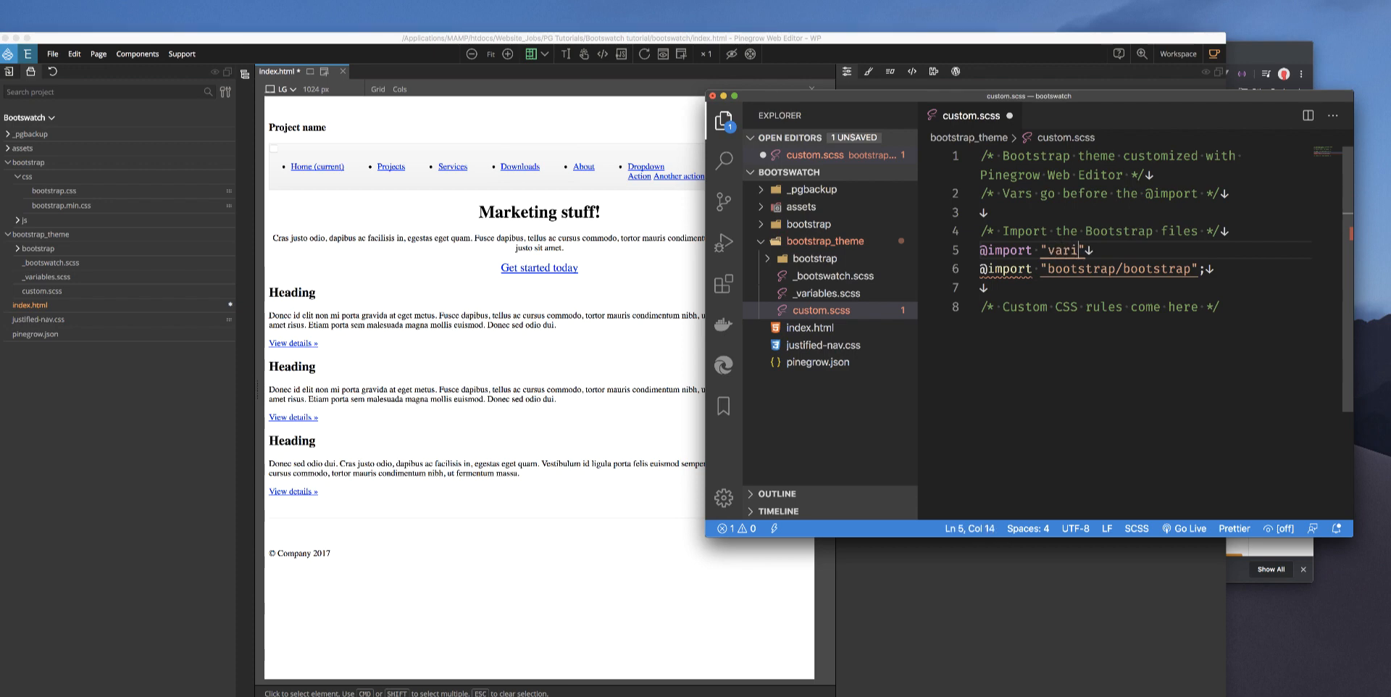
type("ables")
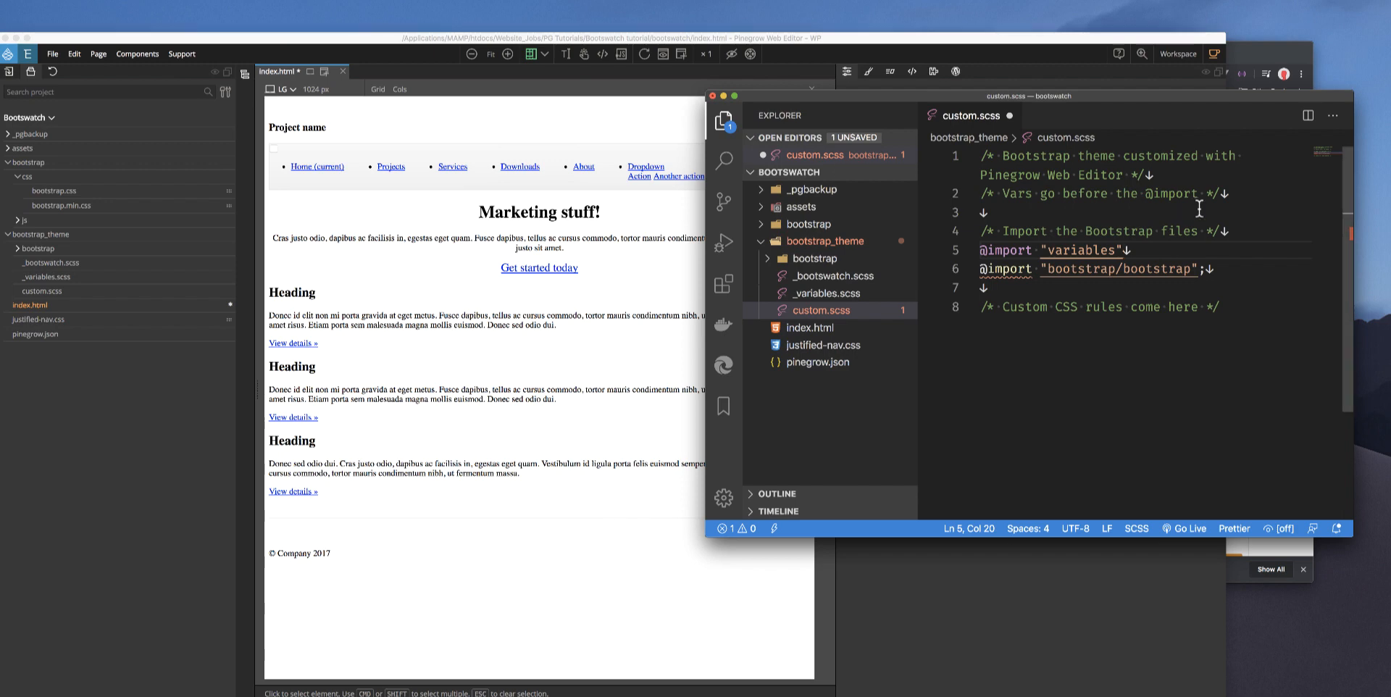
mouse_move(1139, 252)
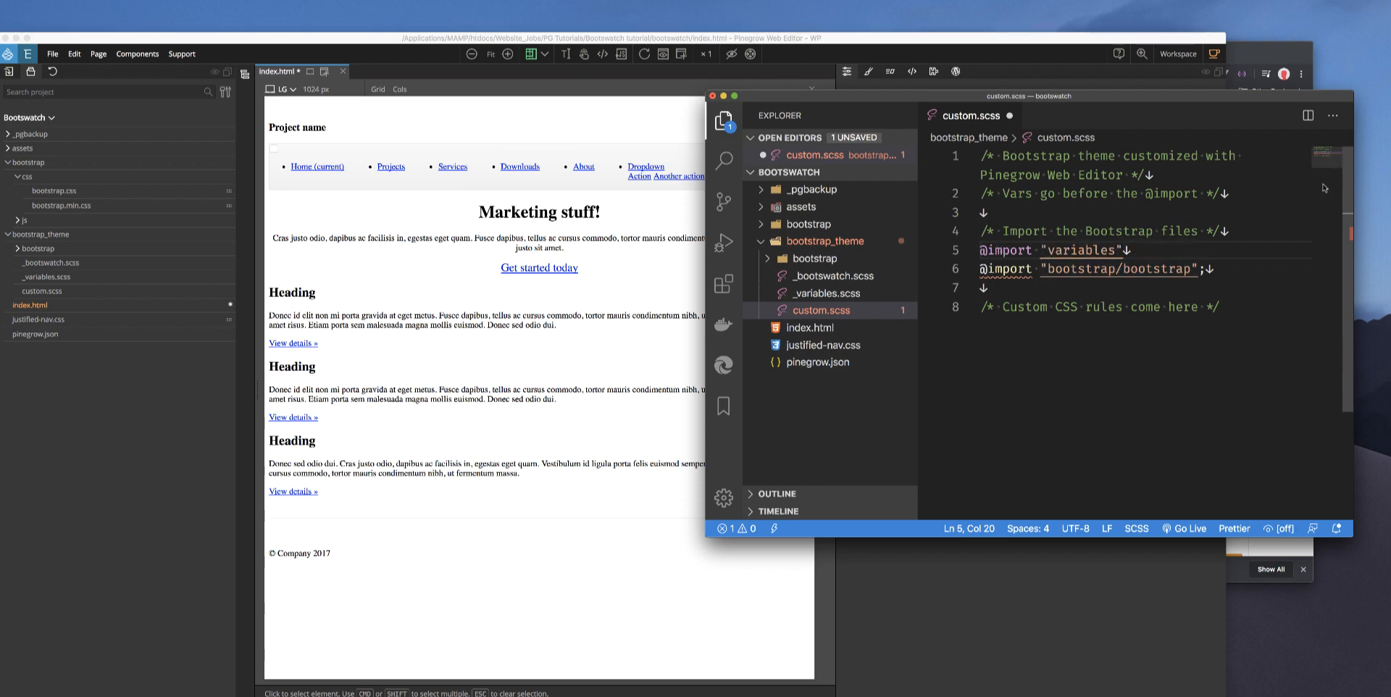
type(";")
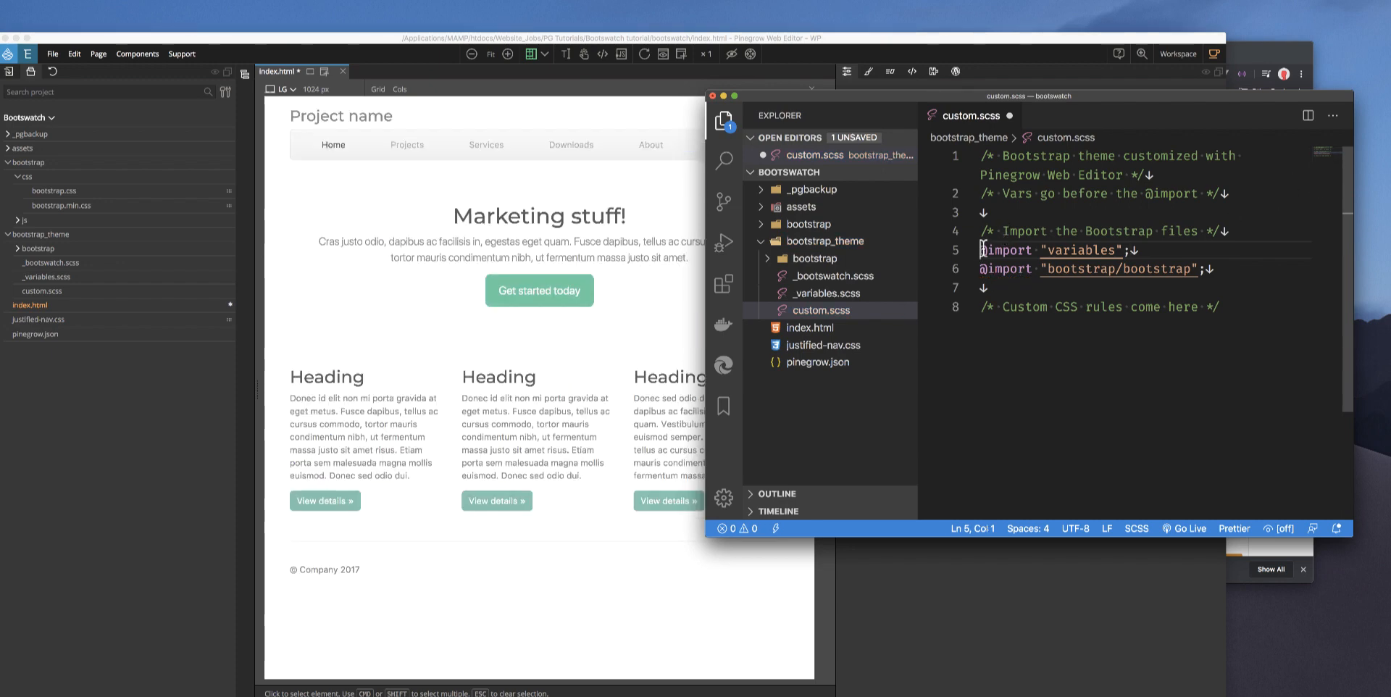
type("//")
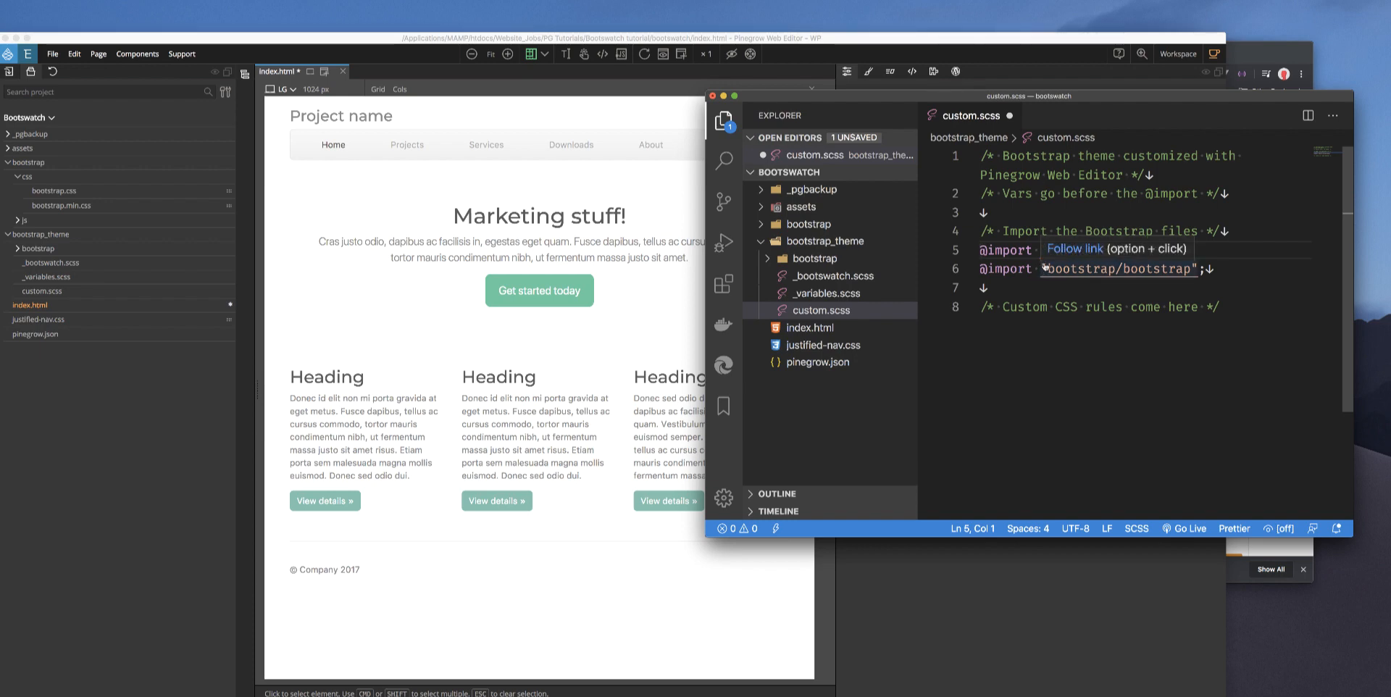
type("\"variables\";")
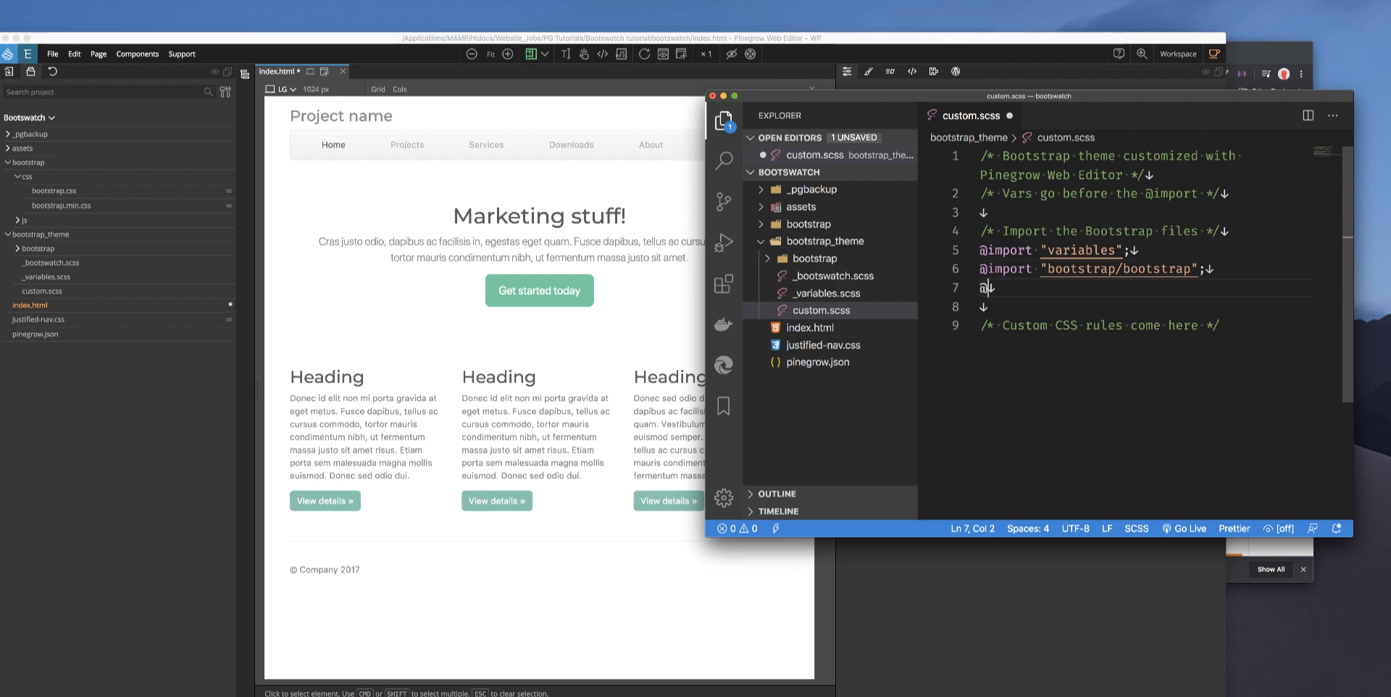
type("i")
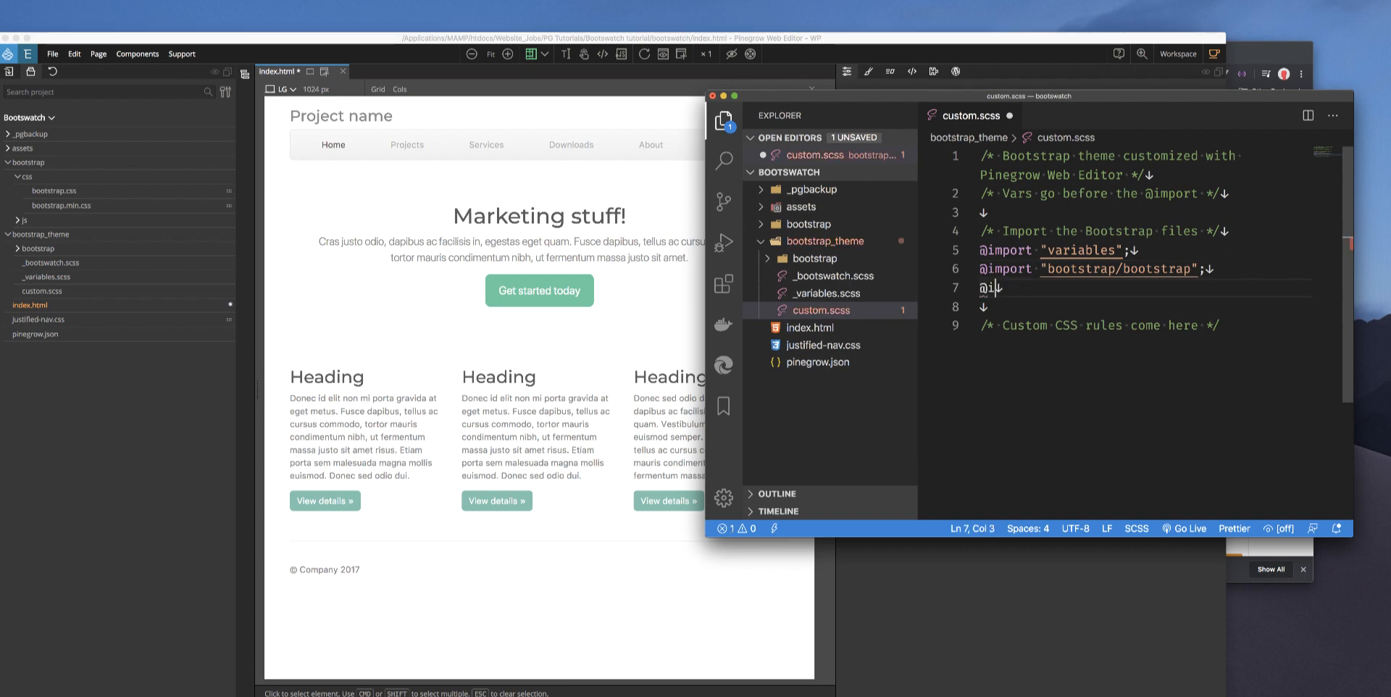
type("mport")
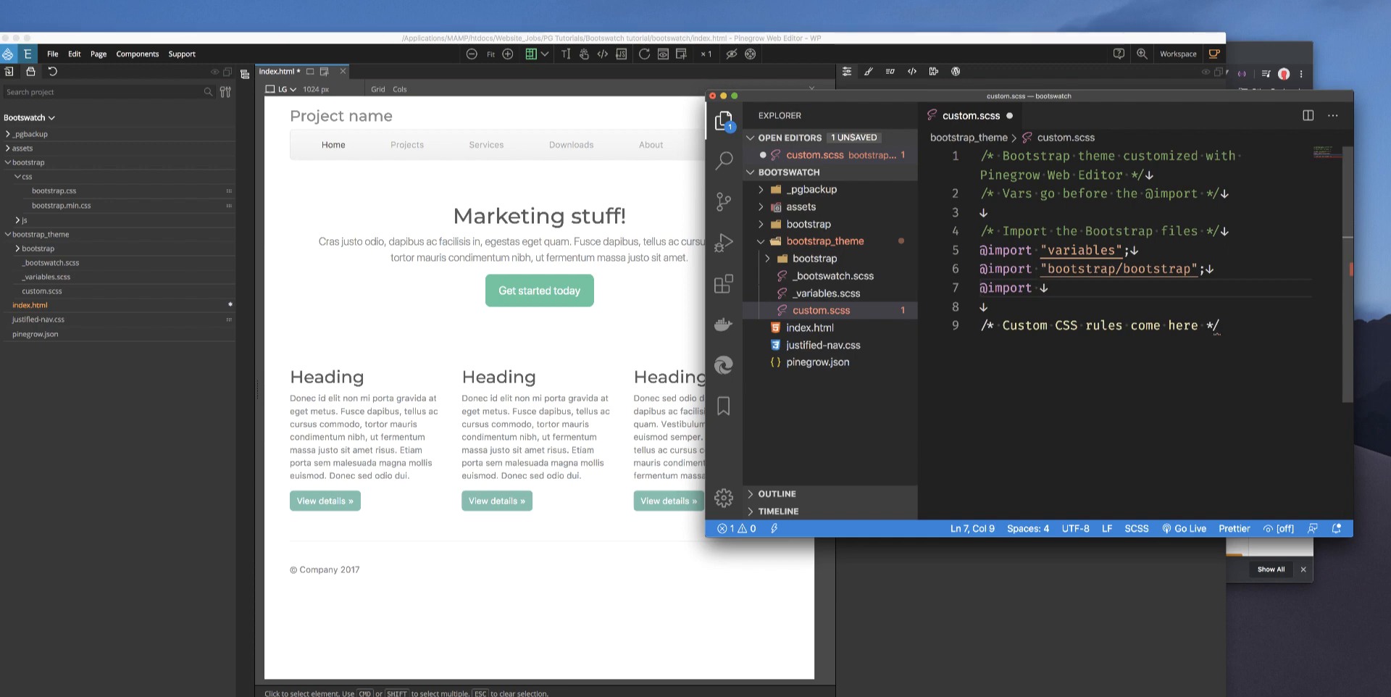
type("boot\"")
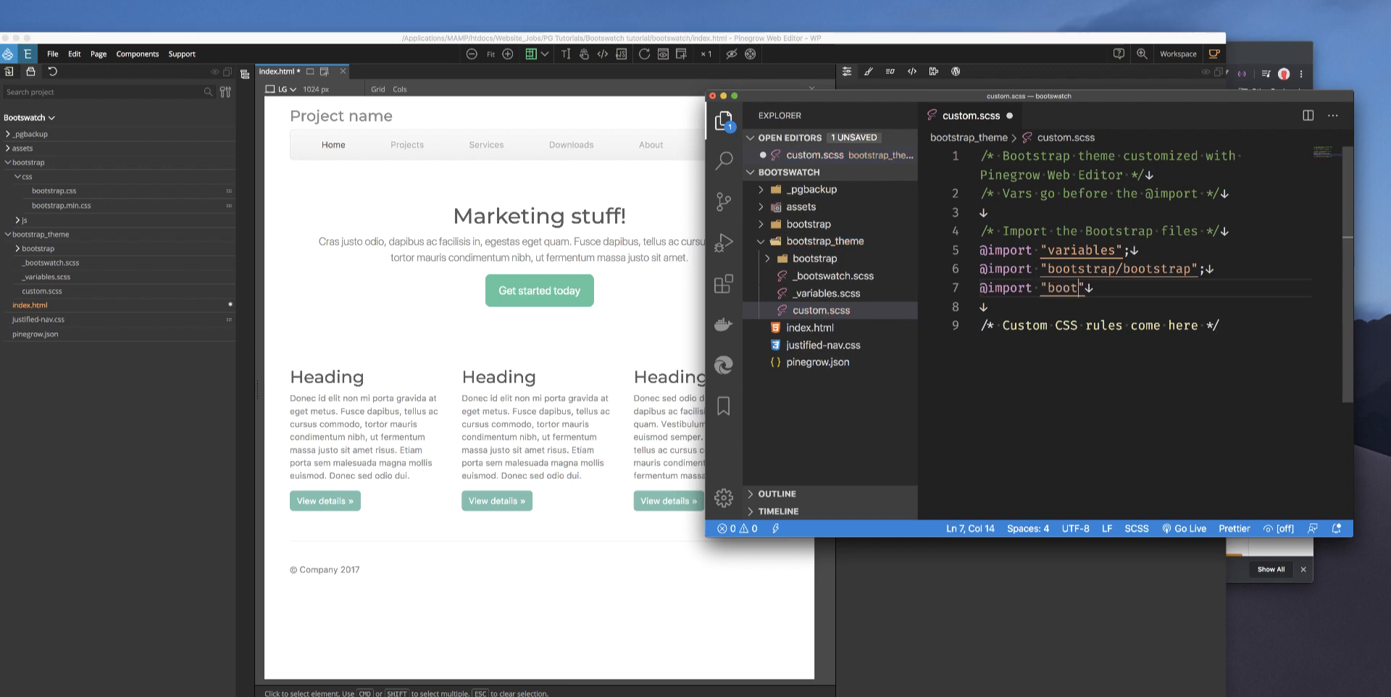
type("swatch")
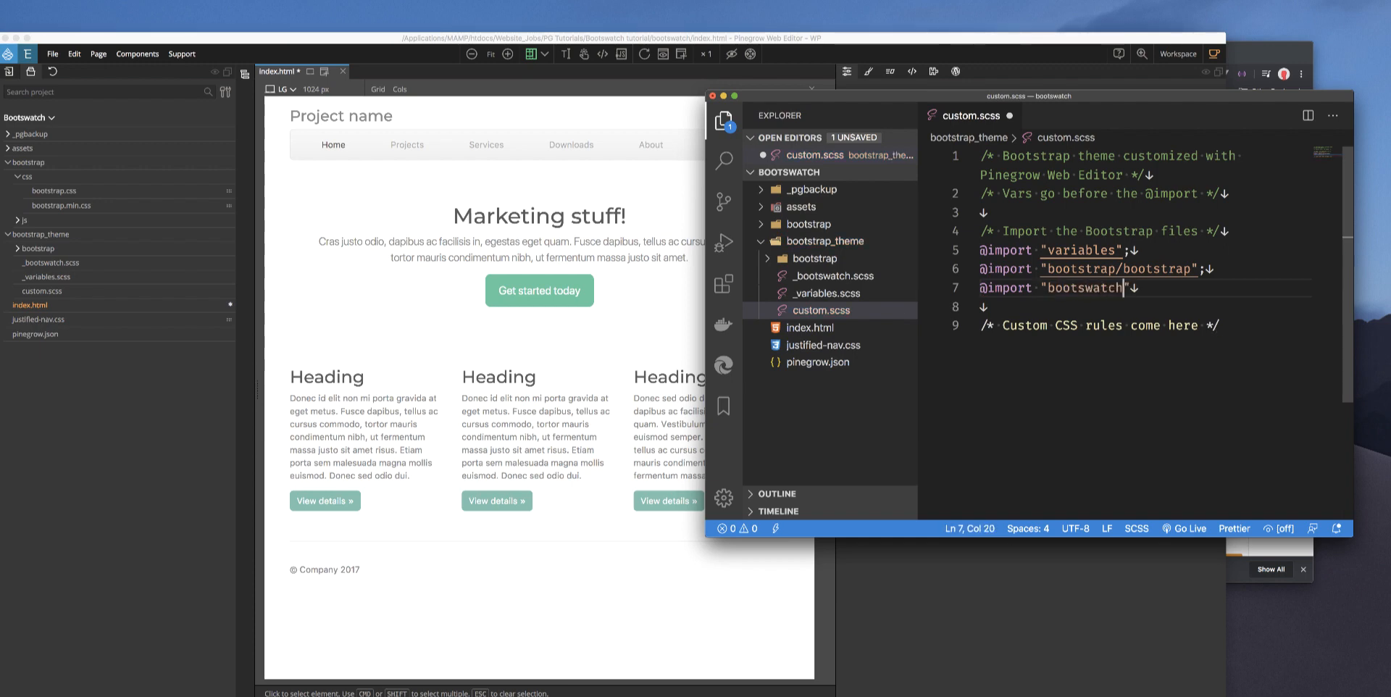
type(";")
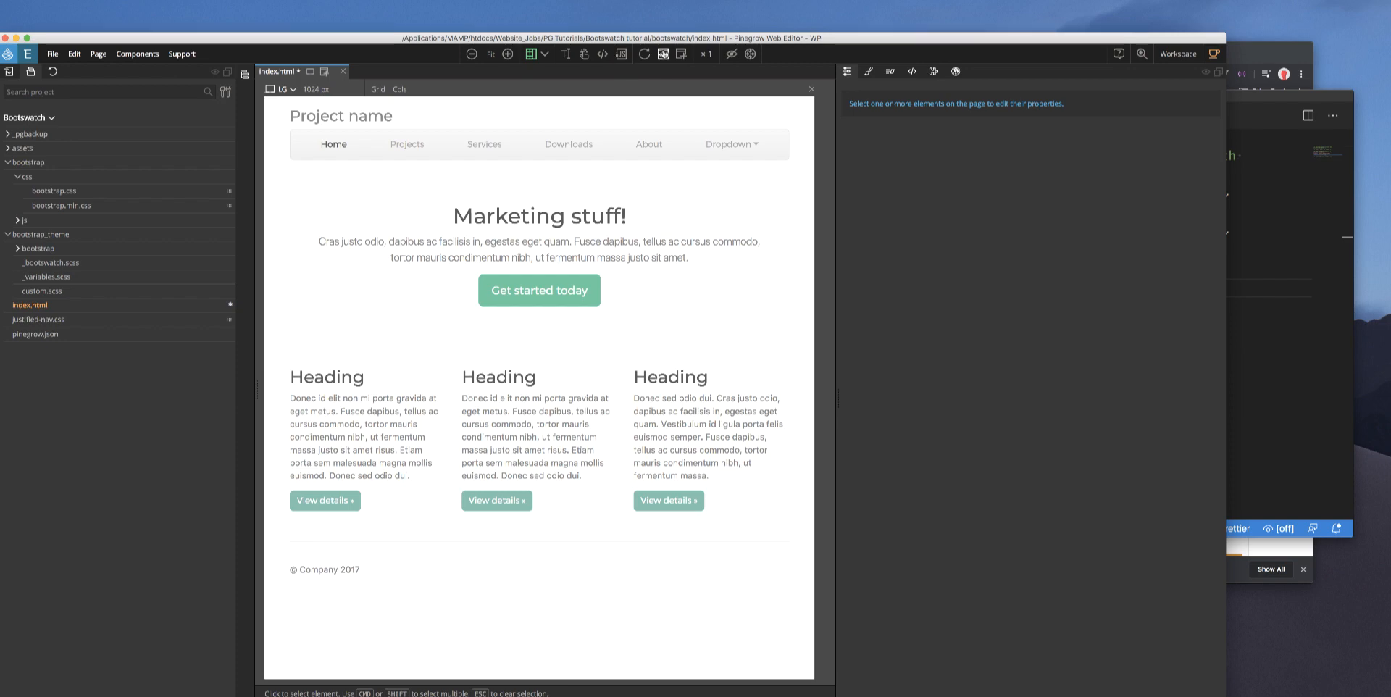
mouse_move(643, 54)
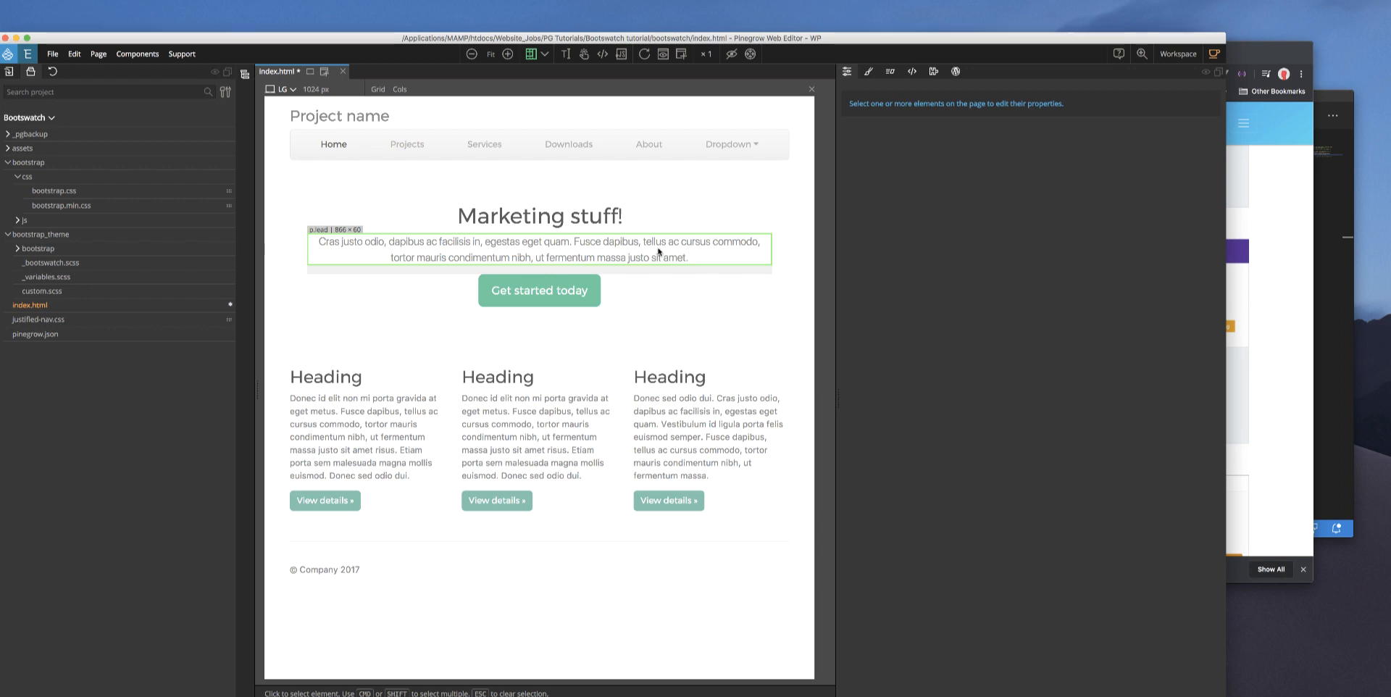
Select the lead paragraph under Marketing stuff! and list its active CSS rules.
left_click(537, 251)
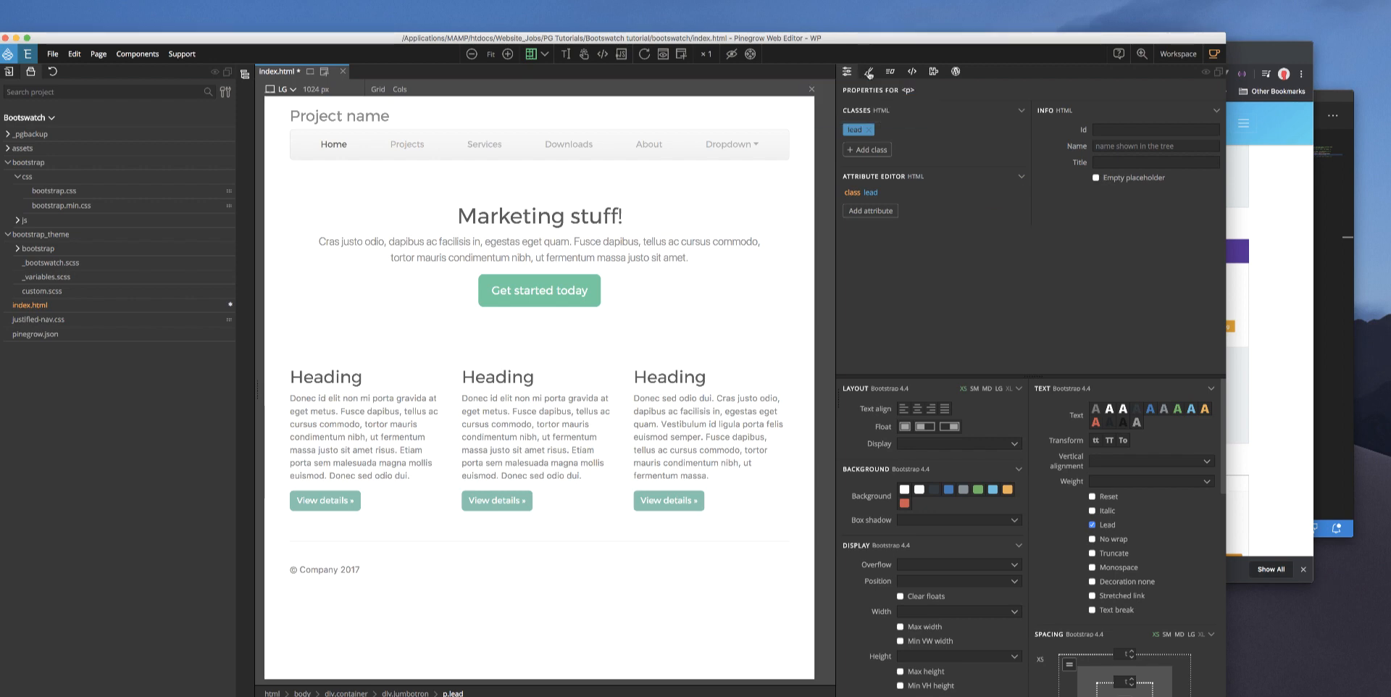
left_click(869, 73)
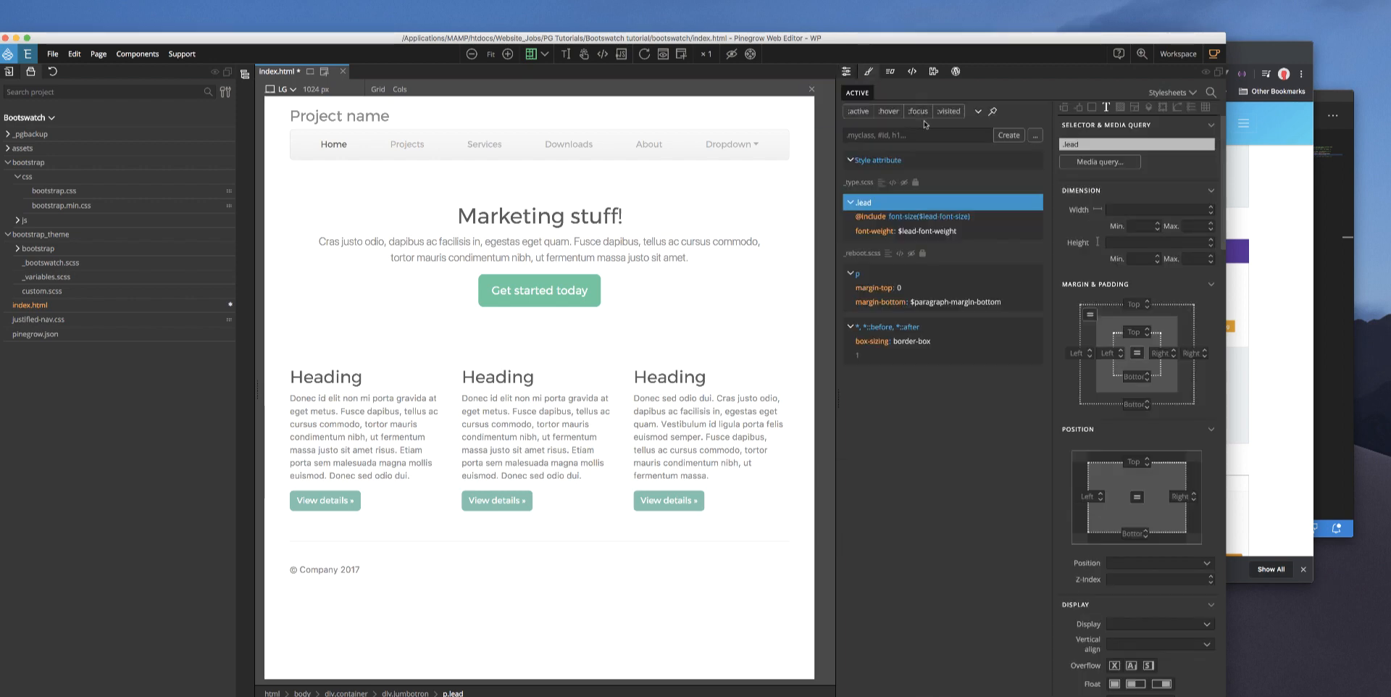
Make custom.scss the default stylesheet for new rules instead of justified-nav.css.
left_click(905, 135)
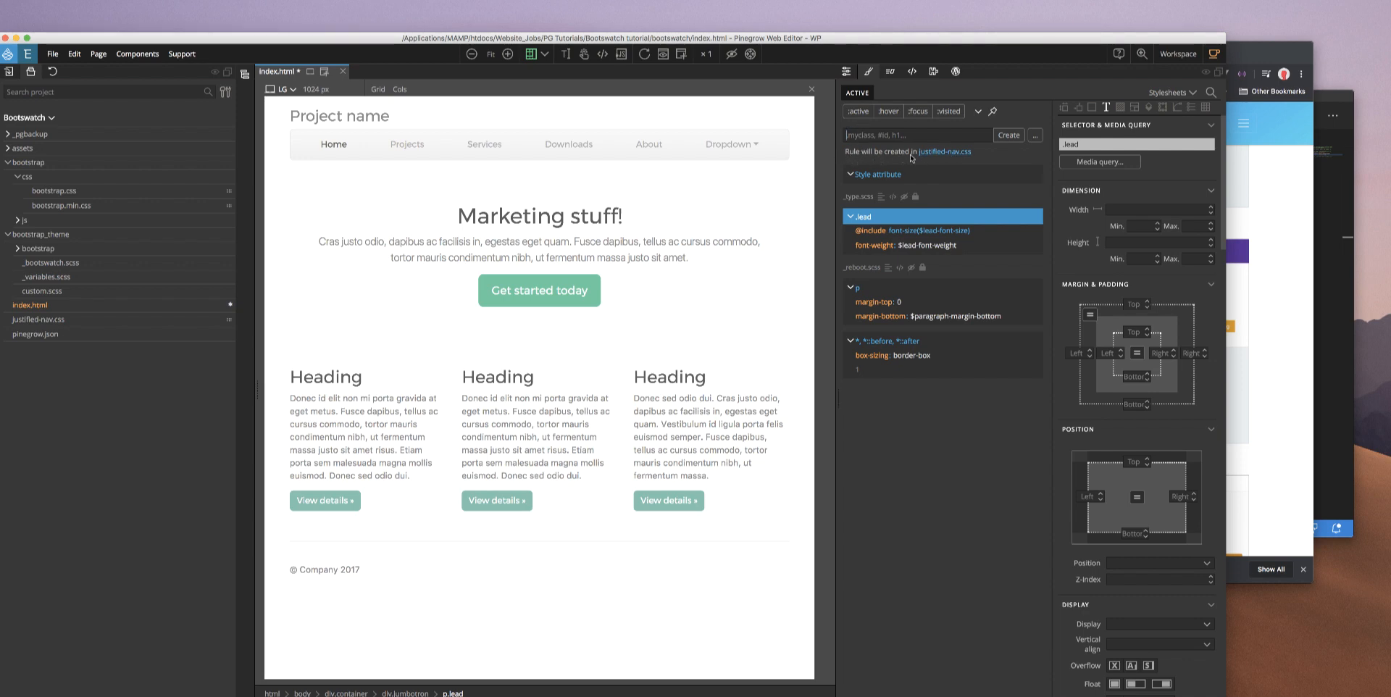
left_click(943, 153)
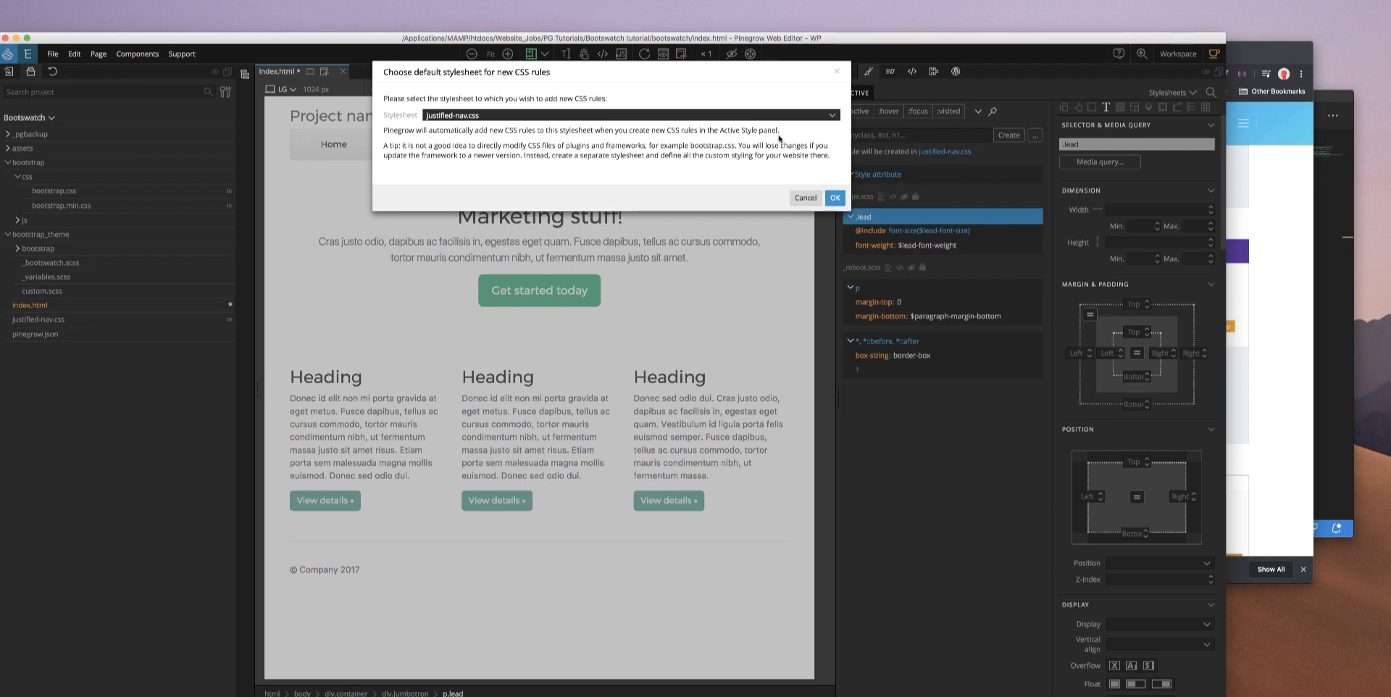
left_click(829, 116)
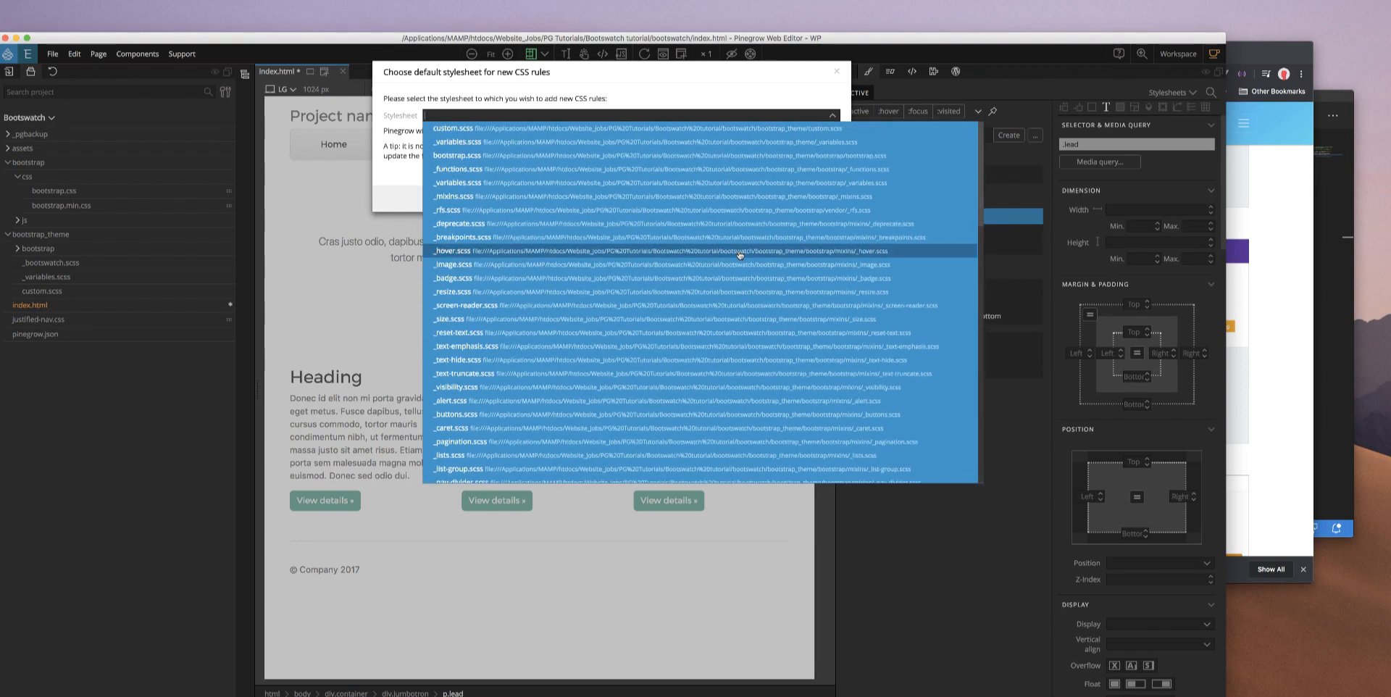
left_click(458, 183)
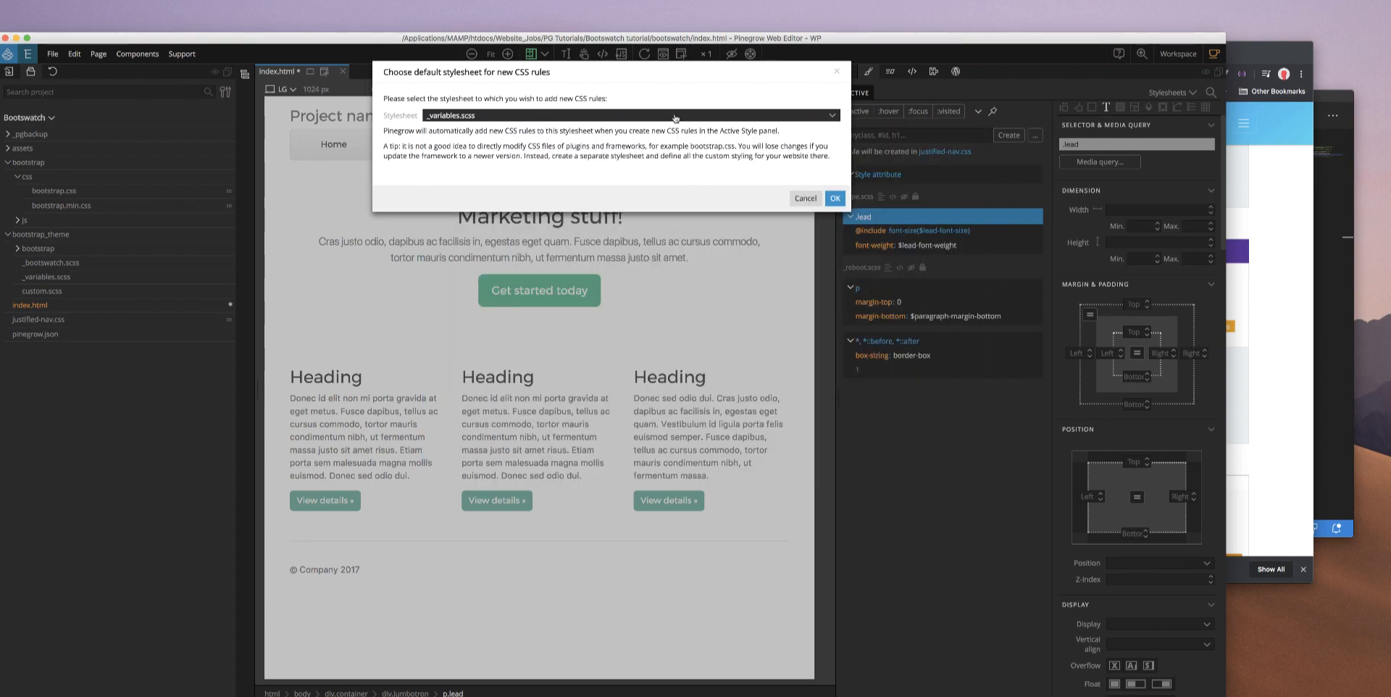
left_click(832, 116)
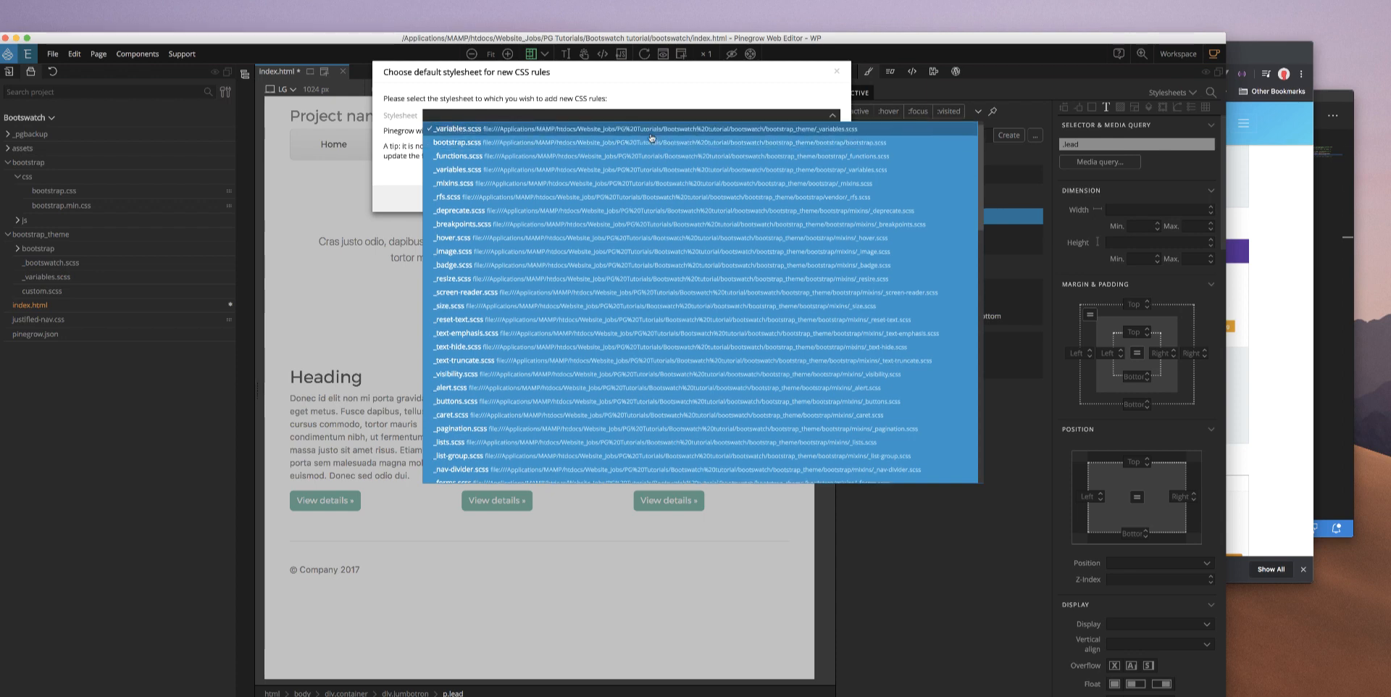
left_click(486, 116)
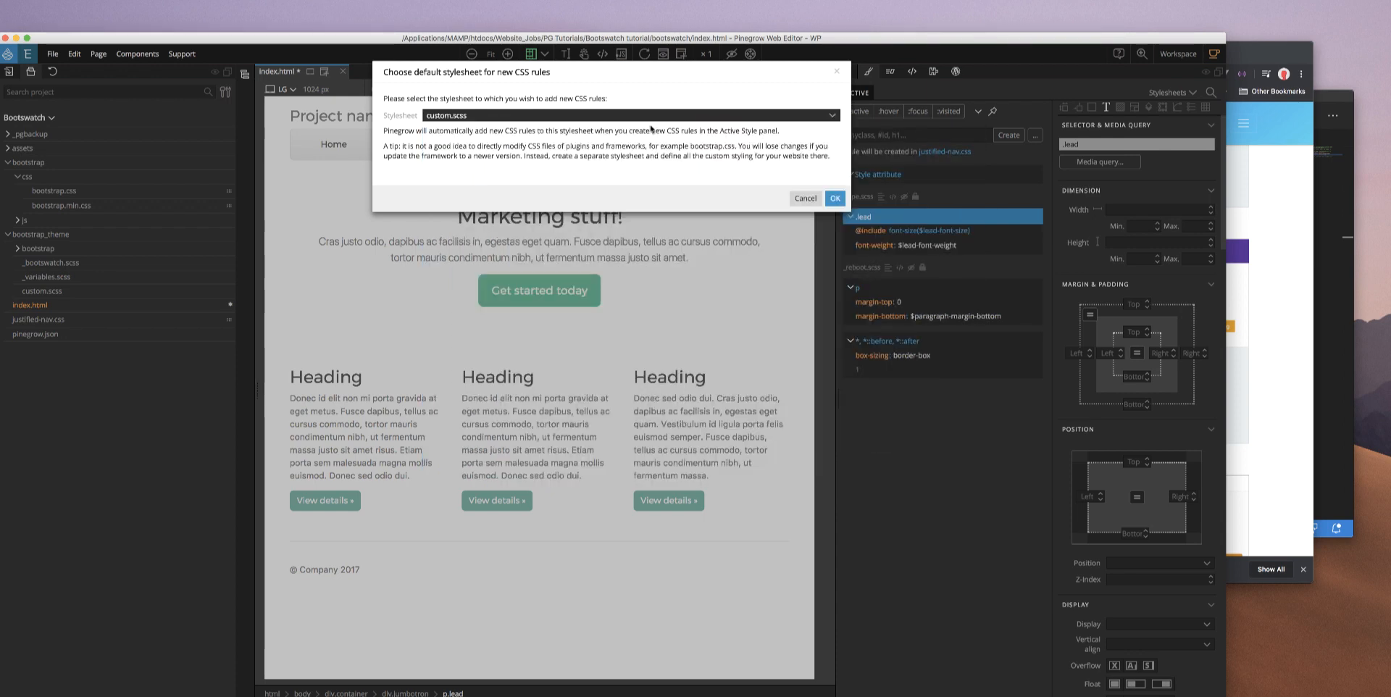
left_click(833, 197)
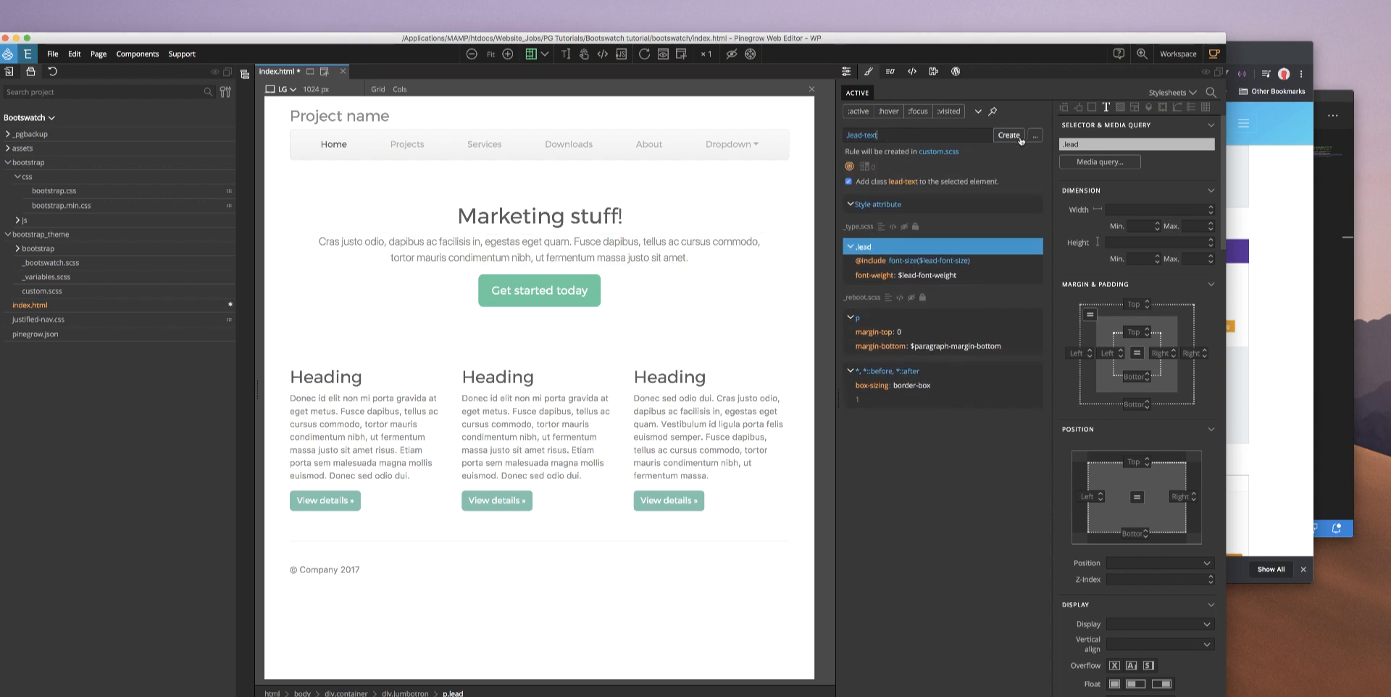
Reconfirm custom.scss as the target stylesheet so the new .lead-text rule lands there.
left_click(1008, 134)
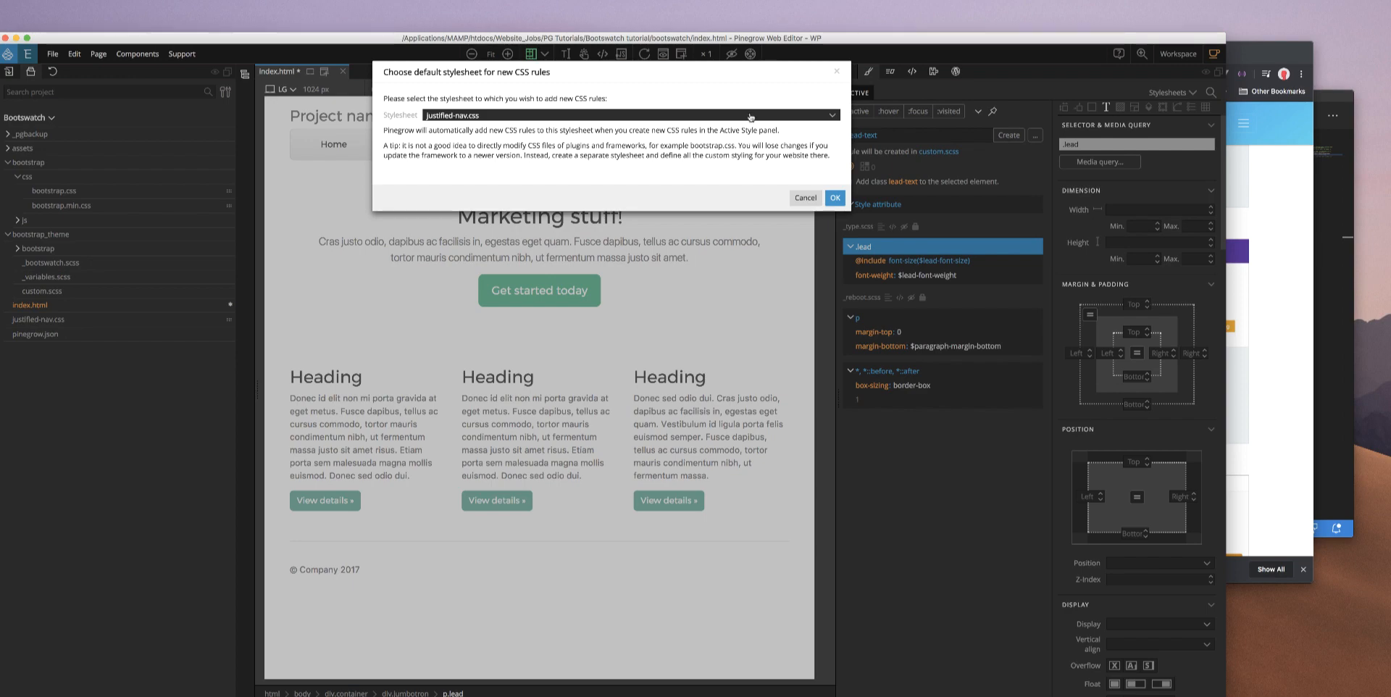
left_click(830, 116)
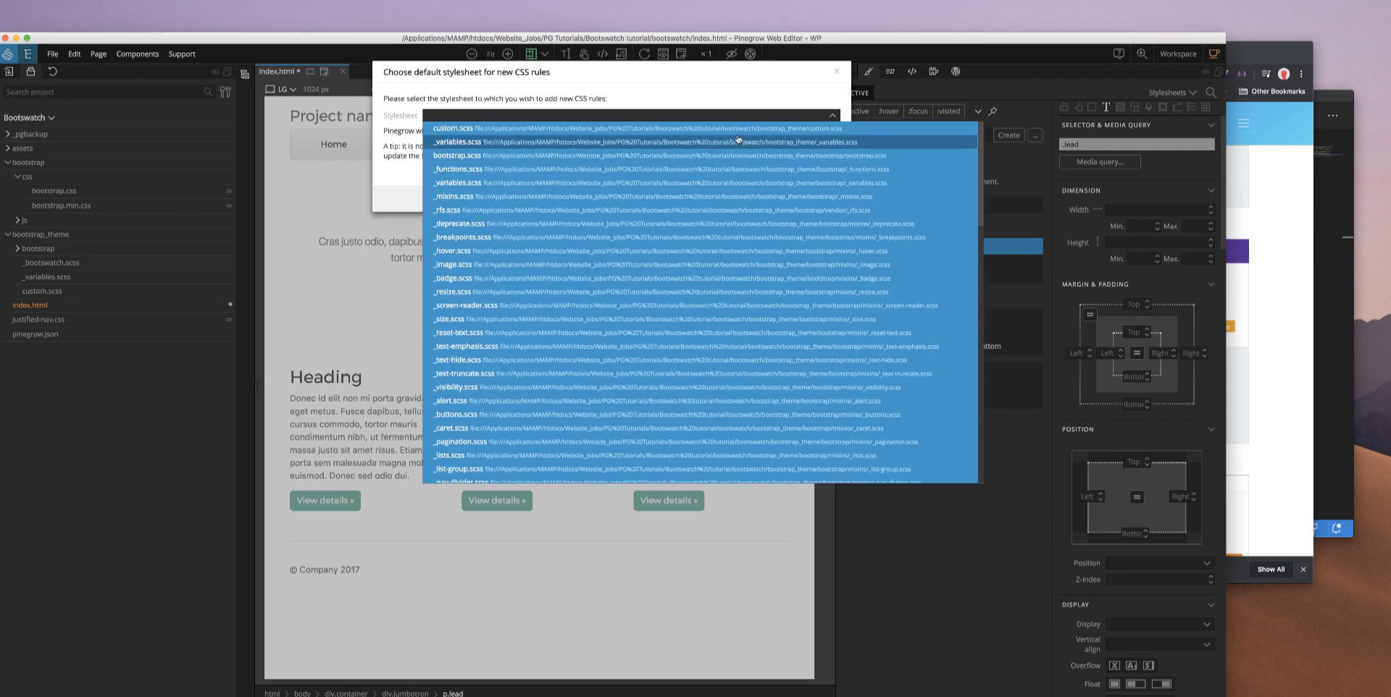
left_click(451, 127)
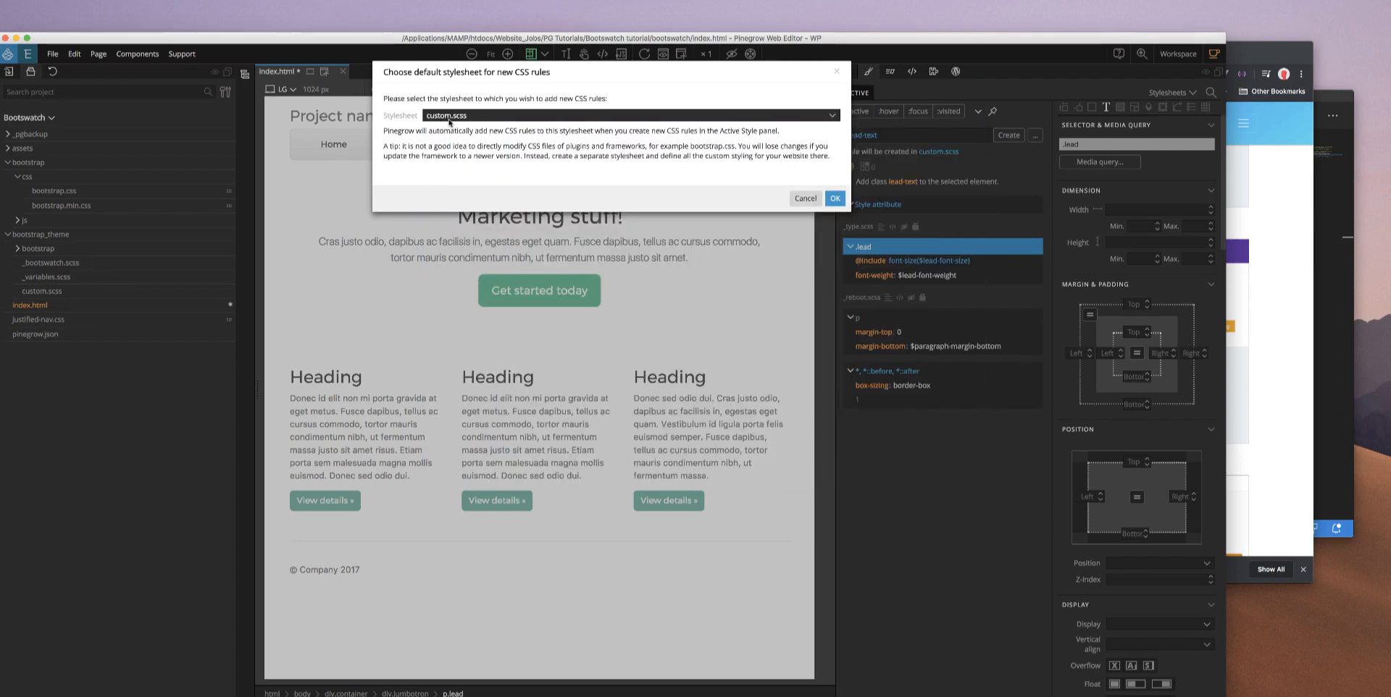
left_click(835, 197)
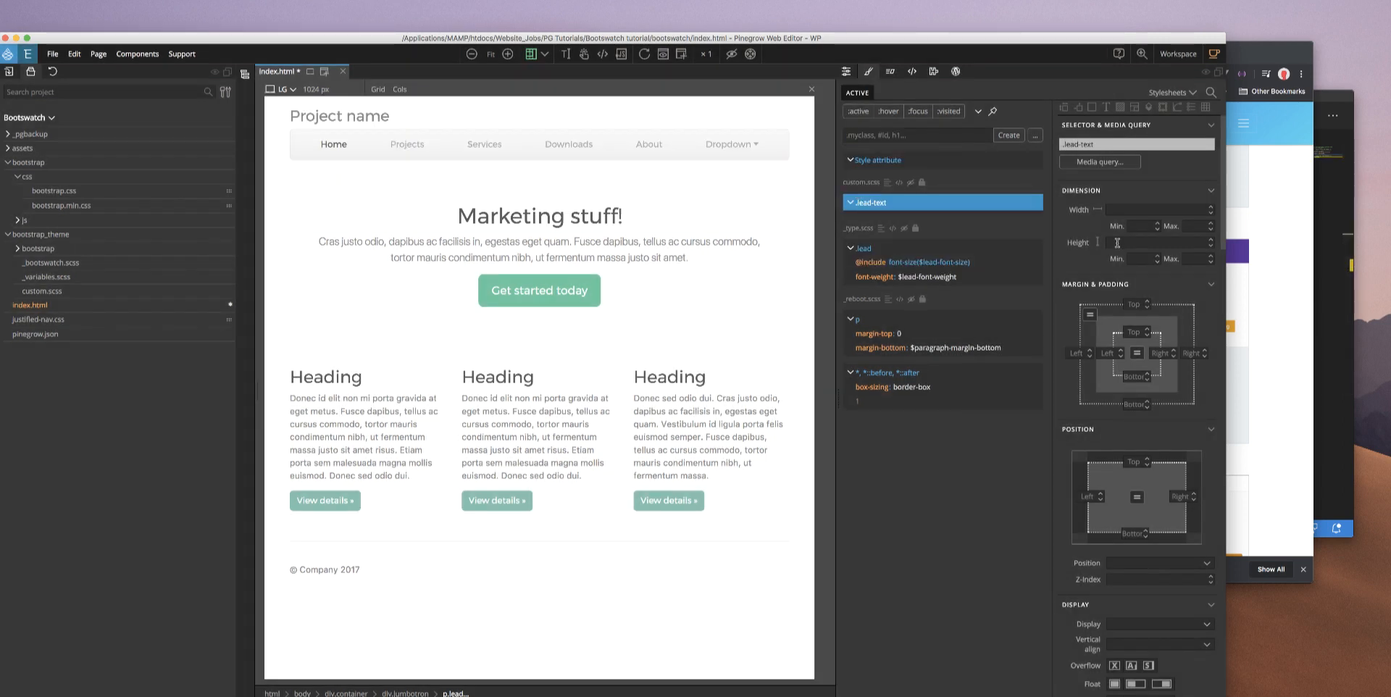
Set the .lead-text rule's Font/Text Color to green, turning the hero paragraph green.
scroll("down", 3)
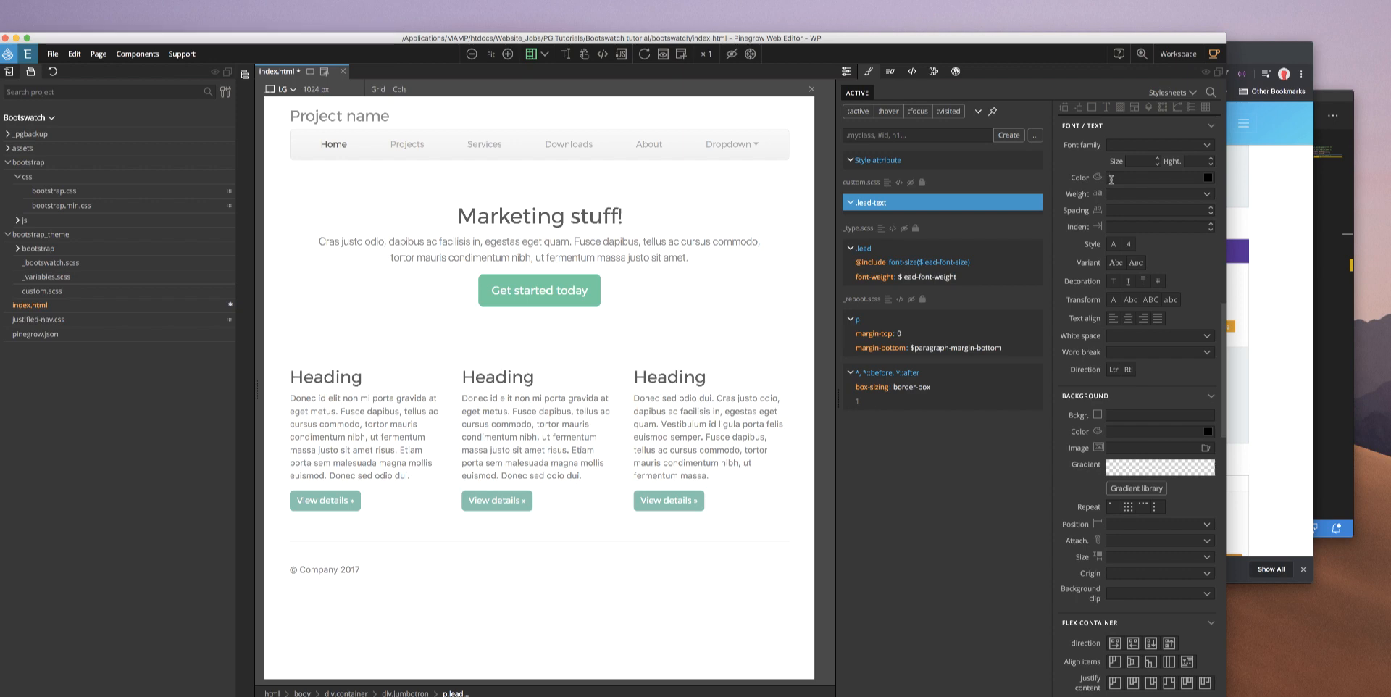
type("gre")
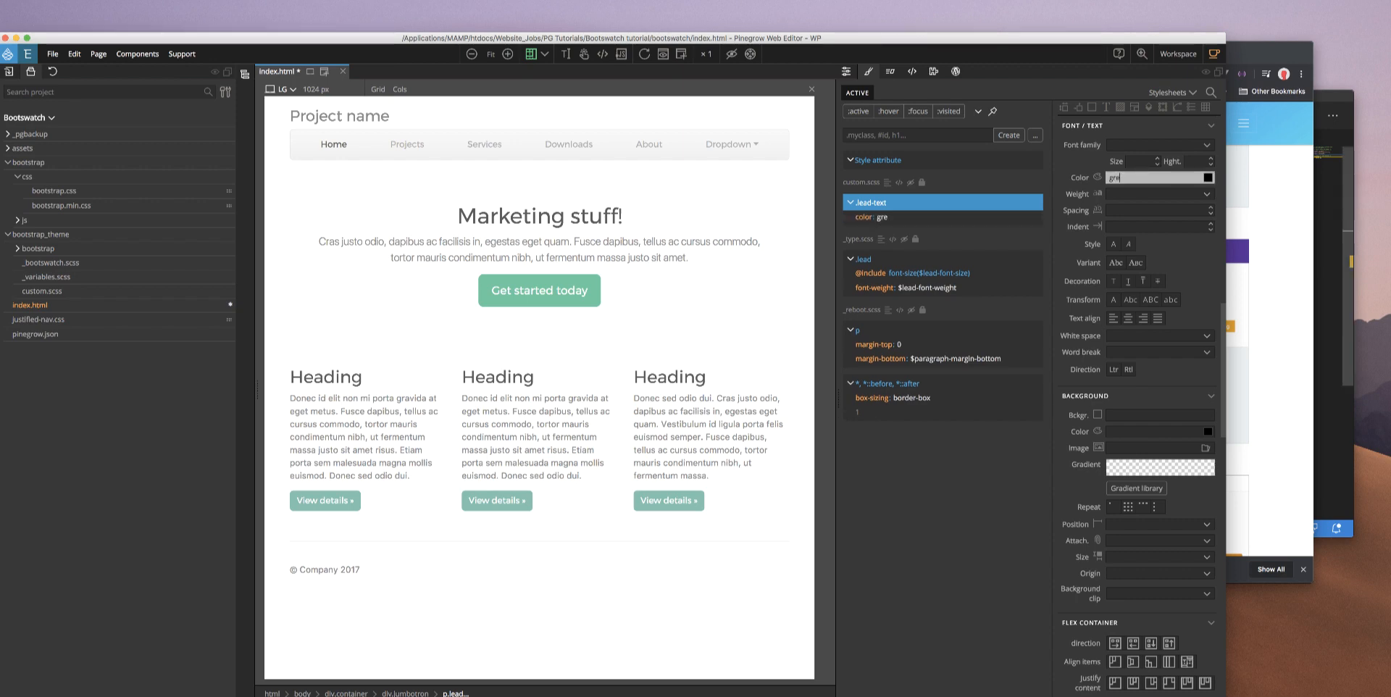
type("nn")
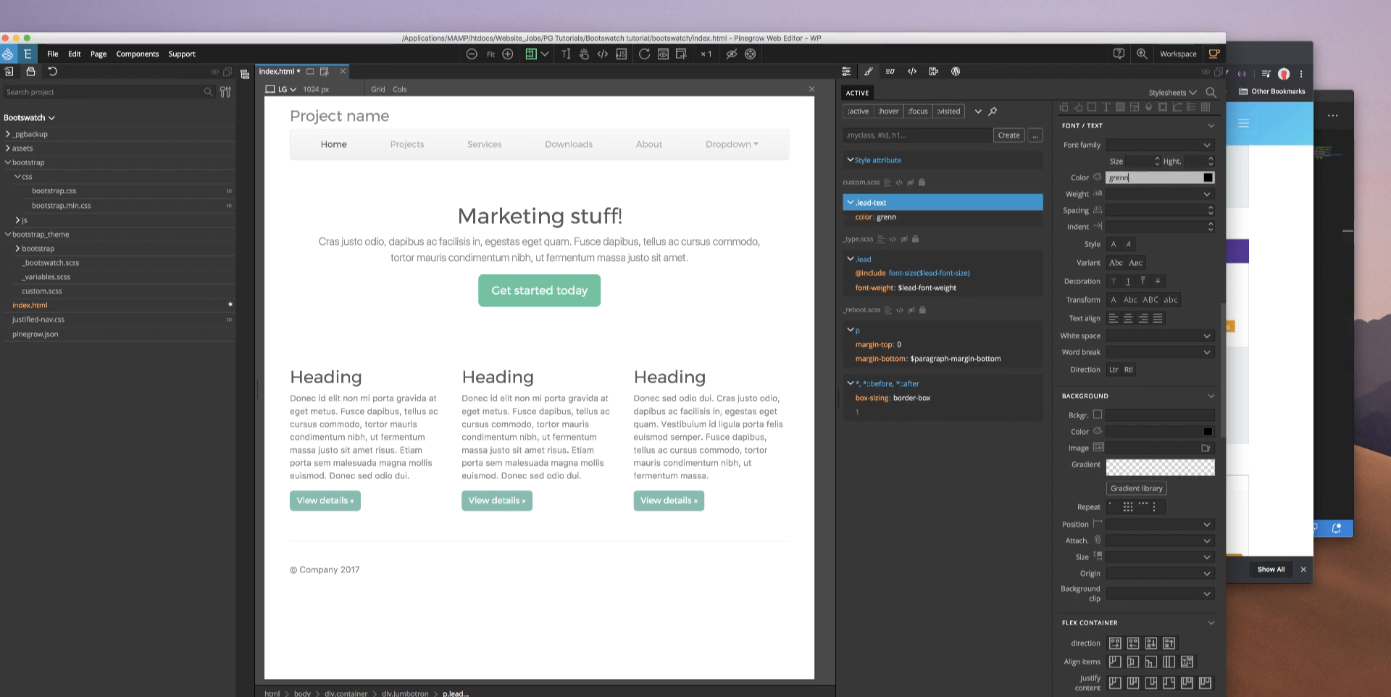
key("Backspace")
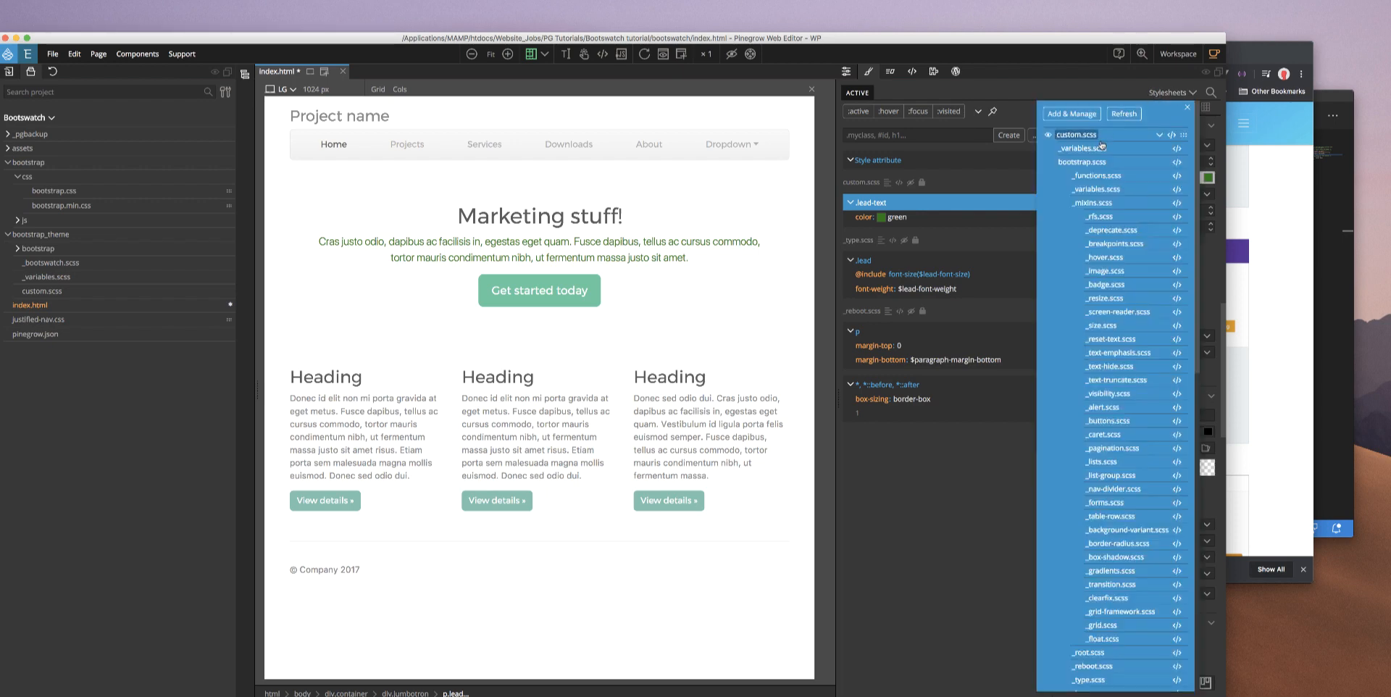
mouse_move(1080, 148)
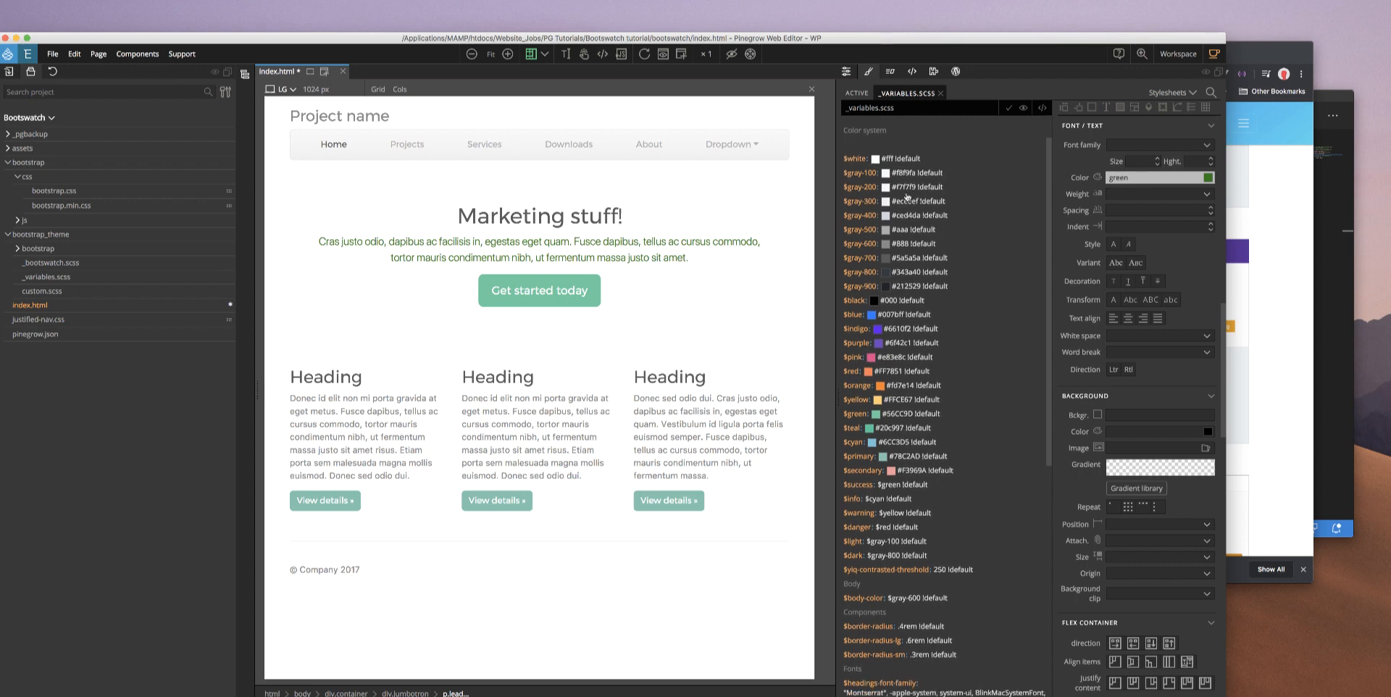
Scroll _variables.scss to the Color system and bring up the $green variable's menu.
scroll("down", 3)
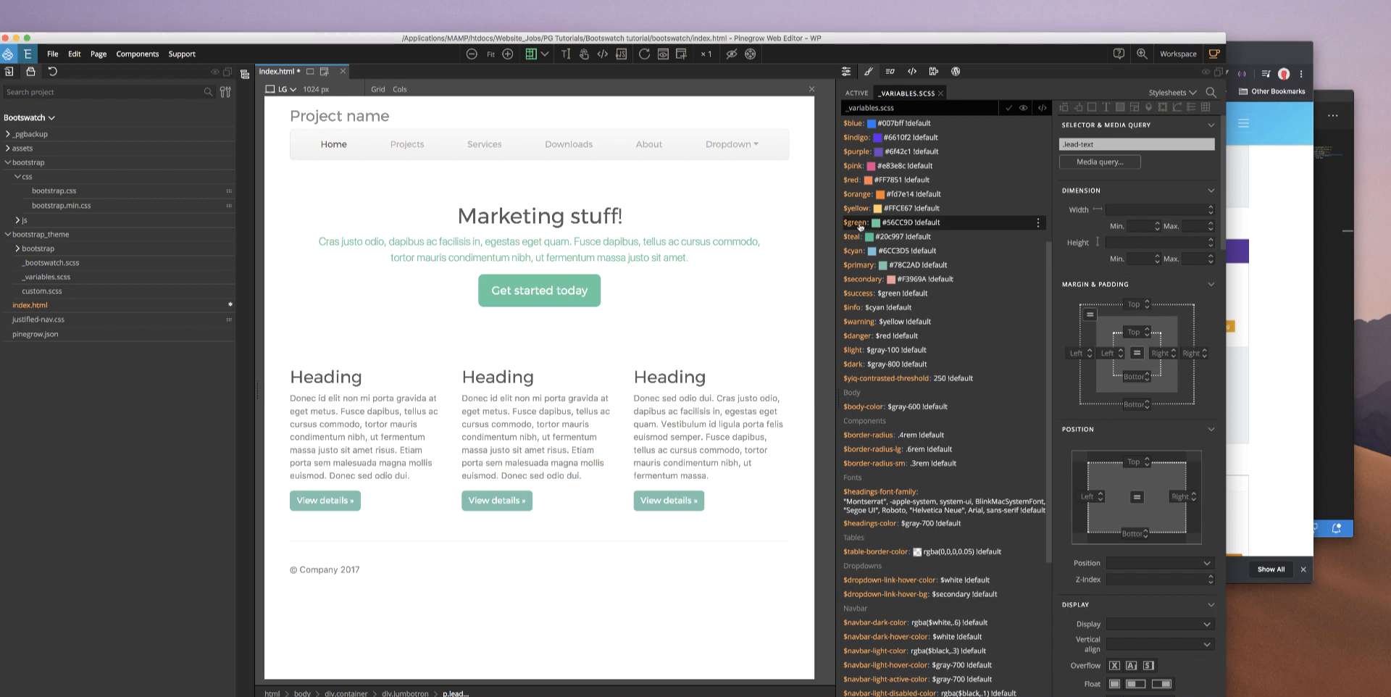
left_click(1037, 223)
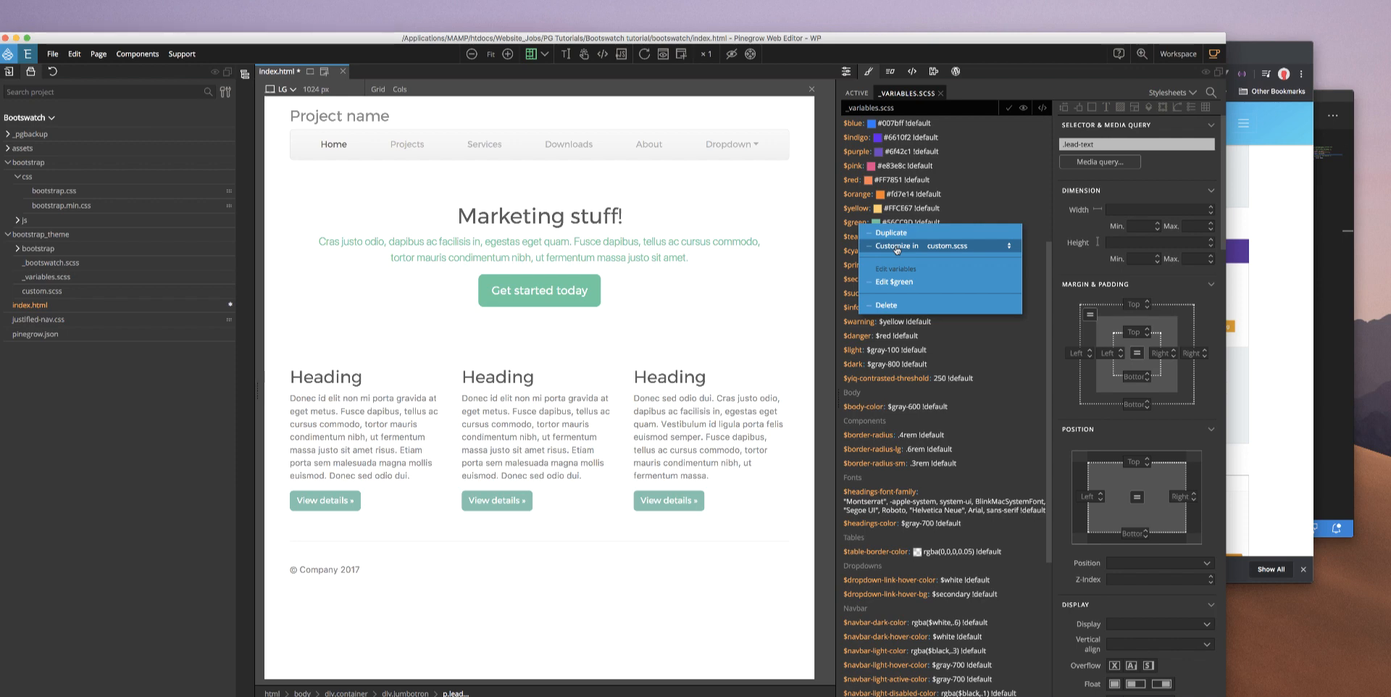
Customize $green in custom.scss as #56FF9D before the Bootstrap imports.
left_click(902, 247)
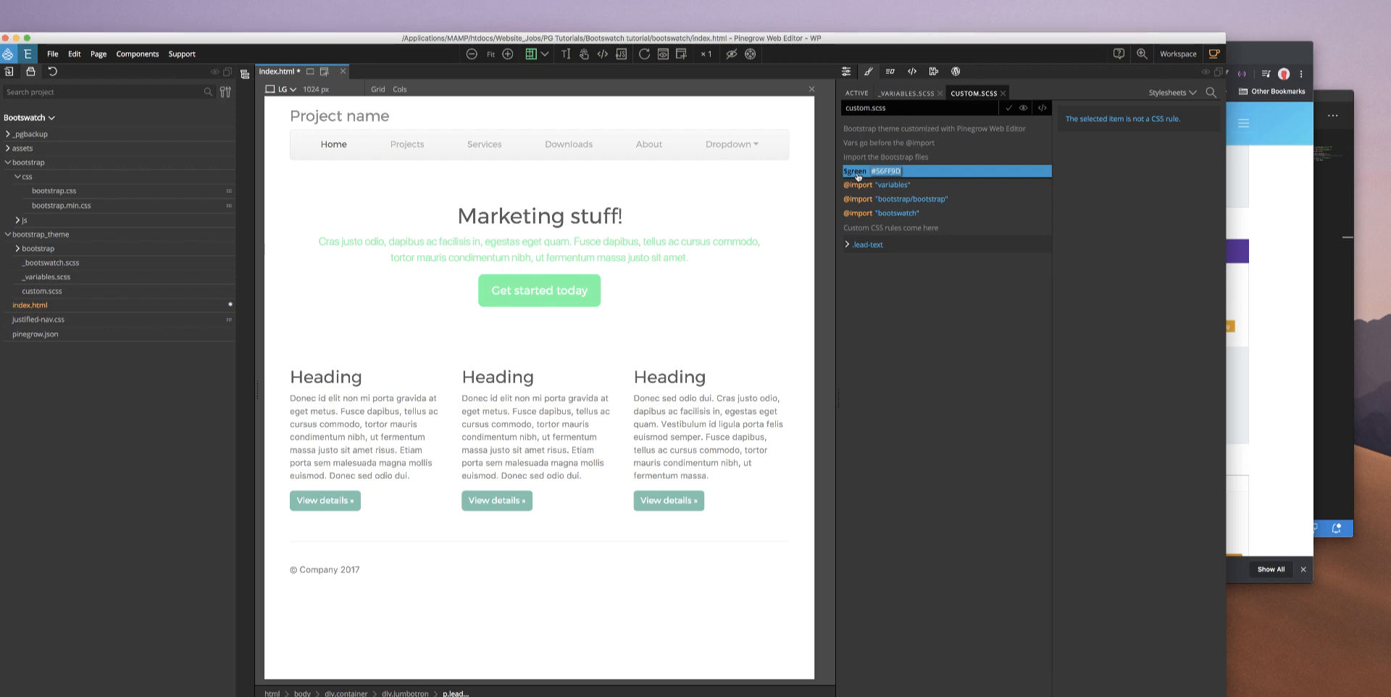
mouse_move(855, 177)
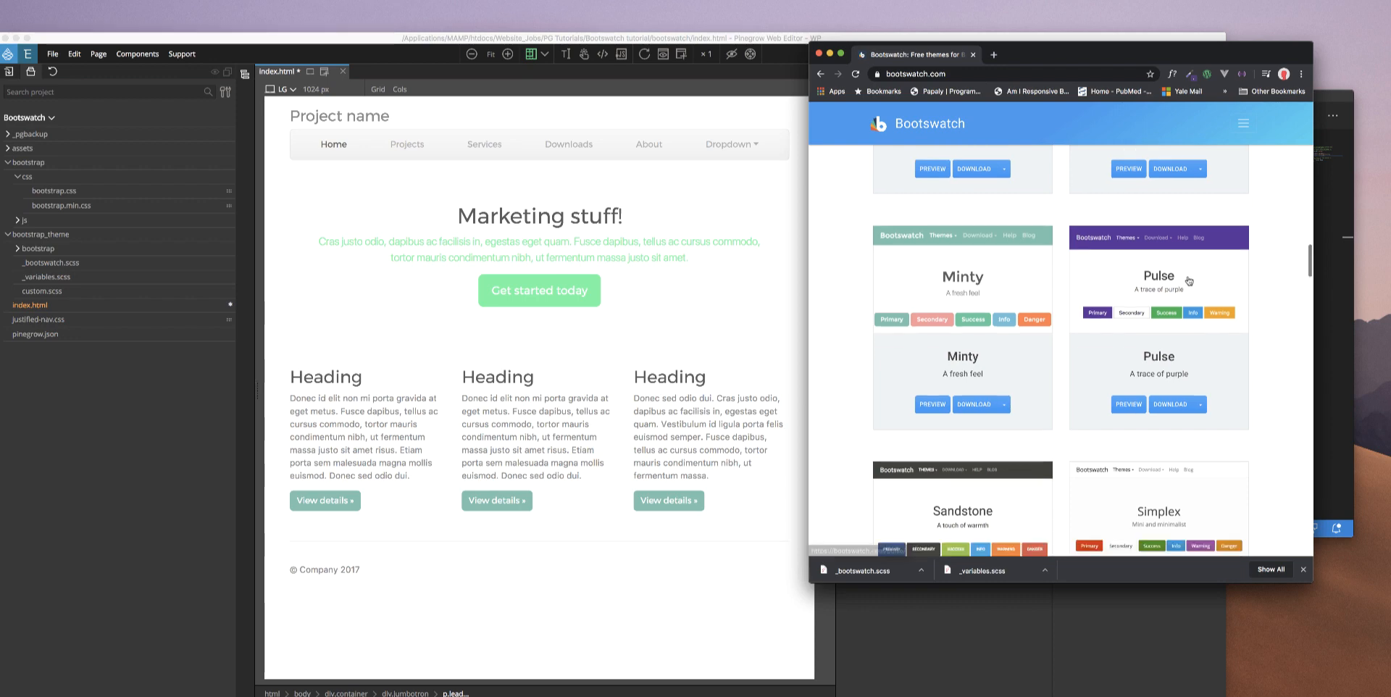
Download Sketchy's _variables.scss into bootstrap_theme, replacing the Minty file.
scroll("down", 3)
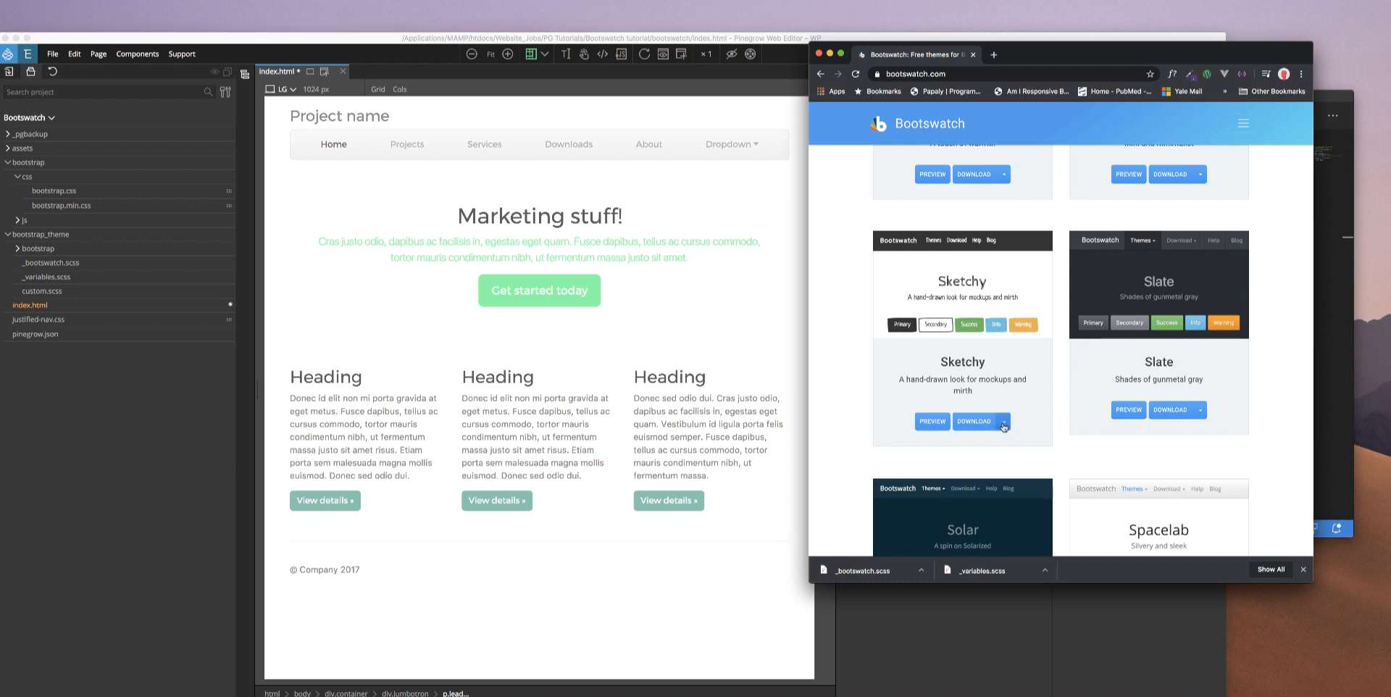
left_click(1005, 422)
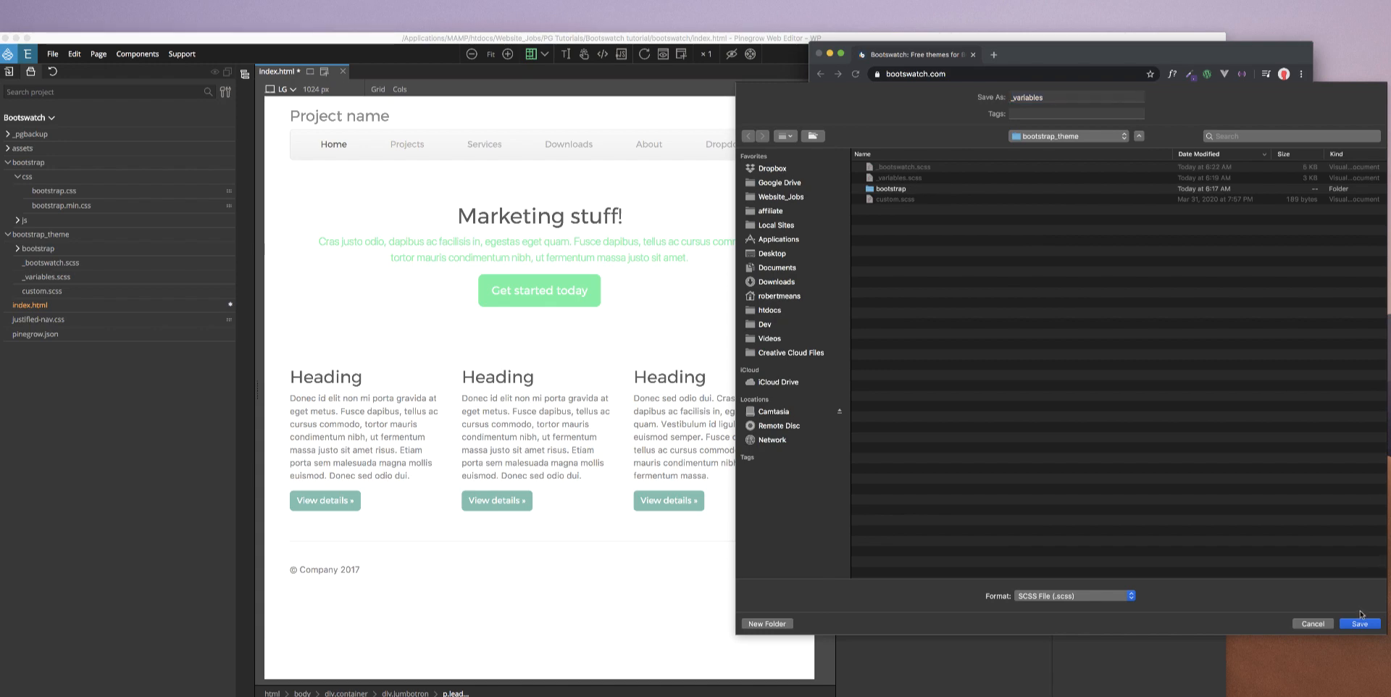
left_click(1358, 623)
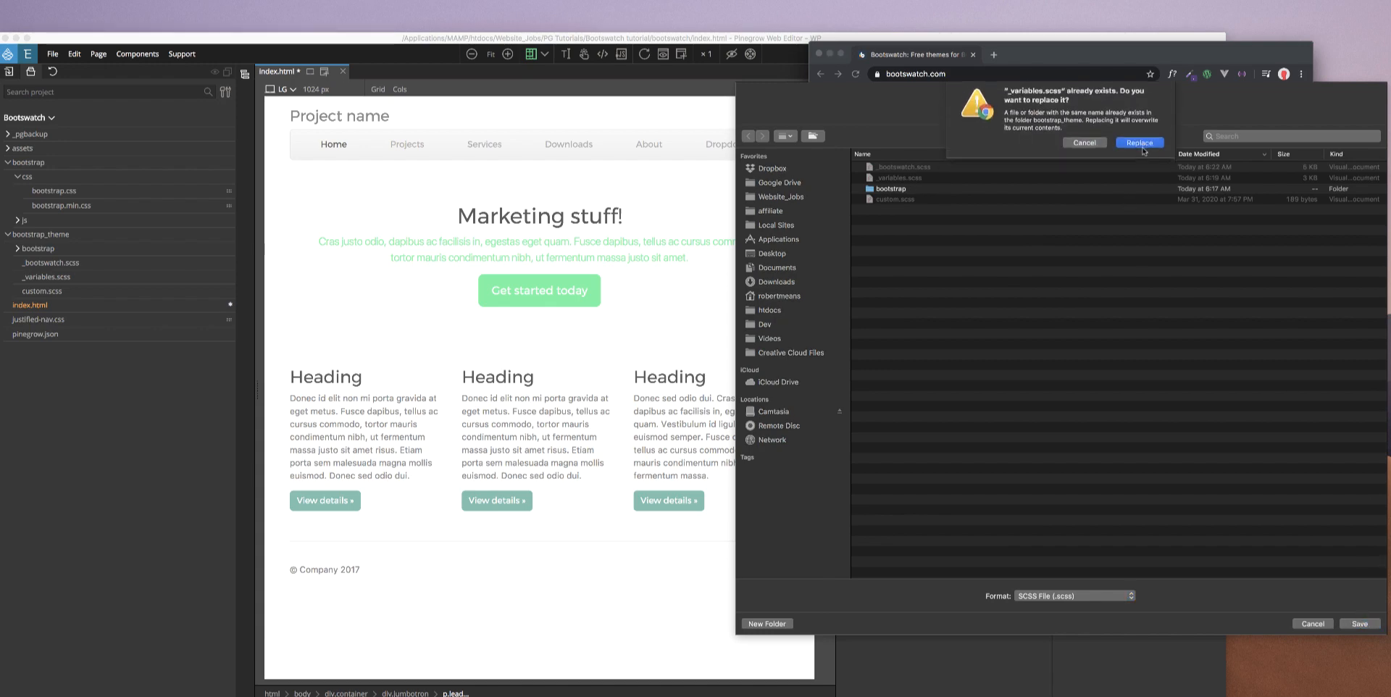
left_click(1139, 143)
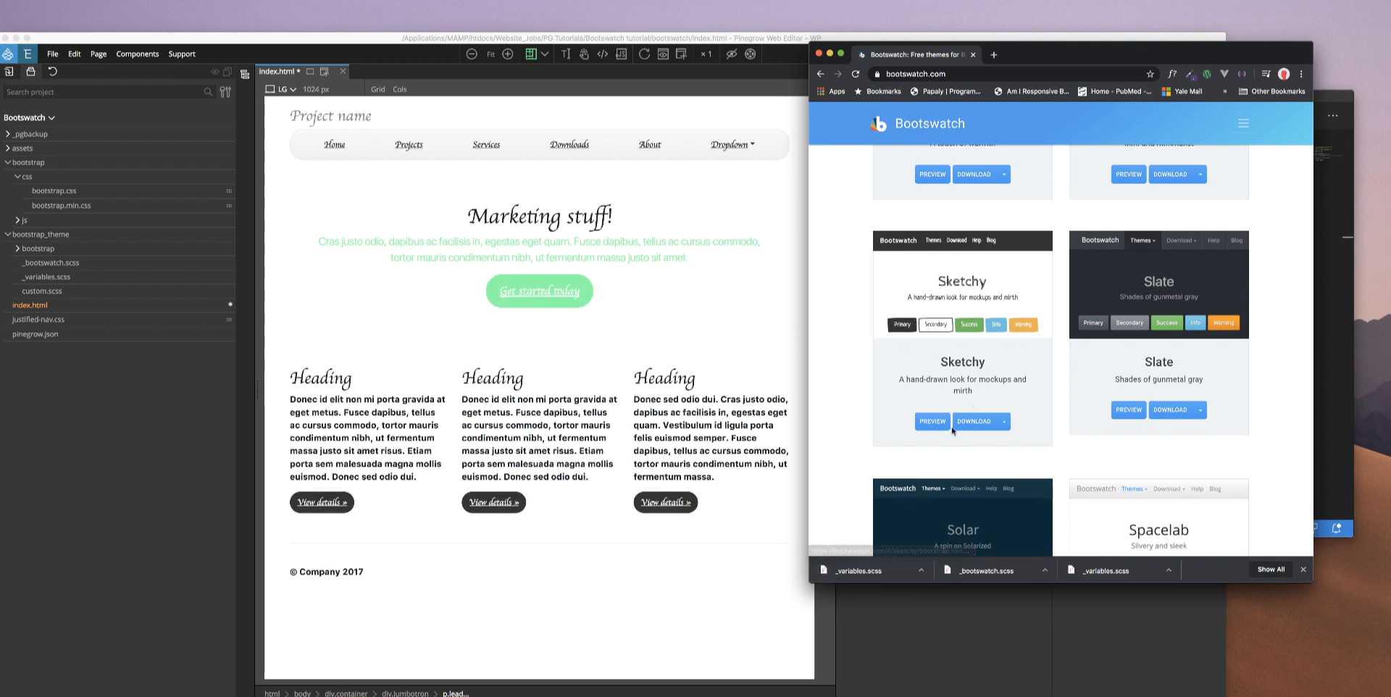
Download Sketchy's _bootswatch.scss into bootstrap_theme, replacing the existing file.
left_click(1003, 422)
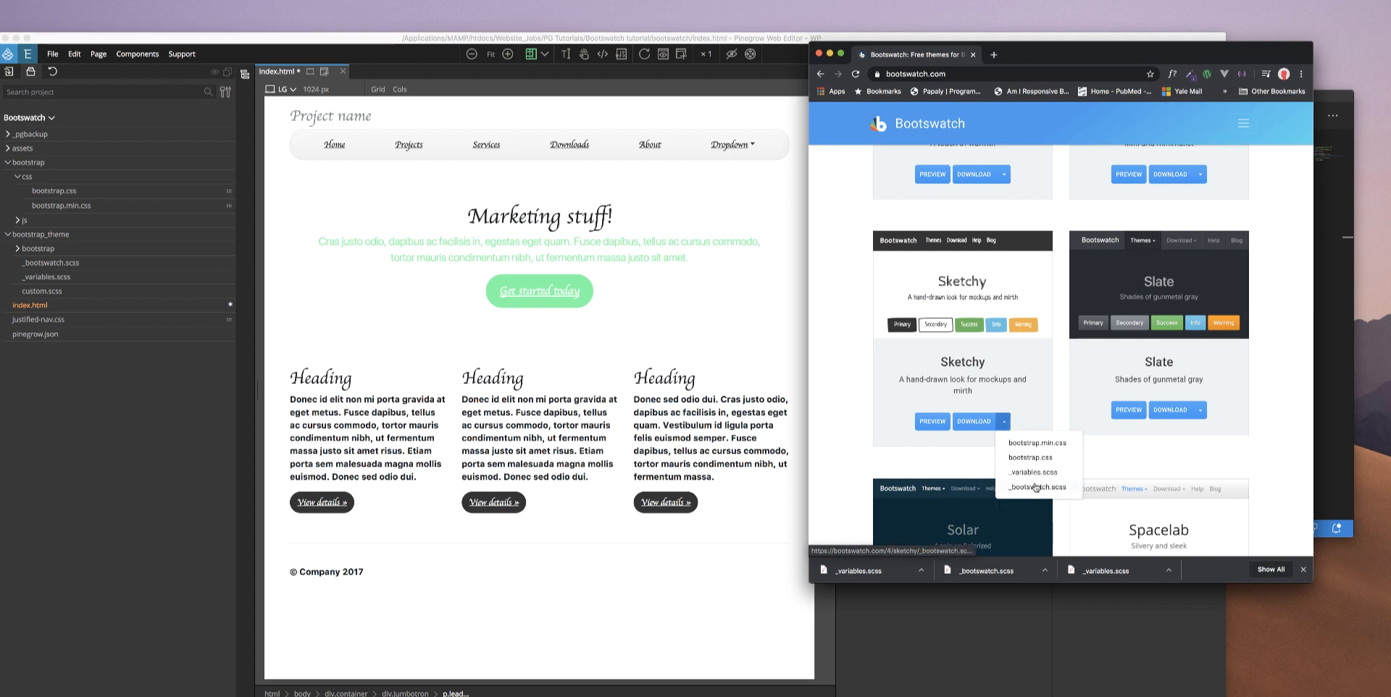
left_click(1036, 487)
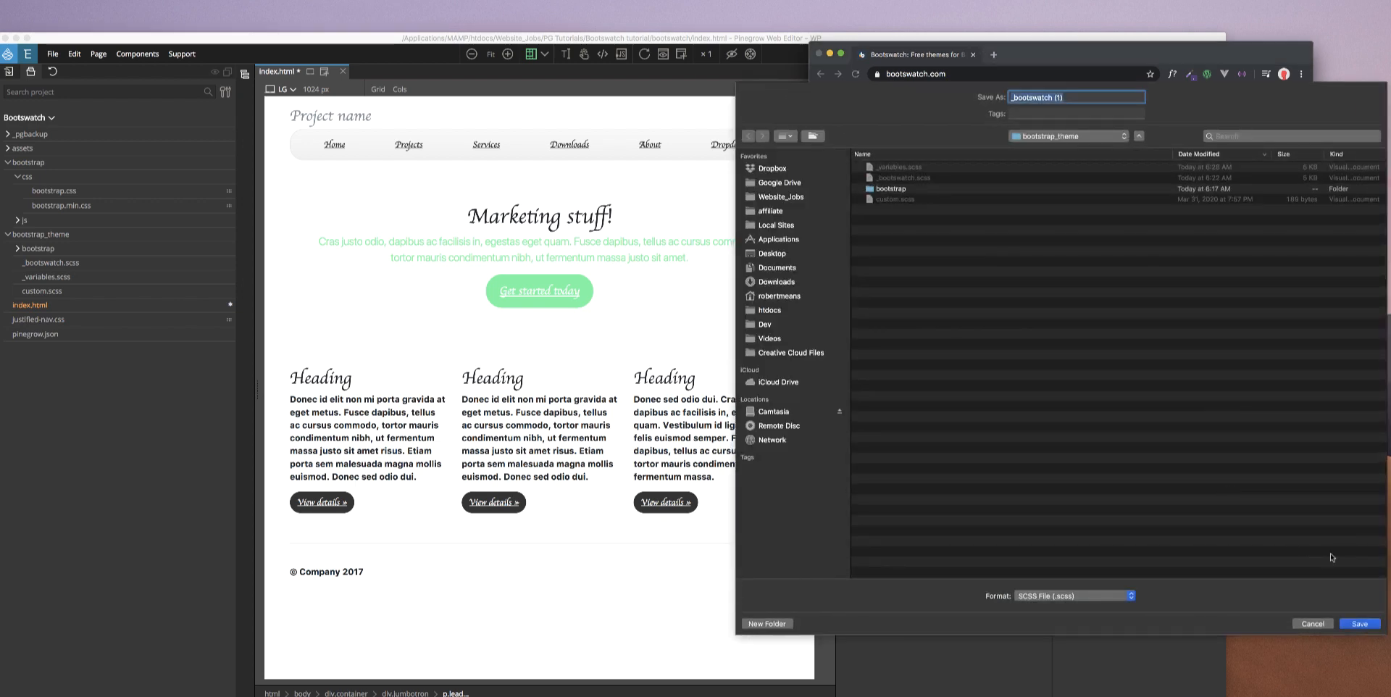
type("_bootswatch")
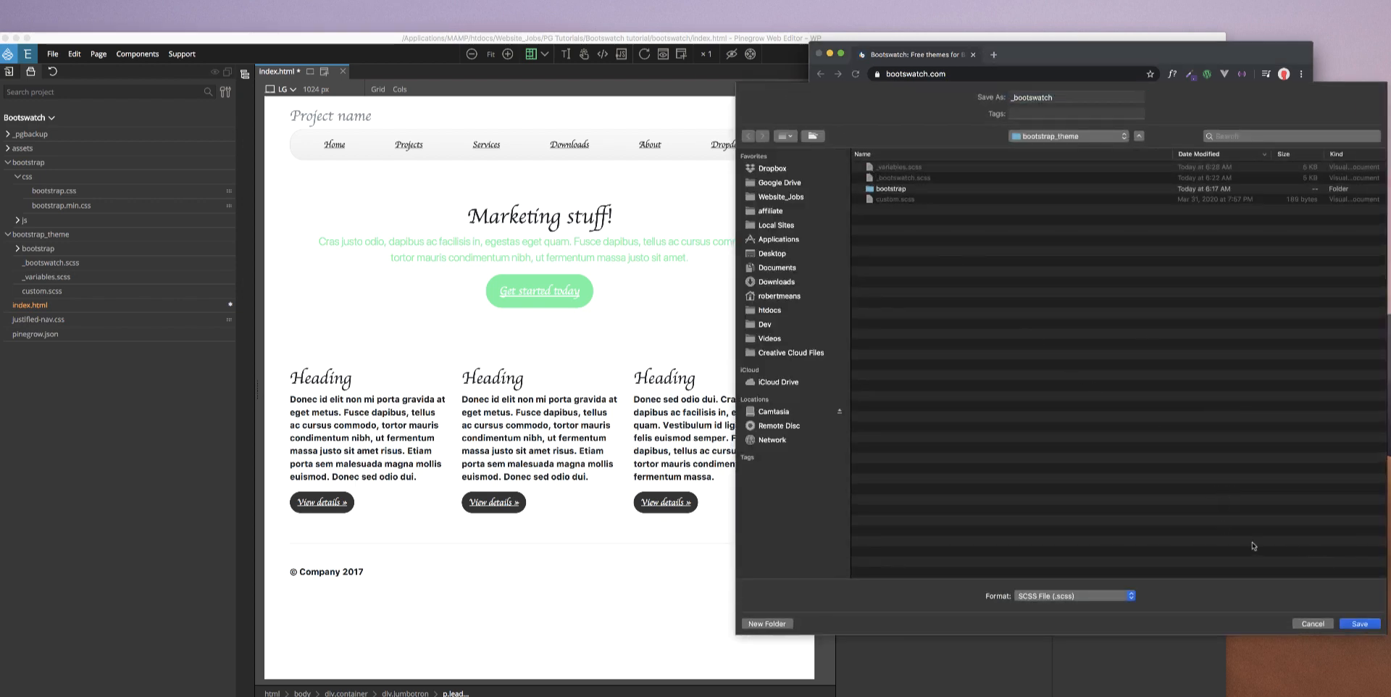
left_click(1358, 623)
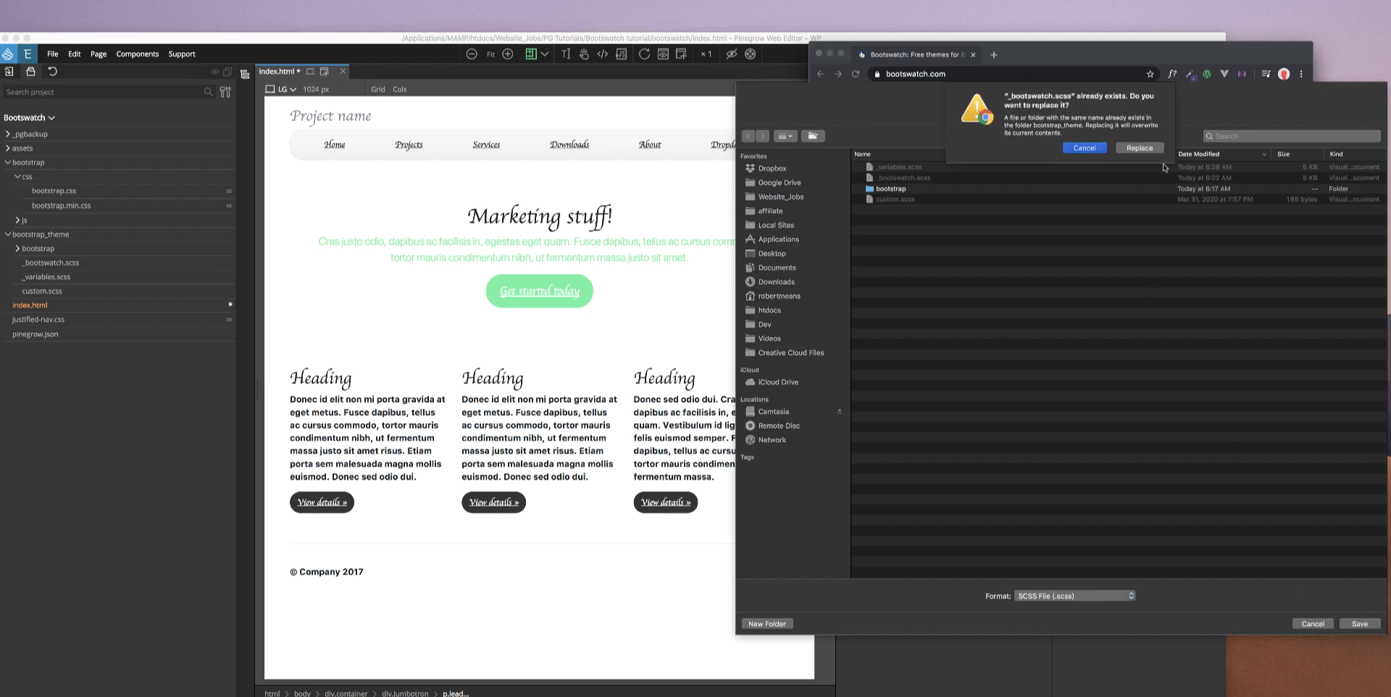
left_click(1139, 148)
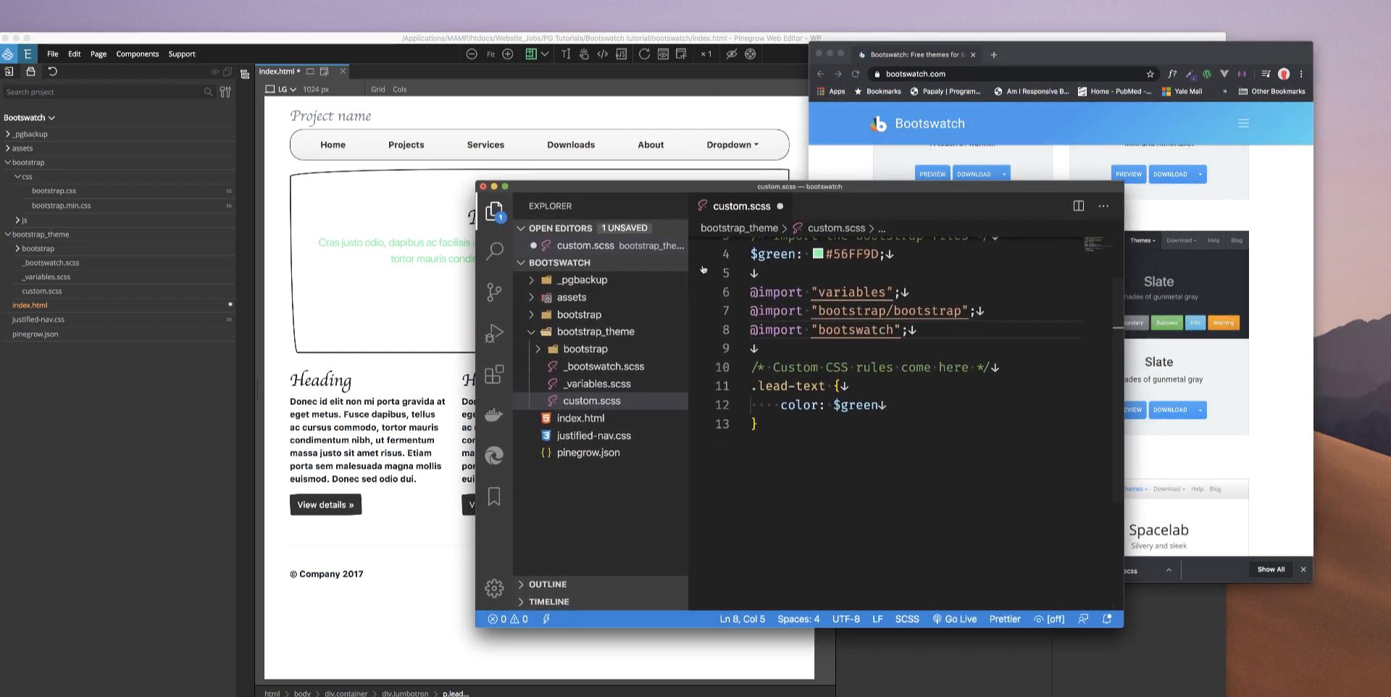
View the Sketchy _bootswatch.scss in VS Code with its Neucha and Cabin Sketch font path.
left_click(607, 383)
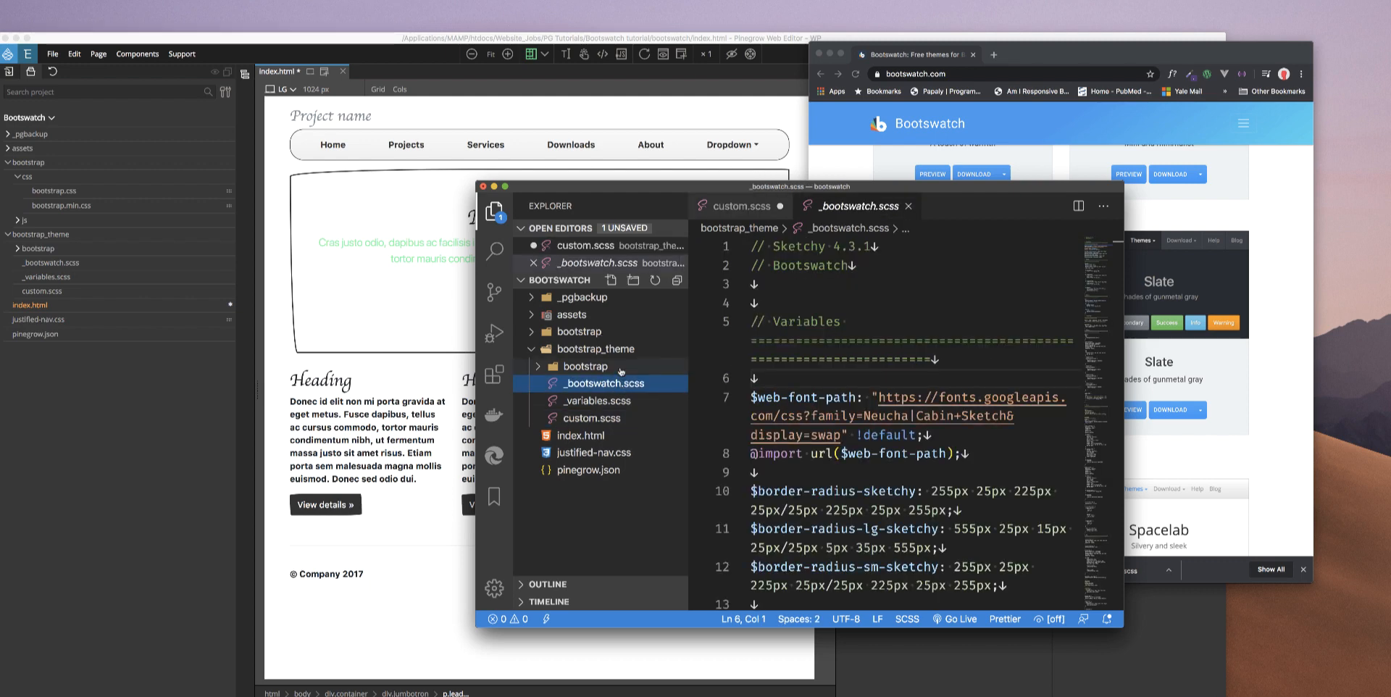
mouse_move(871, 410)
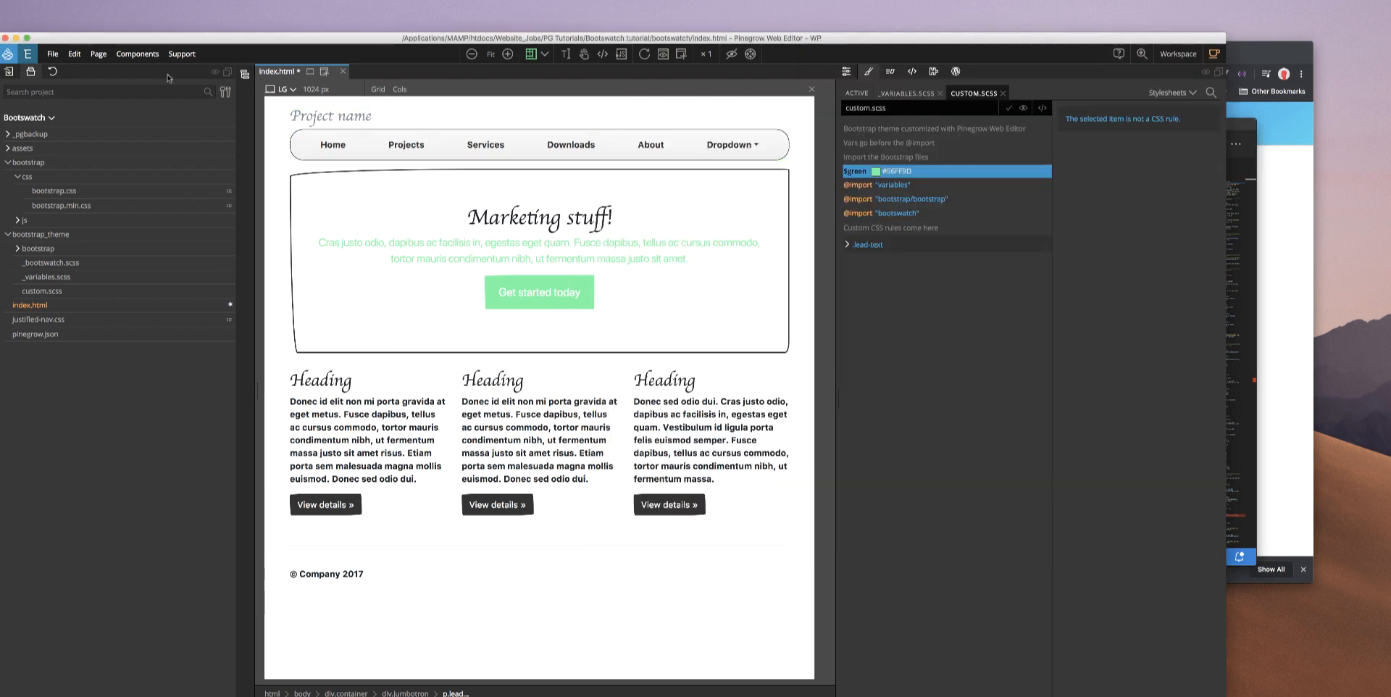
Close all Pinegrow pages with Save all & Close, returning to the start screen.
left_click(52, 54)
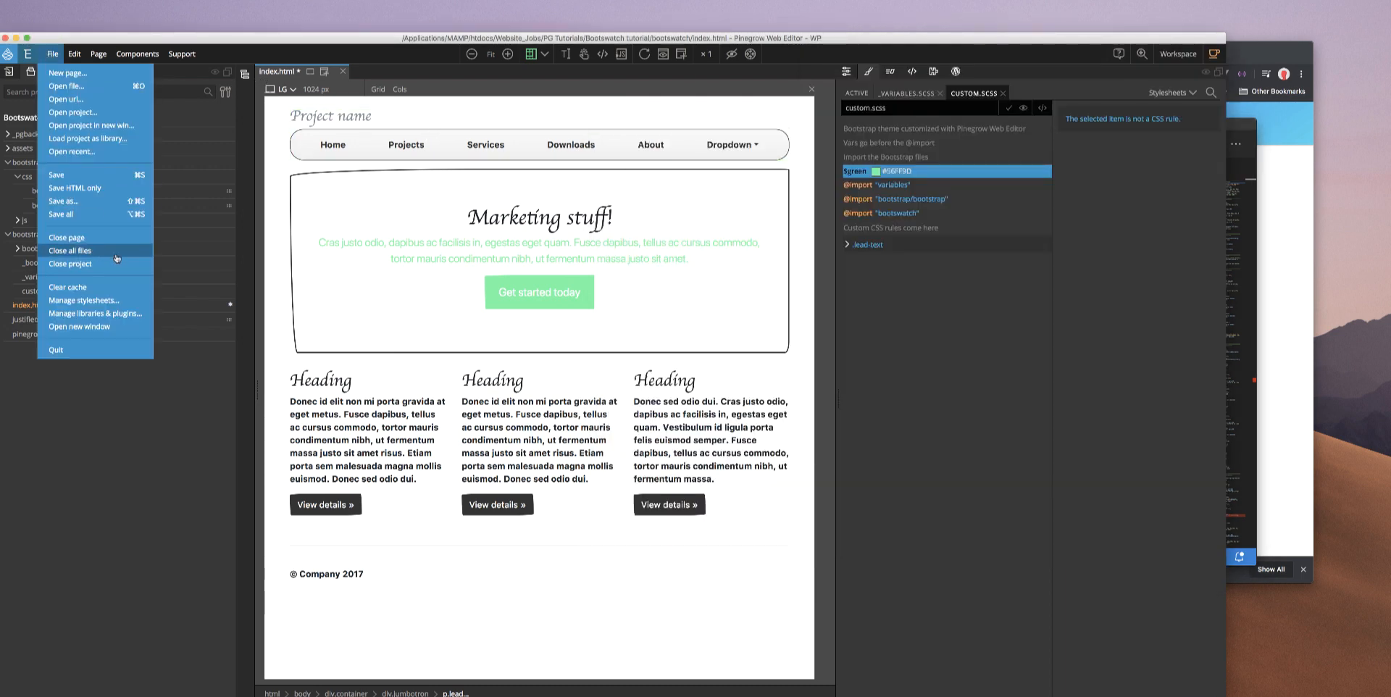
left_click(70, 250)
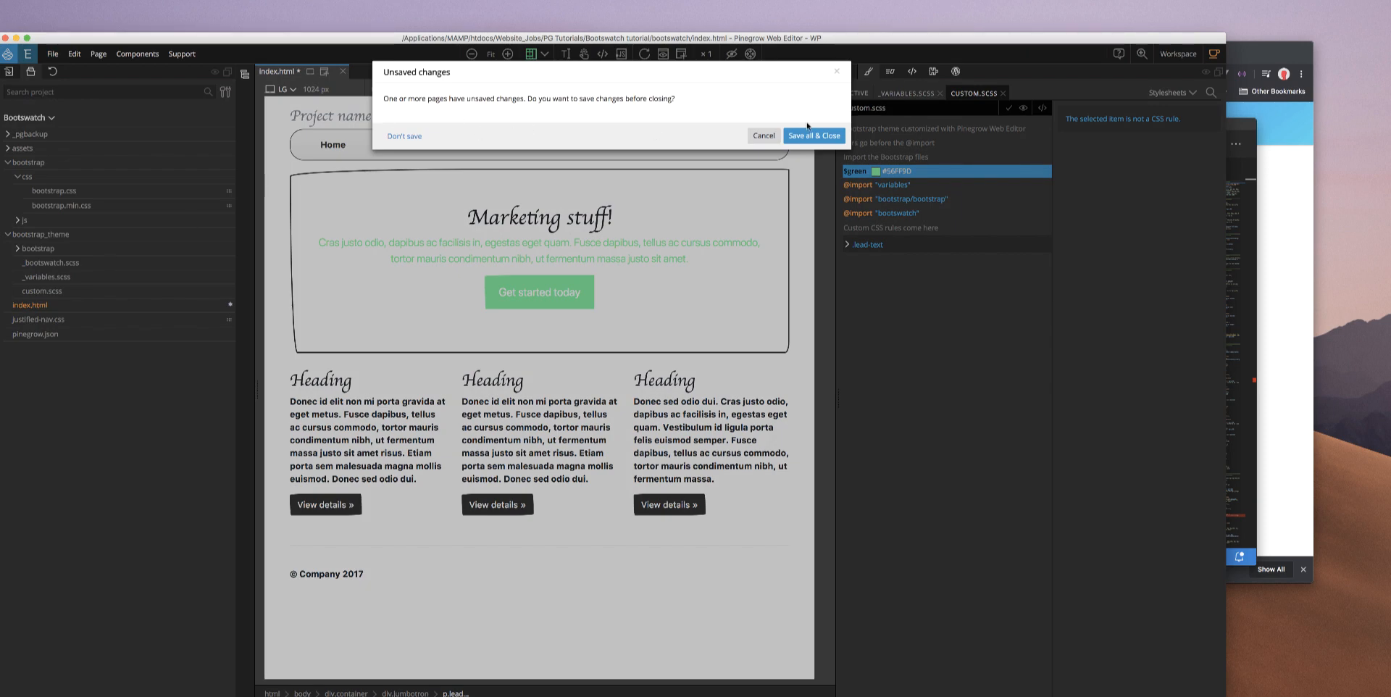
left_click(404, 136)
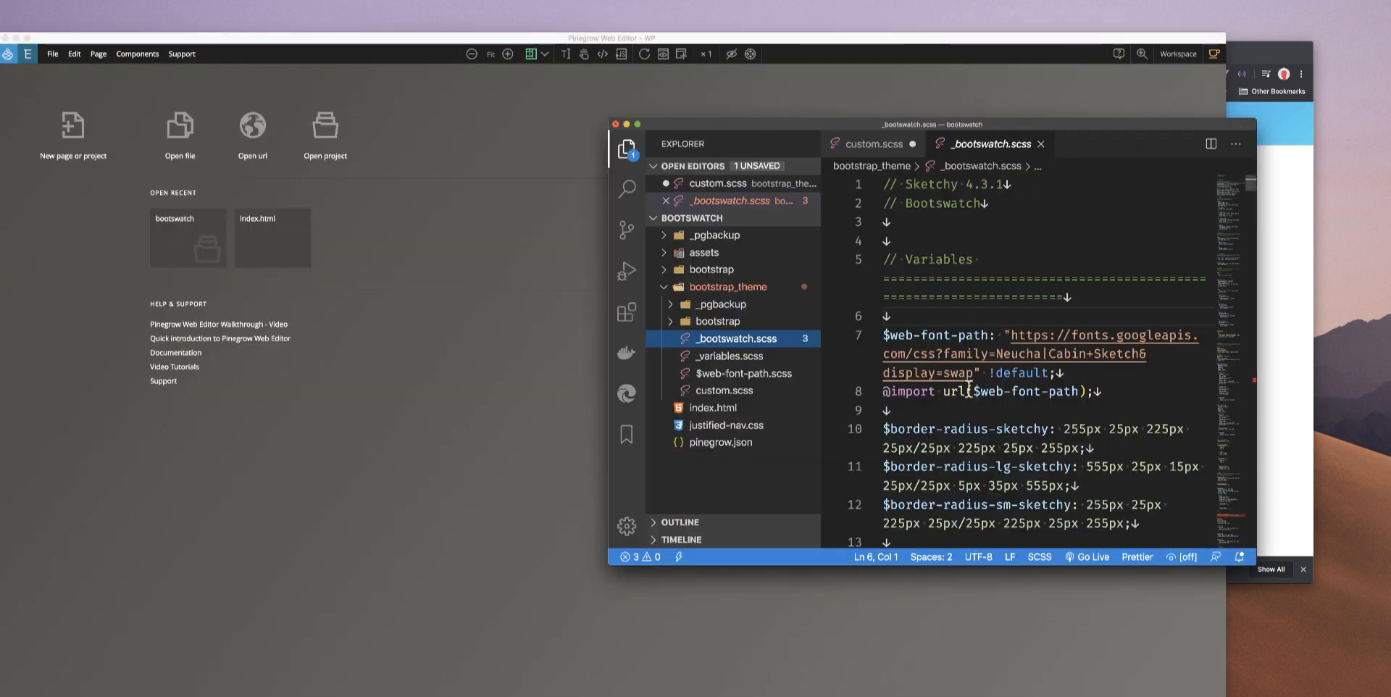
Replace $web-font-path with the direct font URL, then reopen index.html in Pinegrow.
left_click_drag(882, 392, 970, 391)
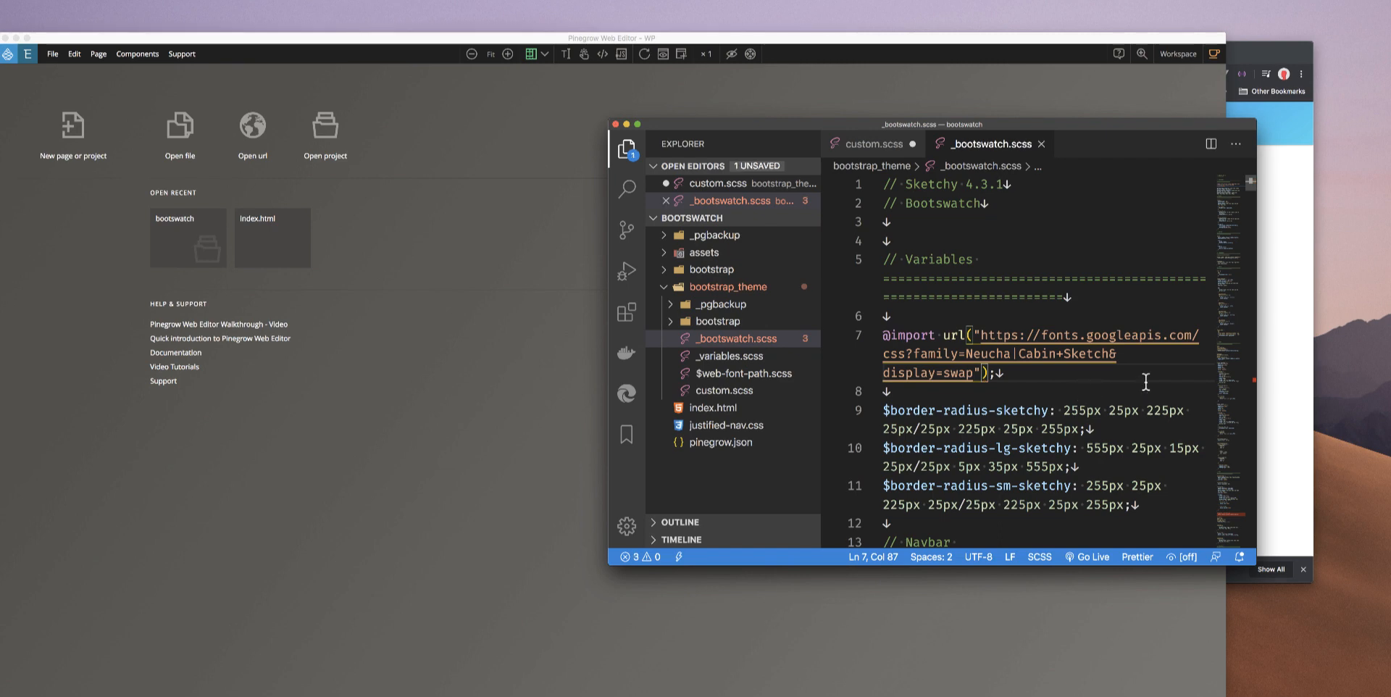
left_click(872, 143)
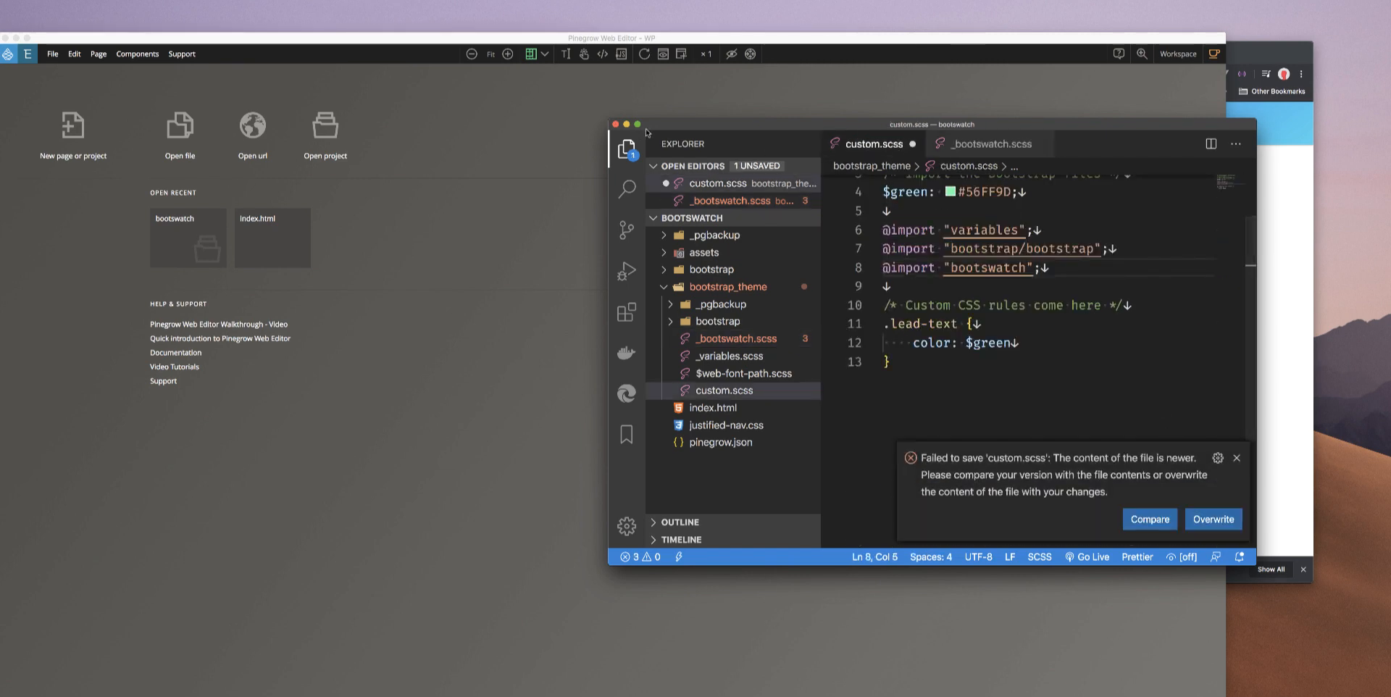
left_click(1211, 519)
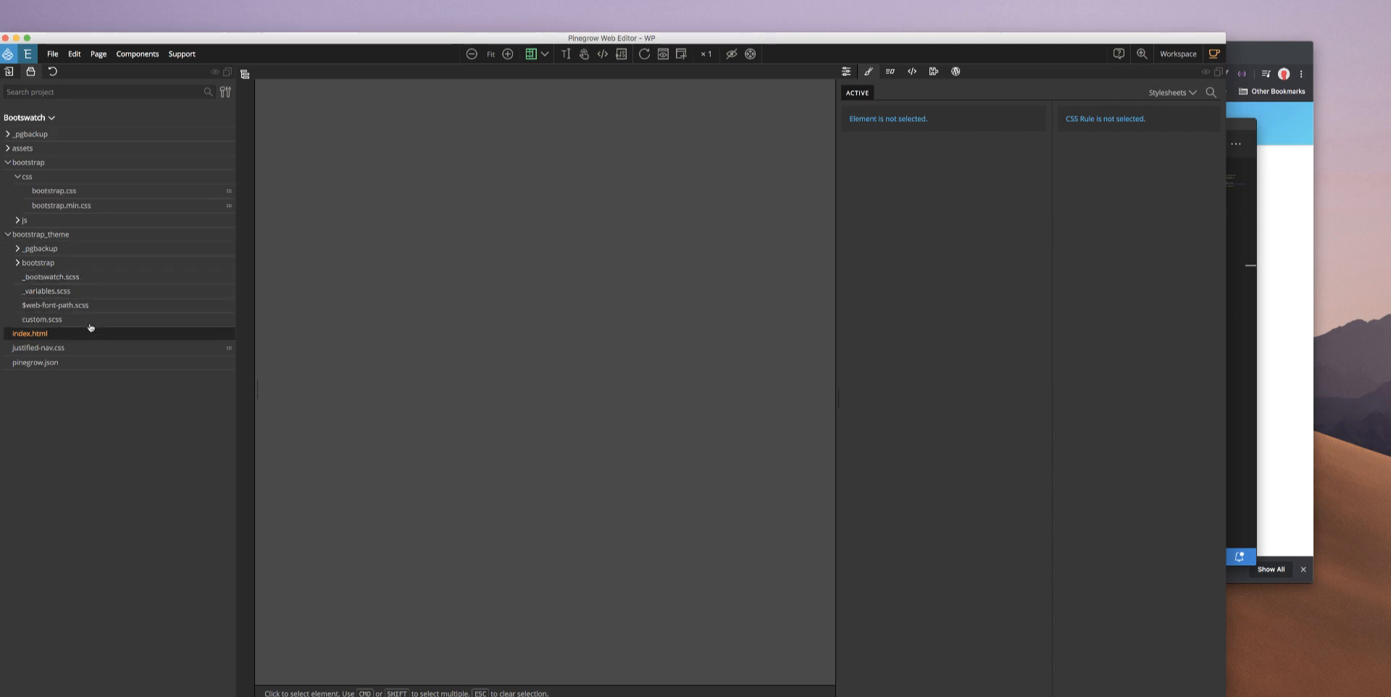
double_click(30, 335)
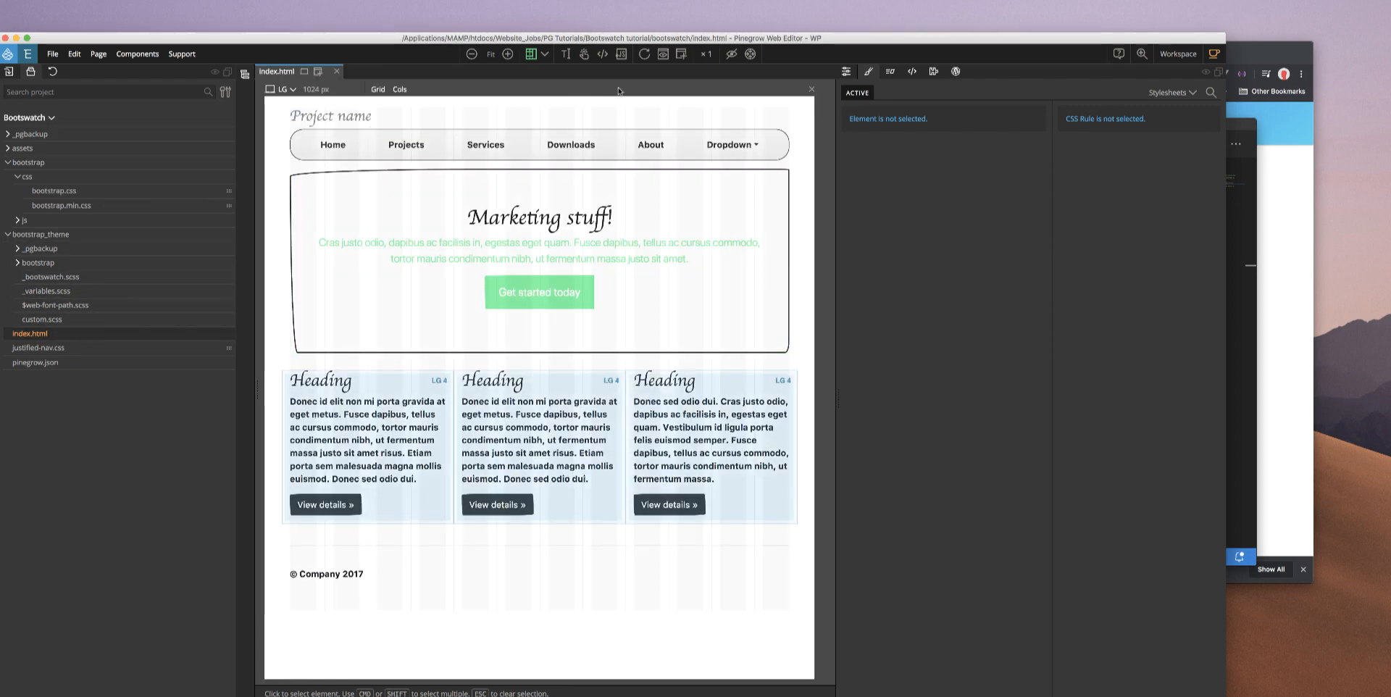